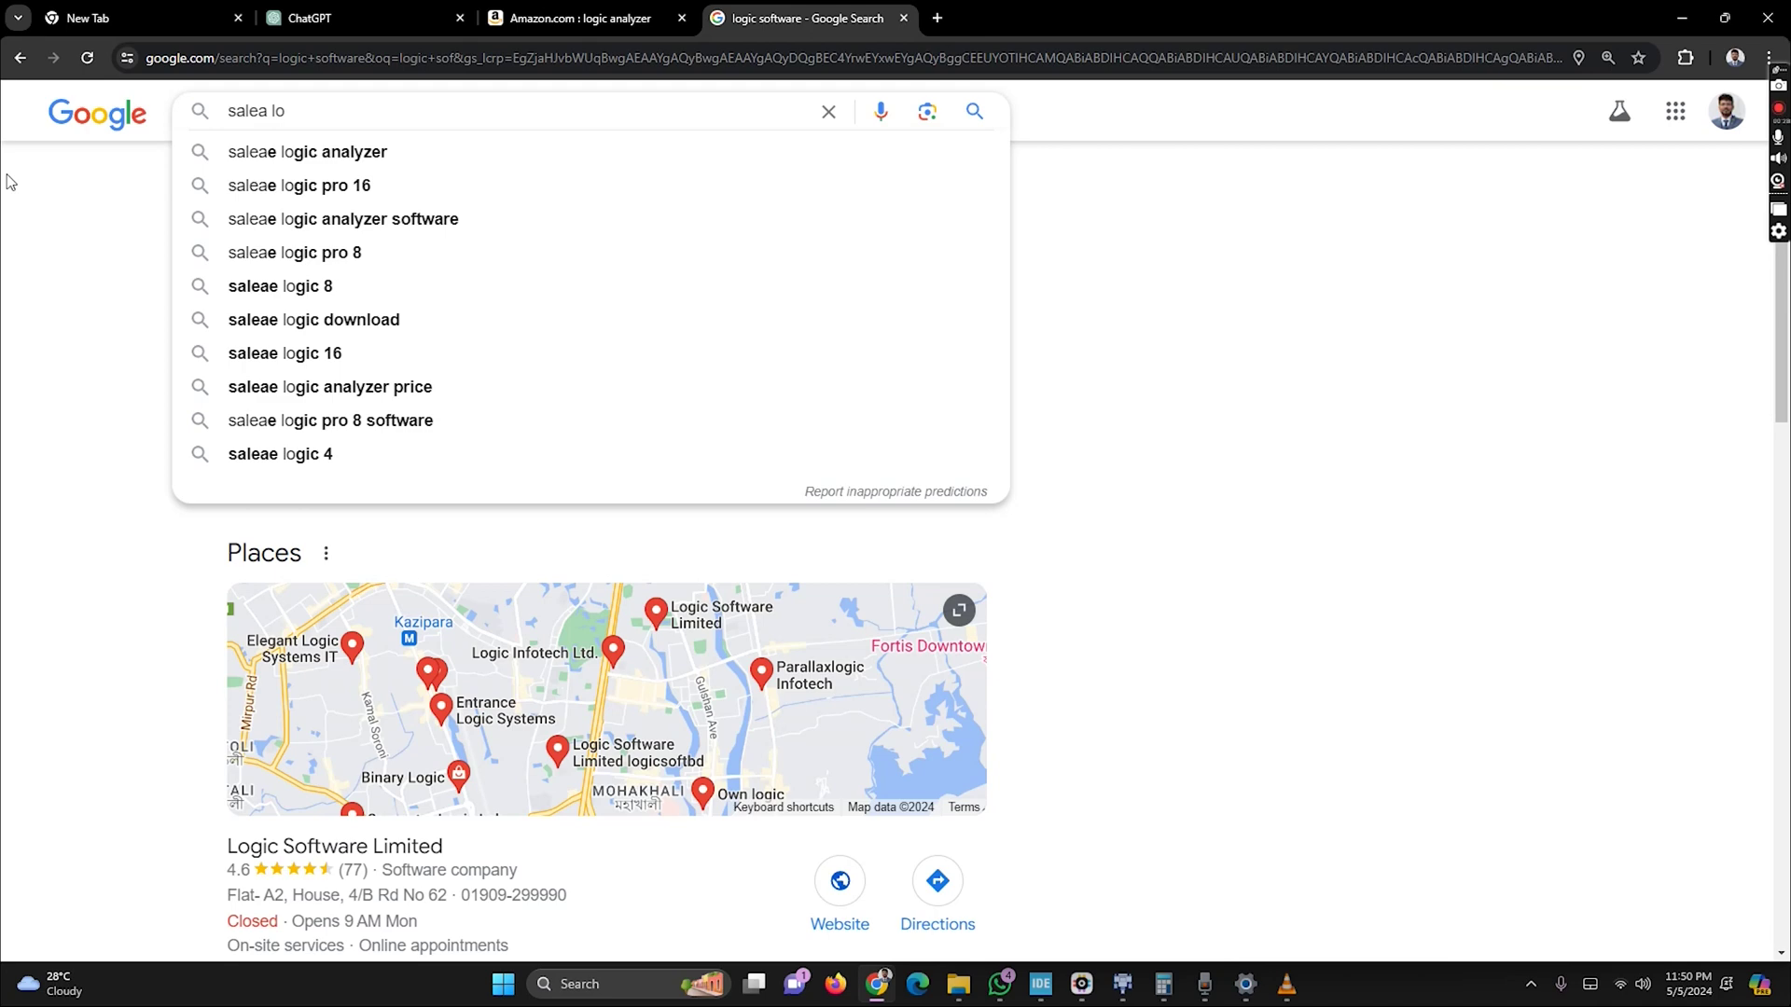
Search Chrome for 'saleae logic analyzer' and open the sponsored Saleae Logic Analyzer result
click(306, 153)
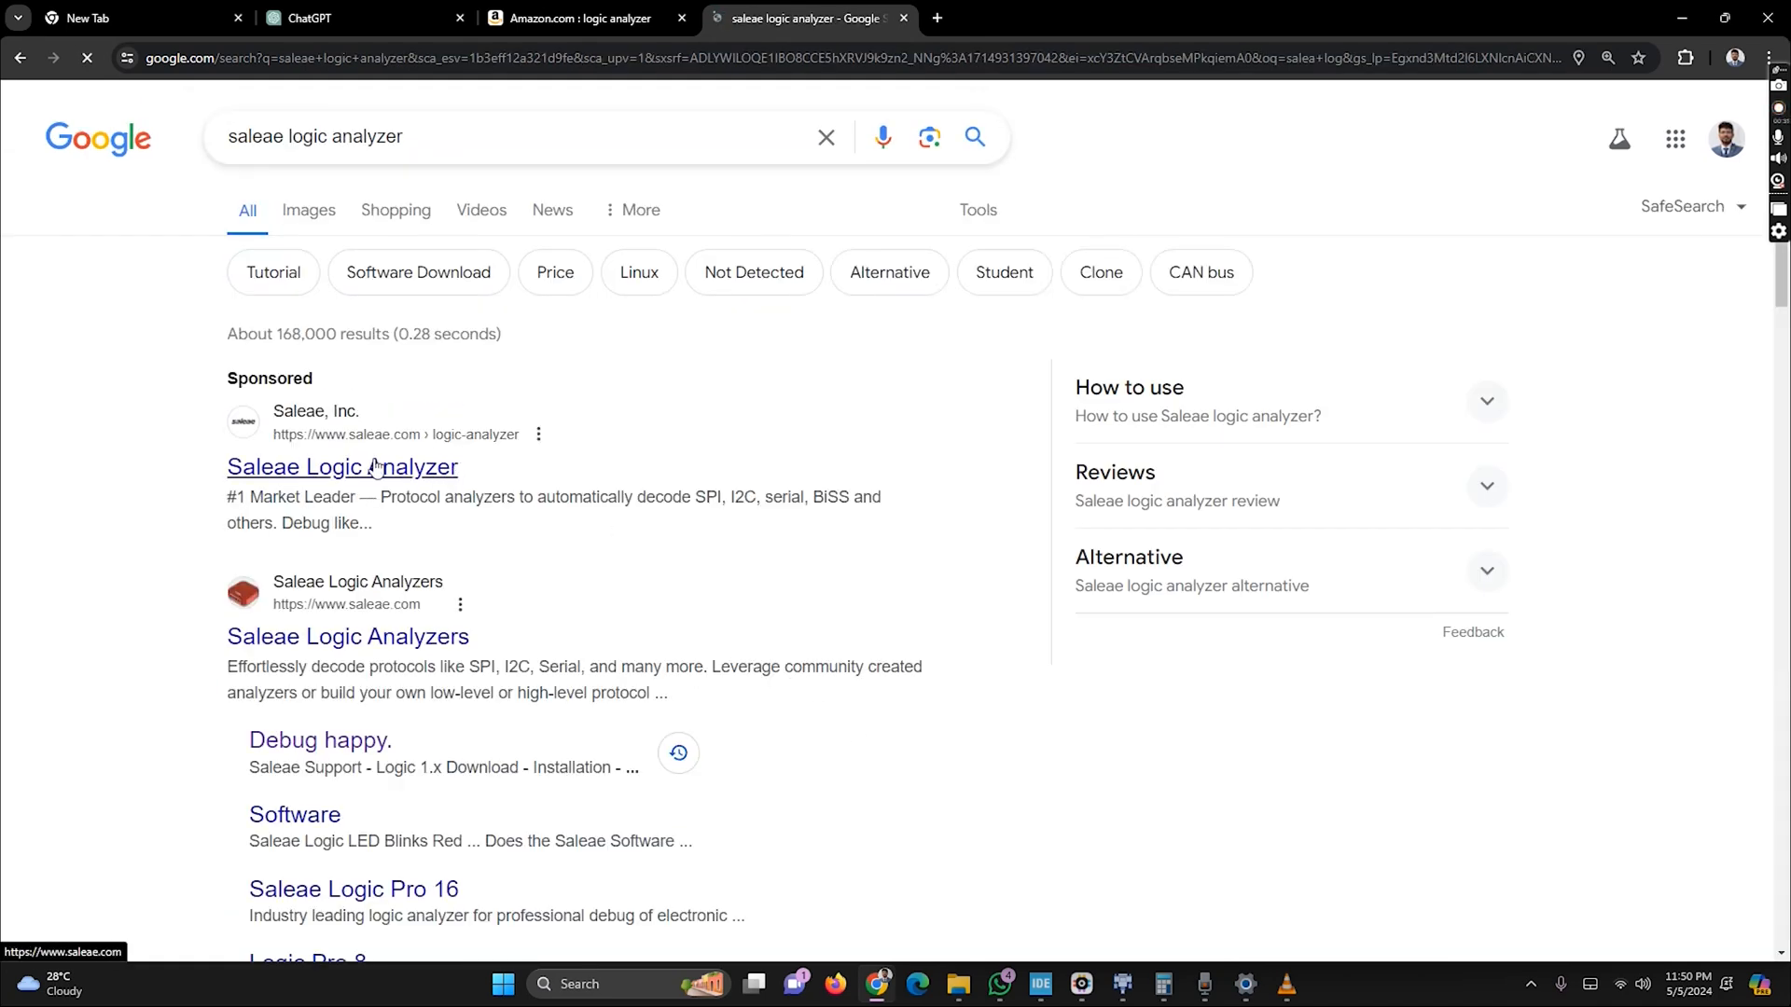
click(341, 467)
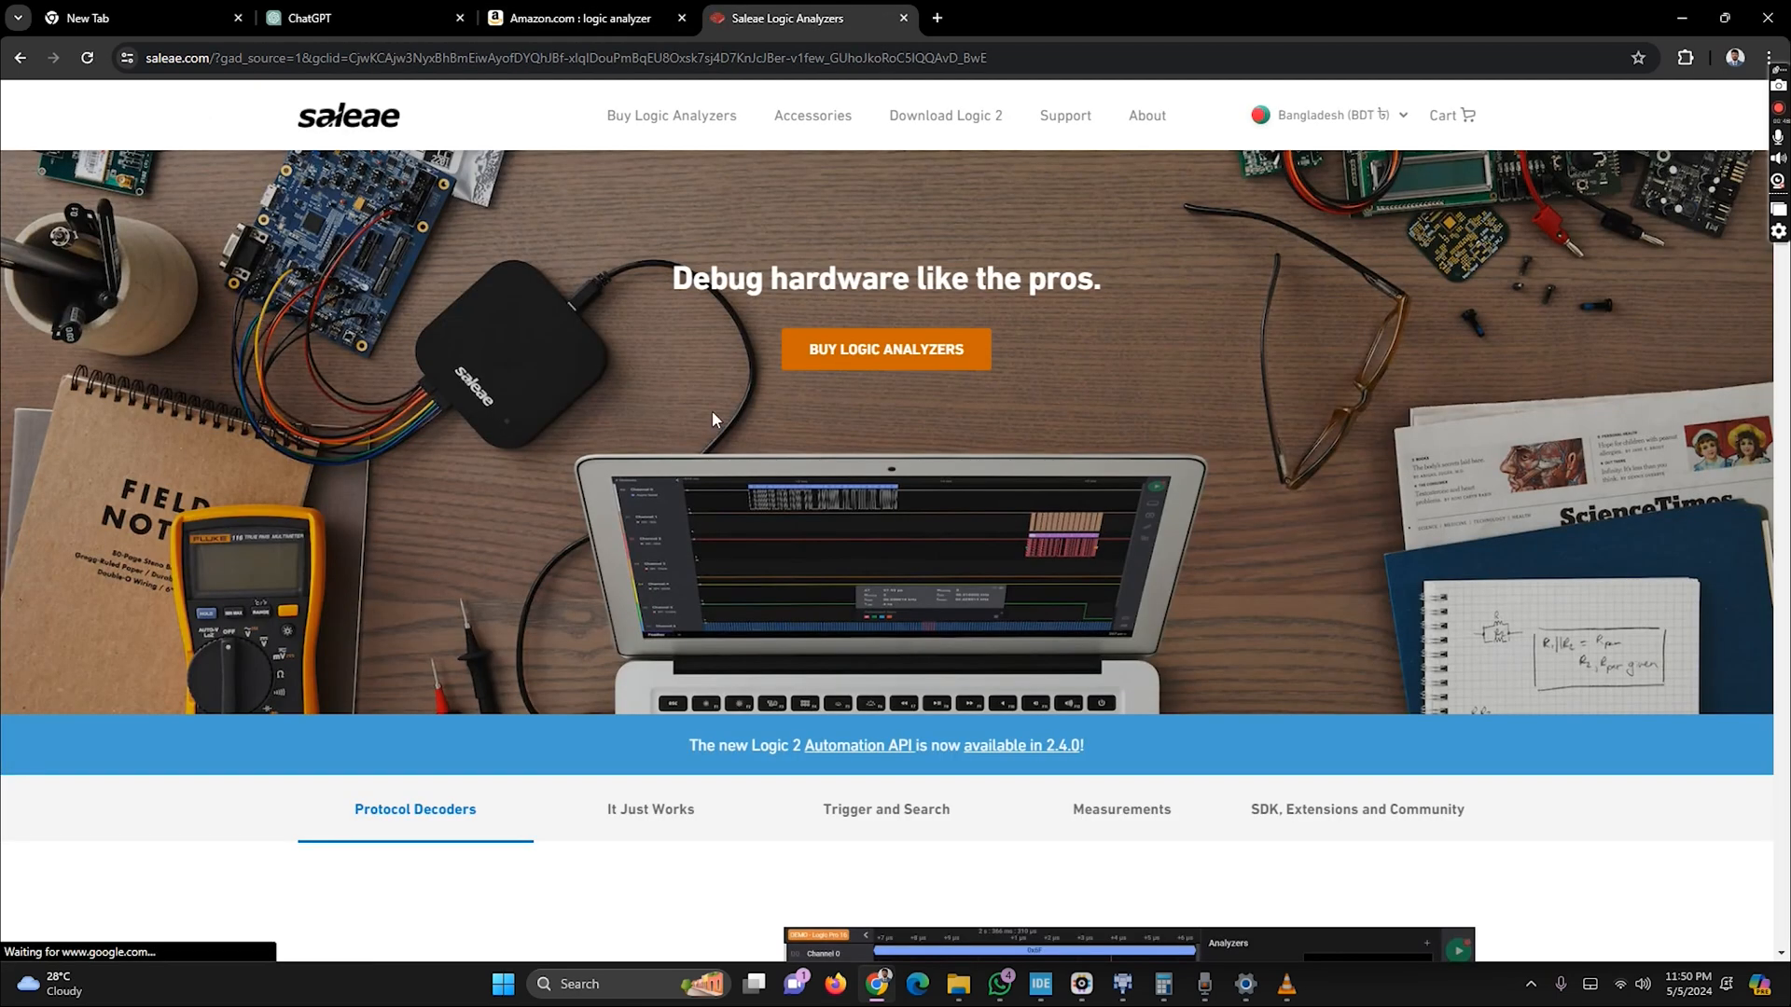
click(945, 116)
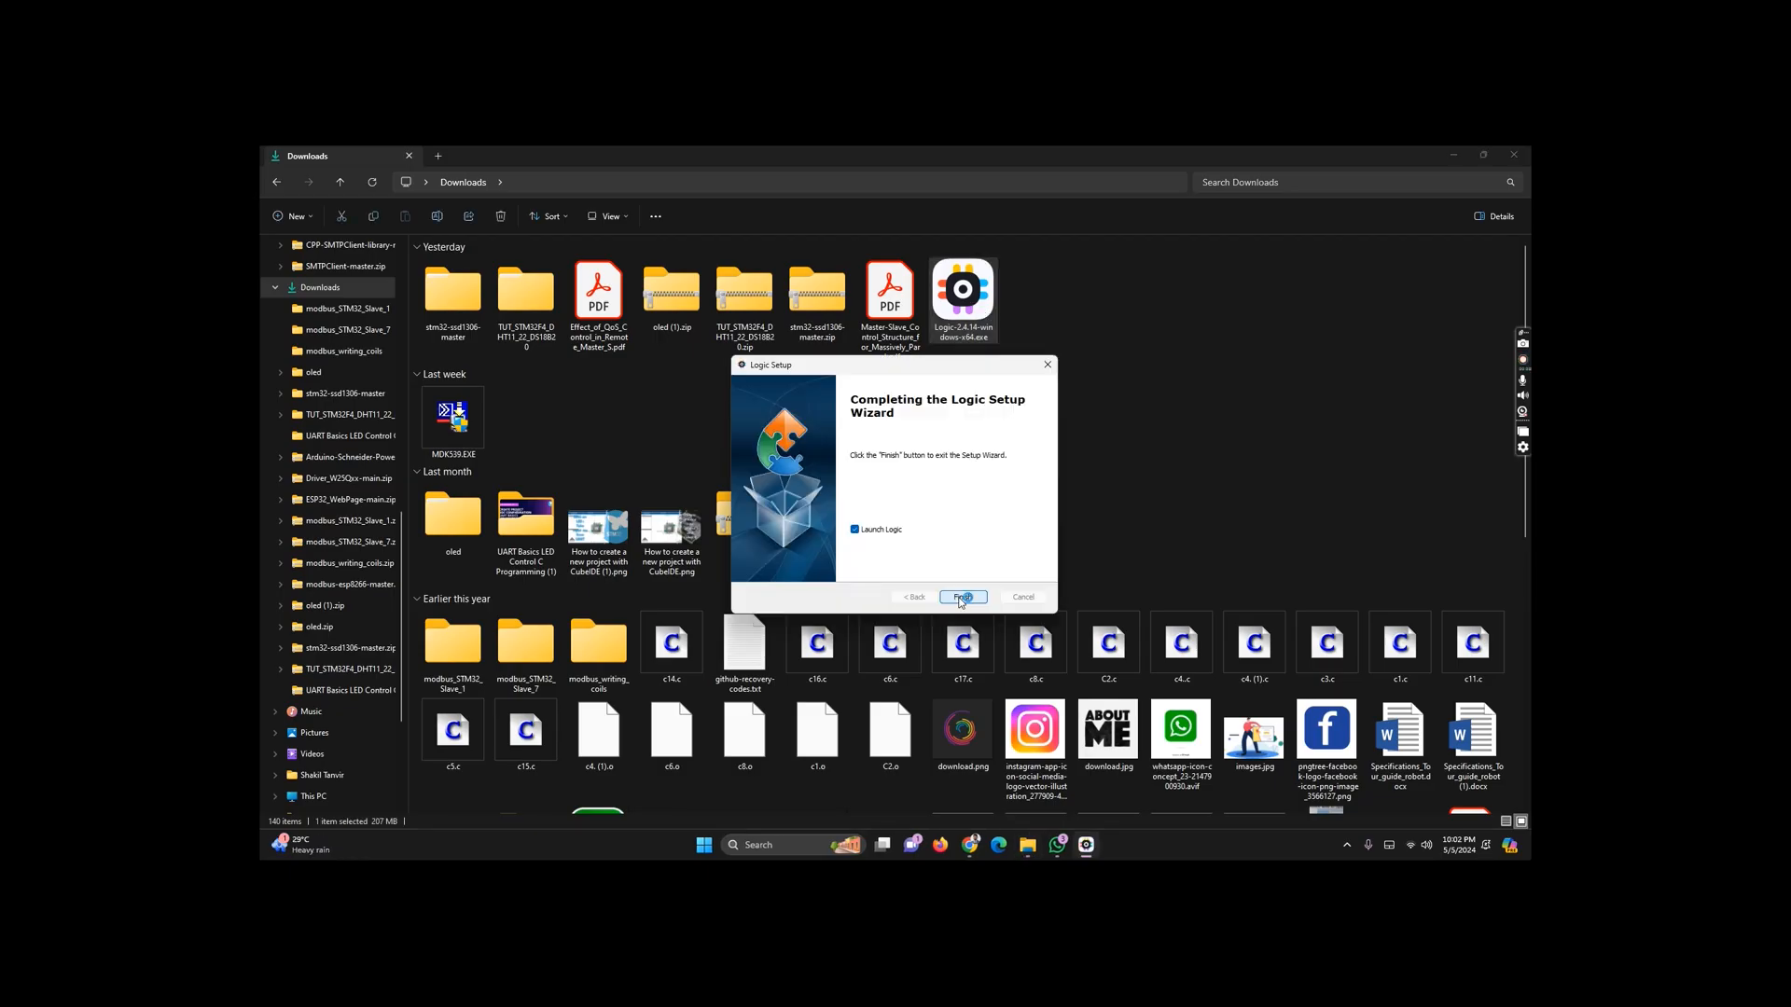
Finish the Logic Setup wizard and the Welcome to Logic 2 privacy settings
click(962, 596)
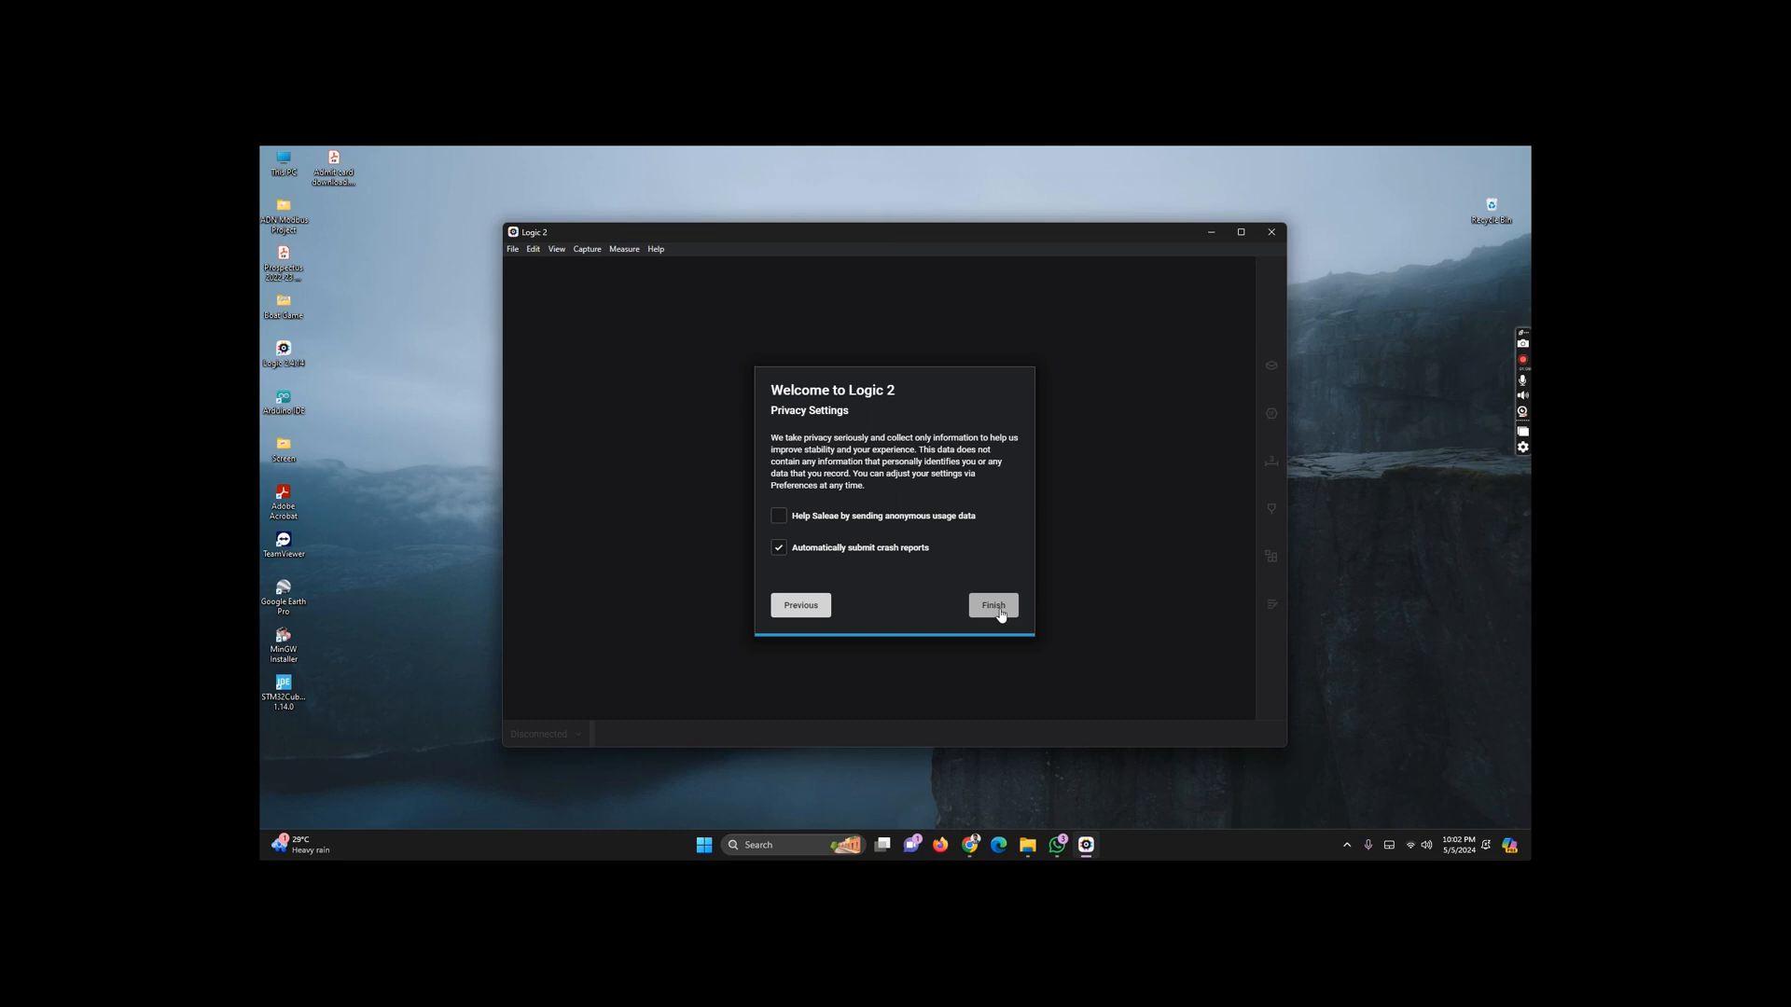
click(992, 606)
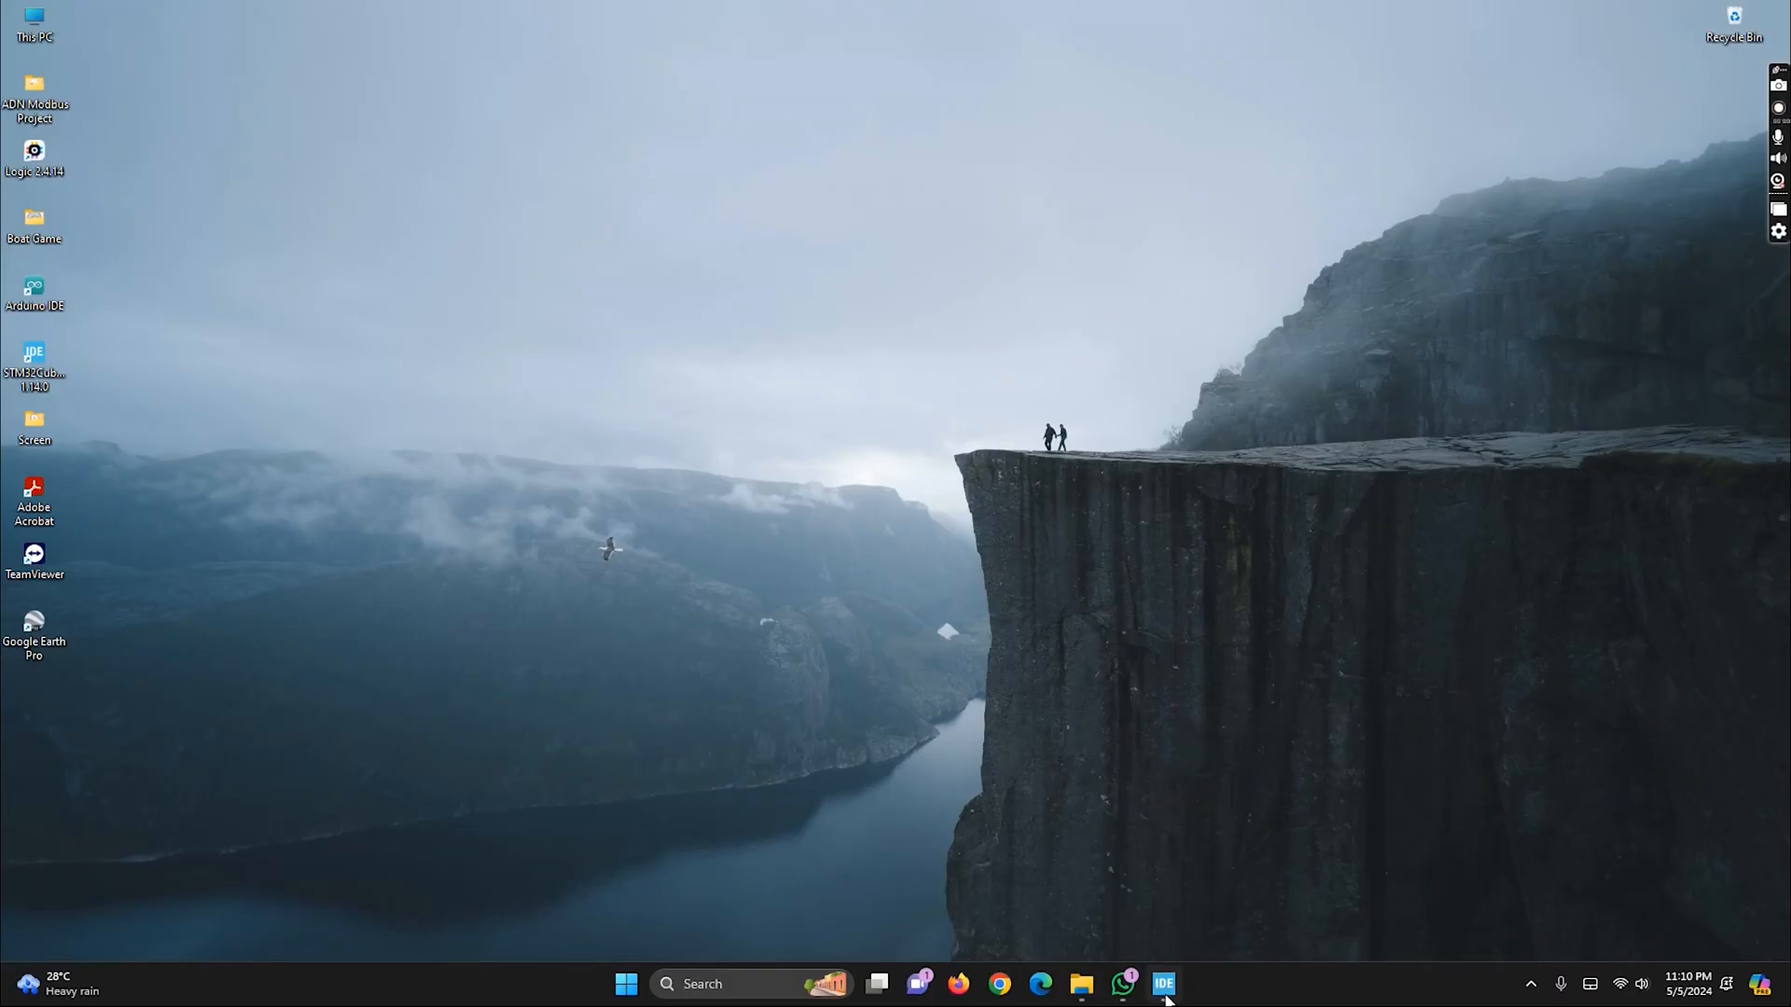
Maximize STM32CubeIDE, inspect formattedMessage in main.c, then build and debug uart_g4
click(1163, 983)
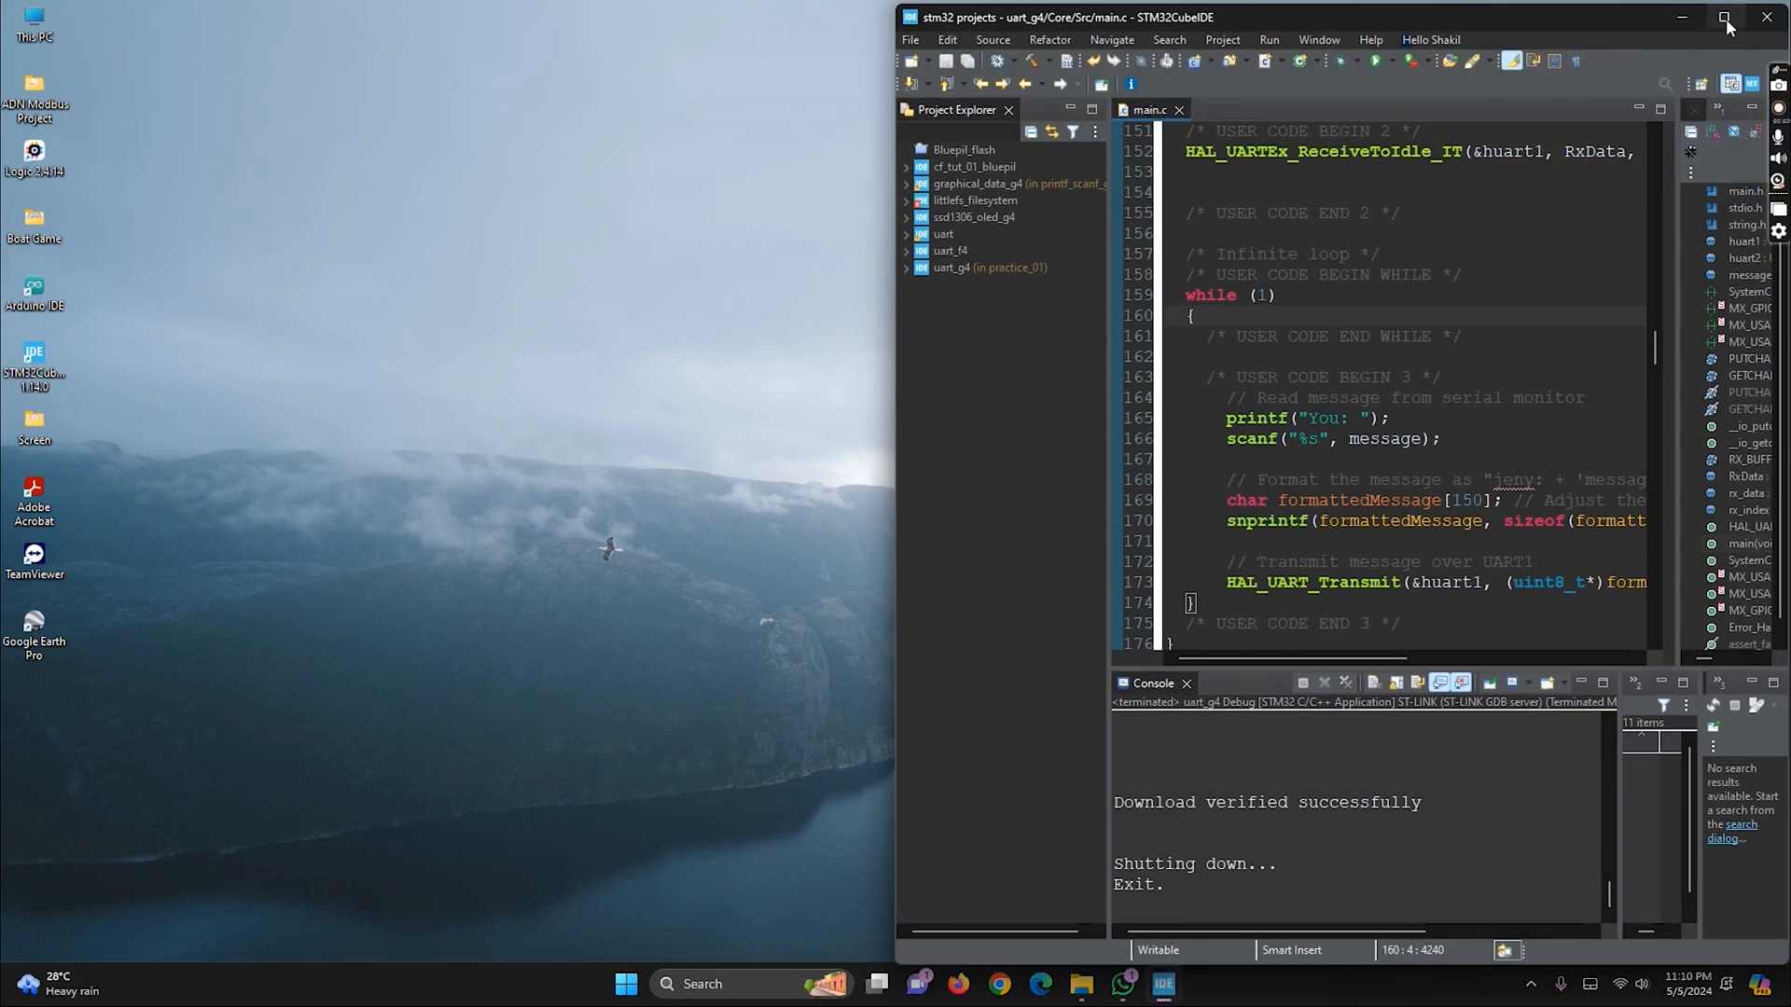
click(1726, 18)
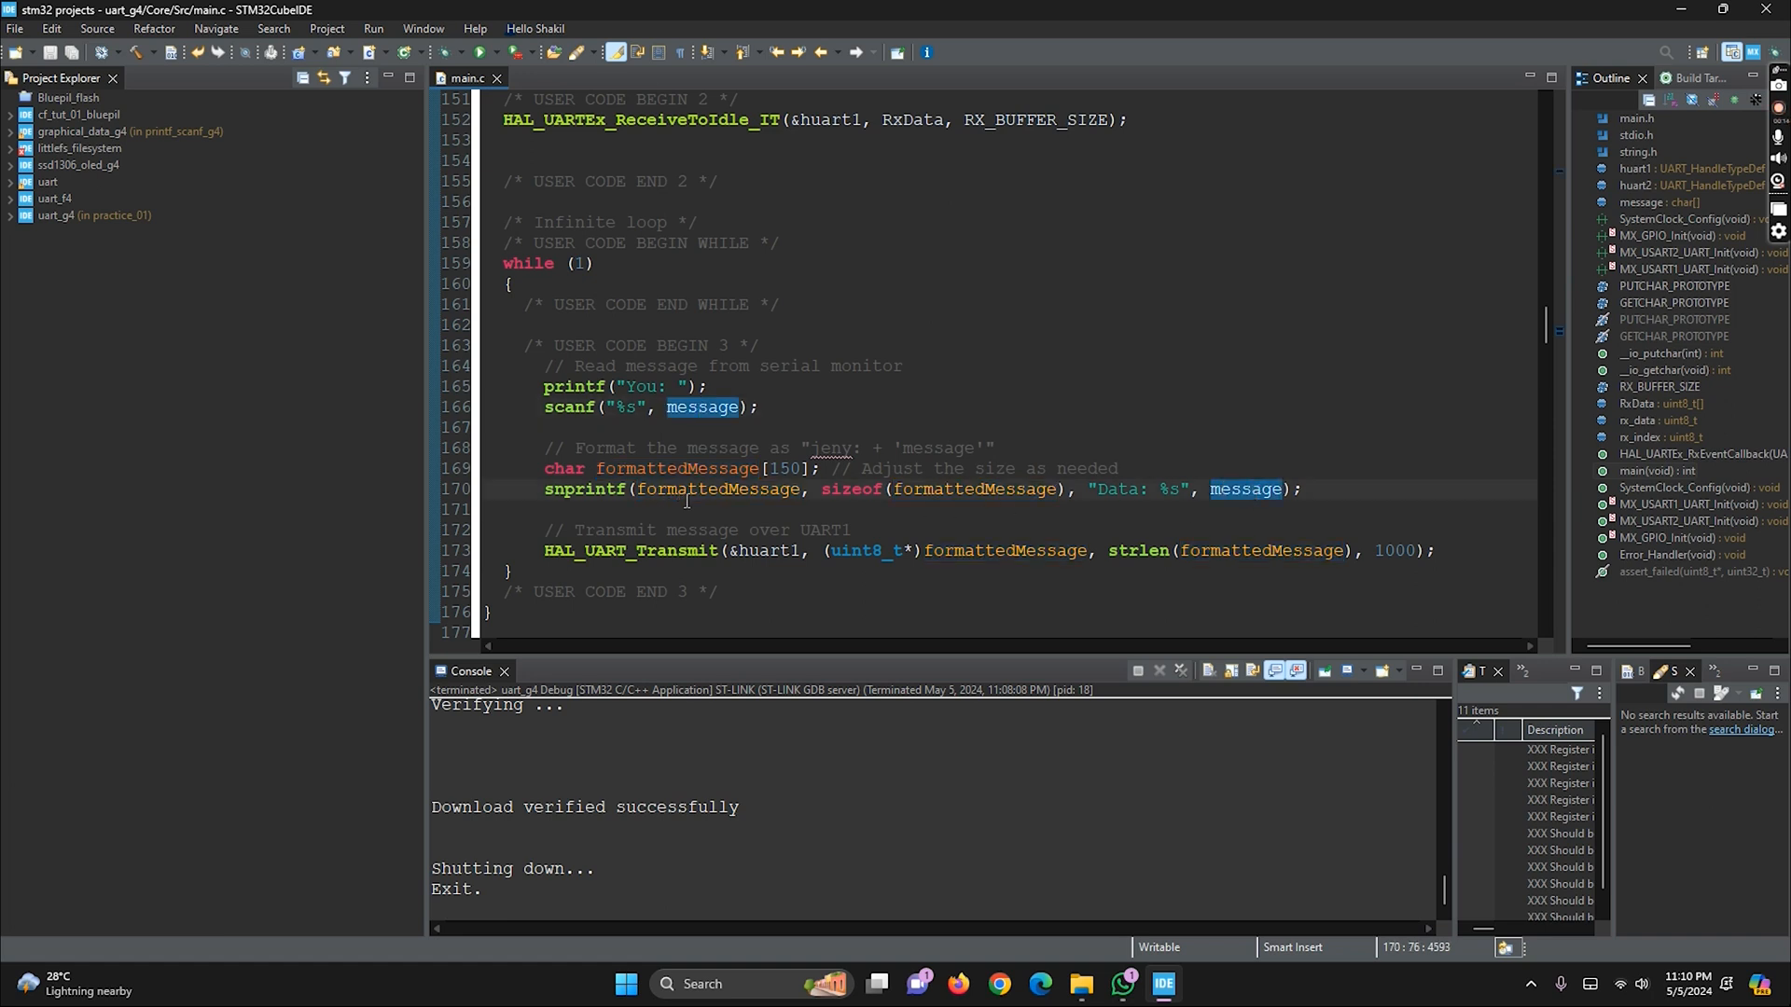
double_click(1006, 550)
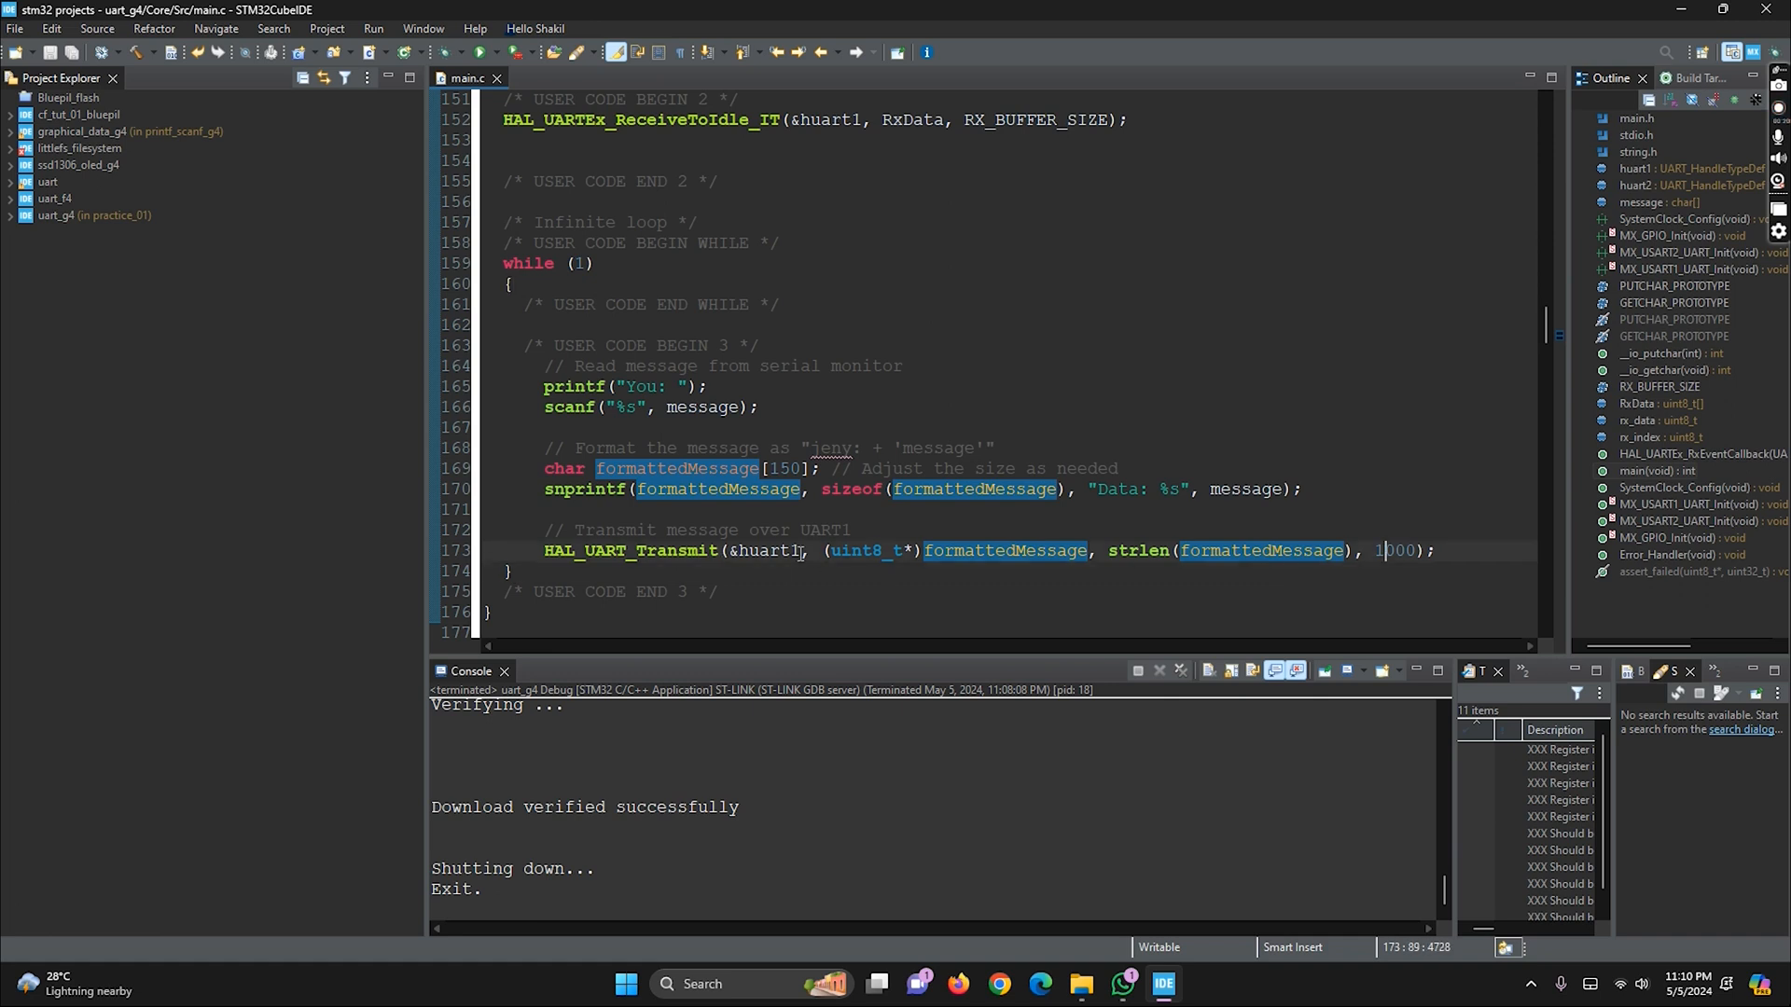
double_click(867, 550)
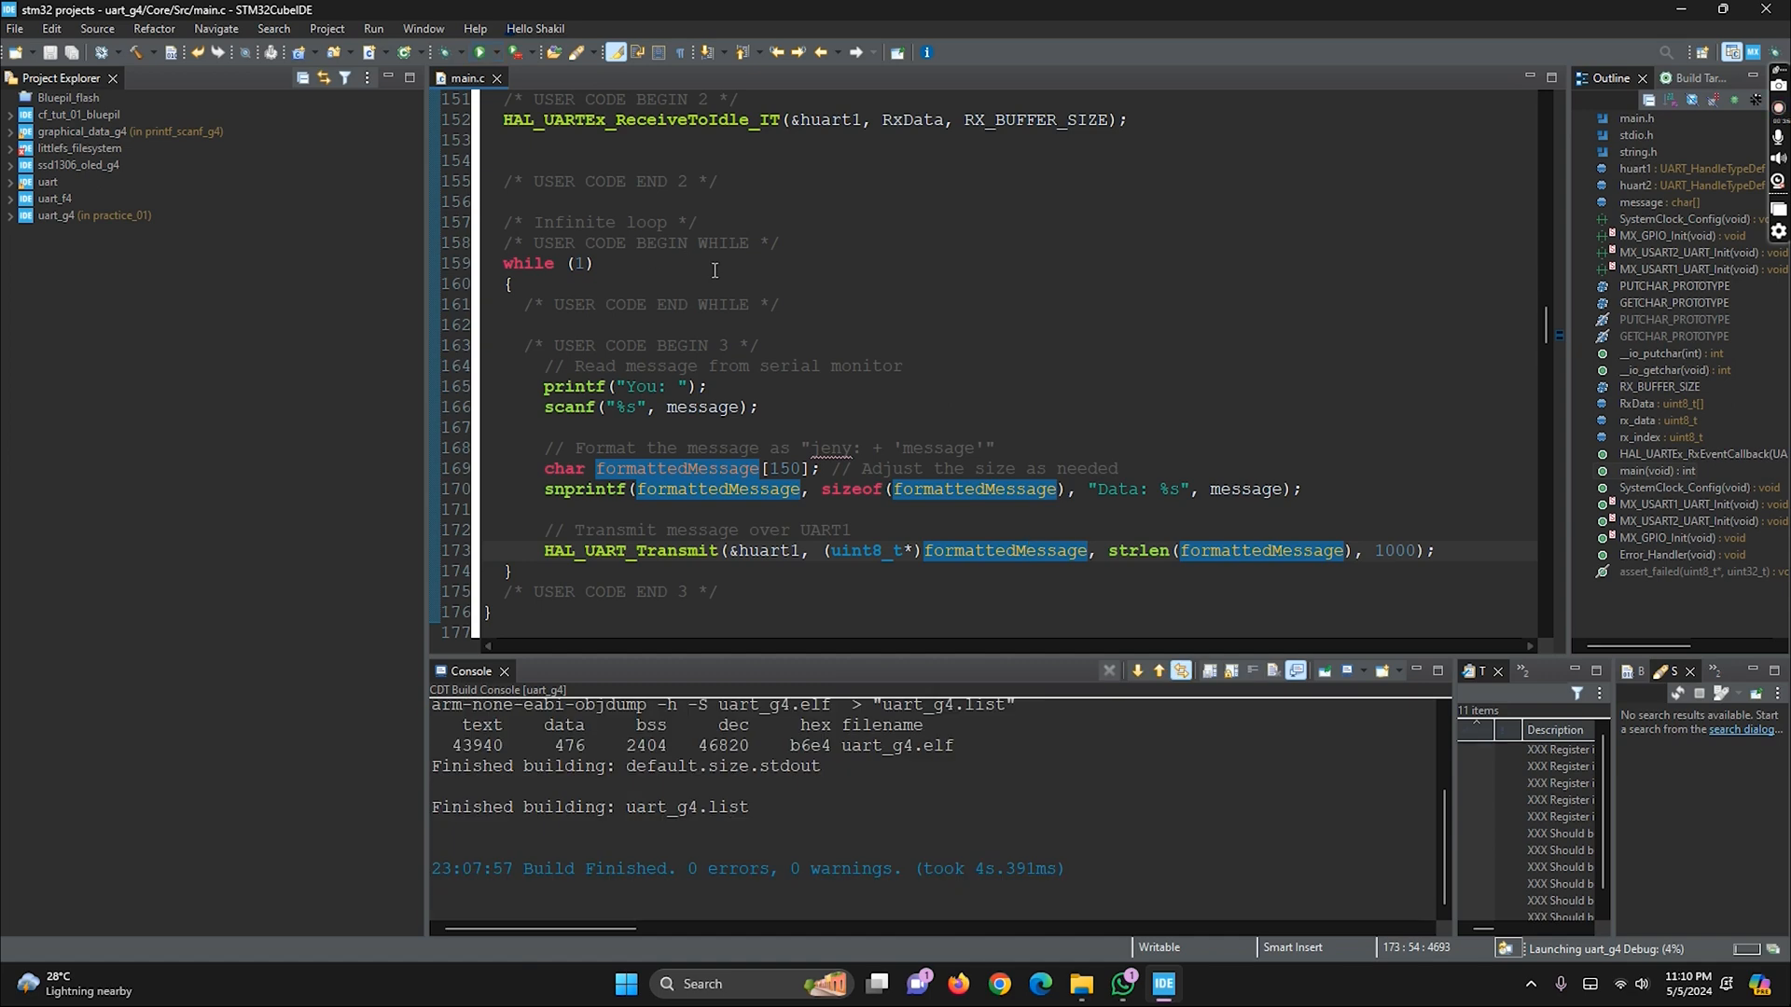
click(1183, 983)
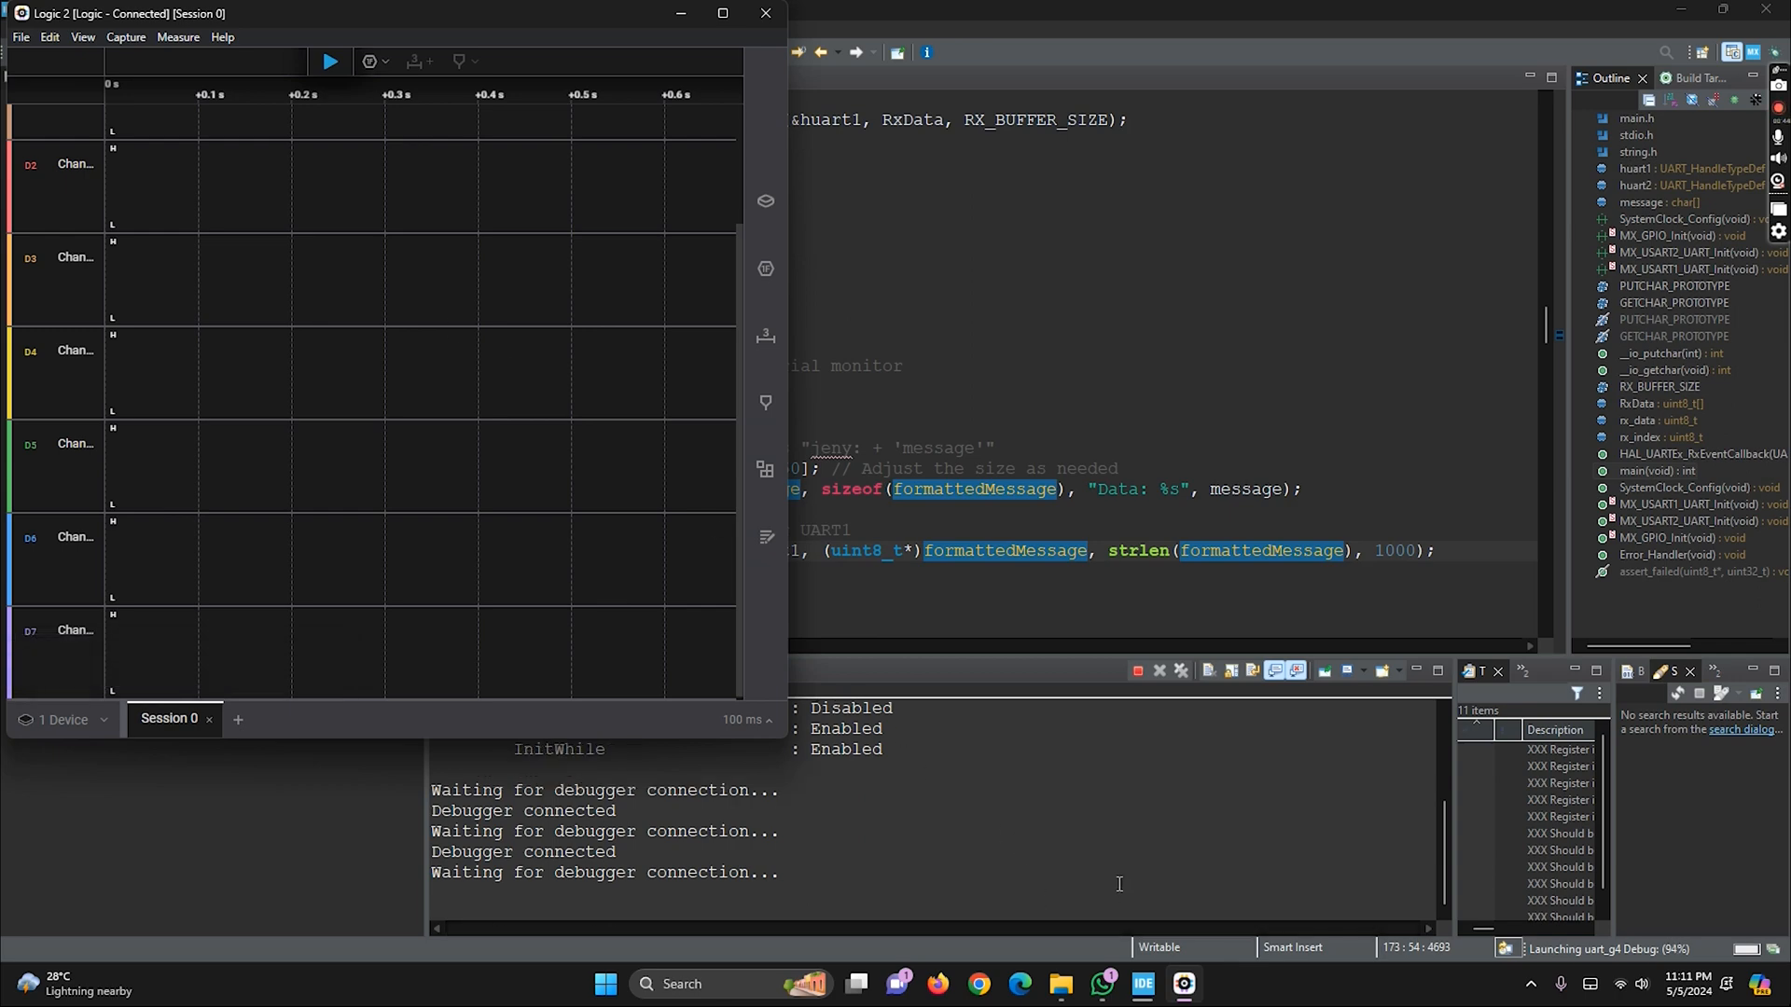
Launch Serial Debug Assistant and open COM8 at 115200 baud
click(681, 983)
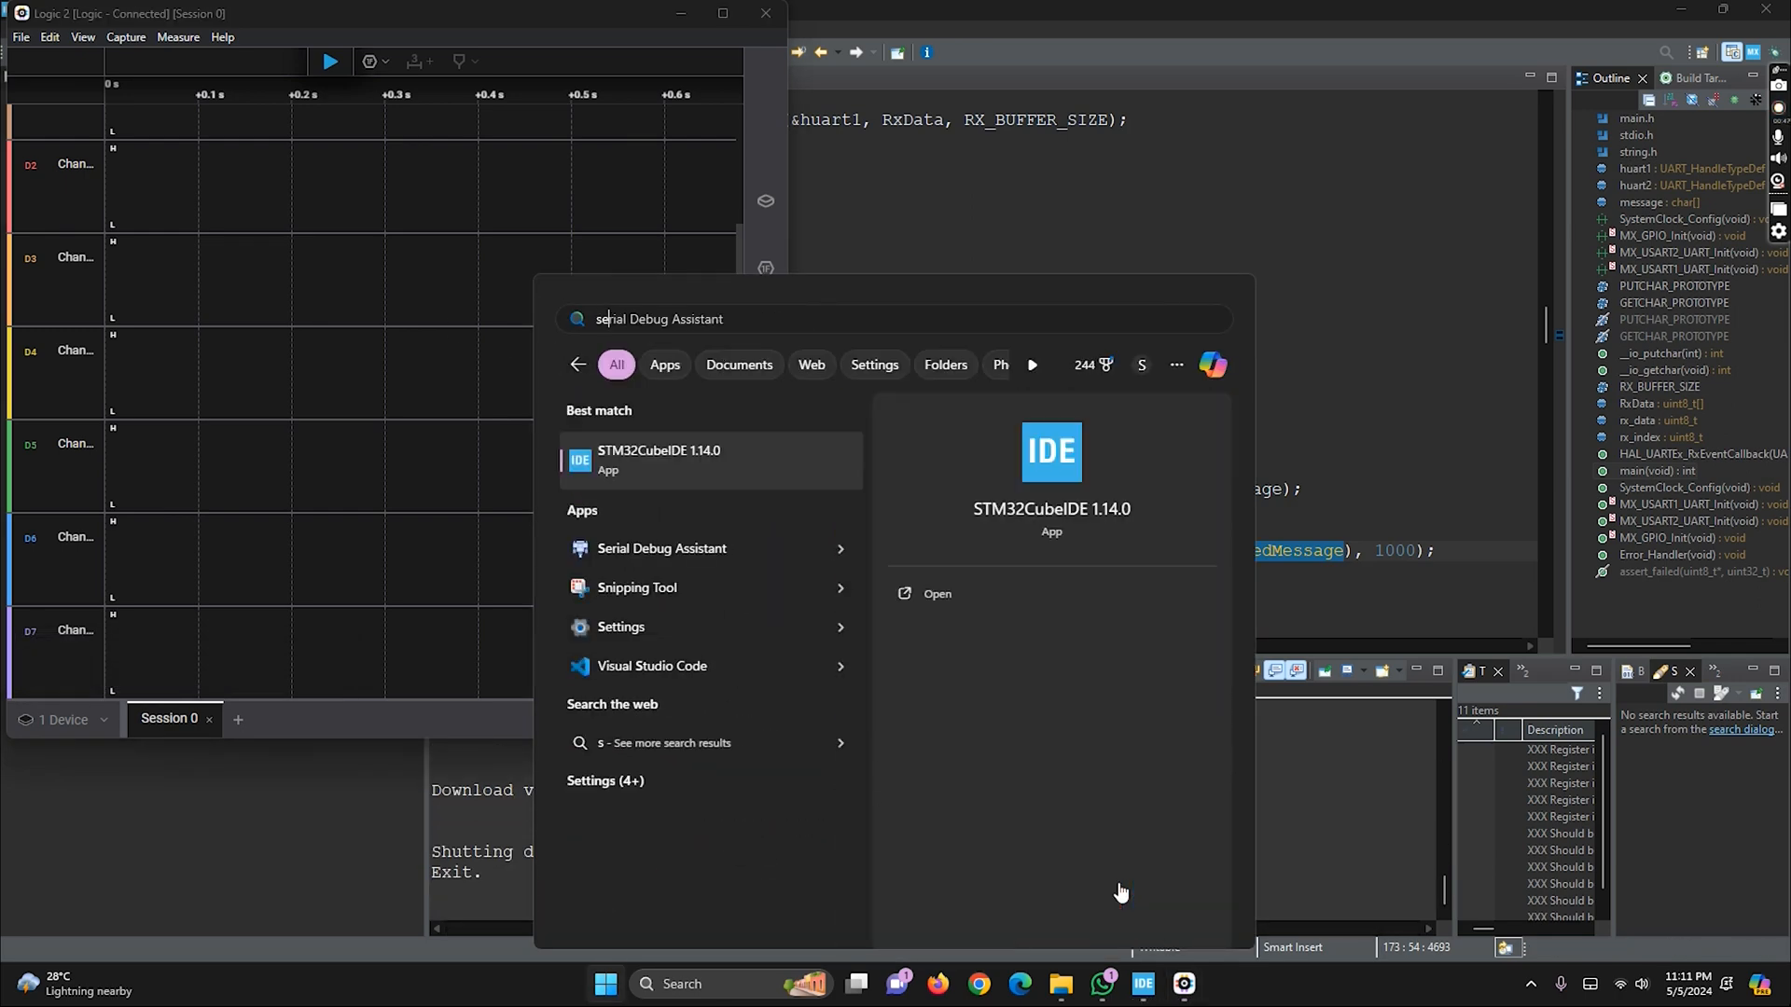
click(661, 548)
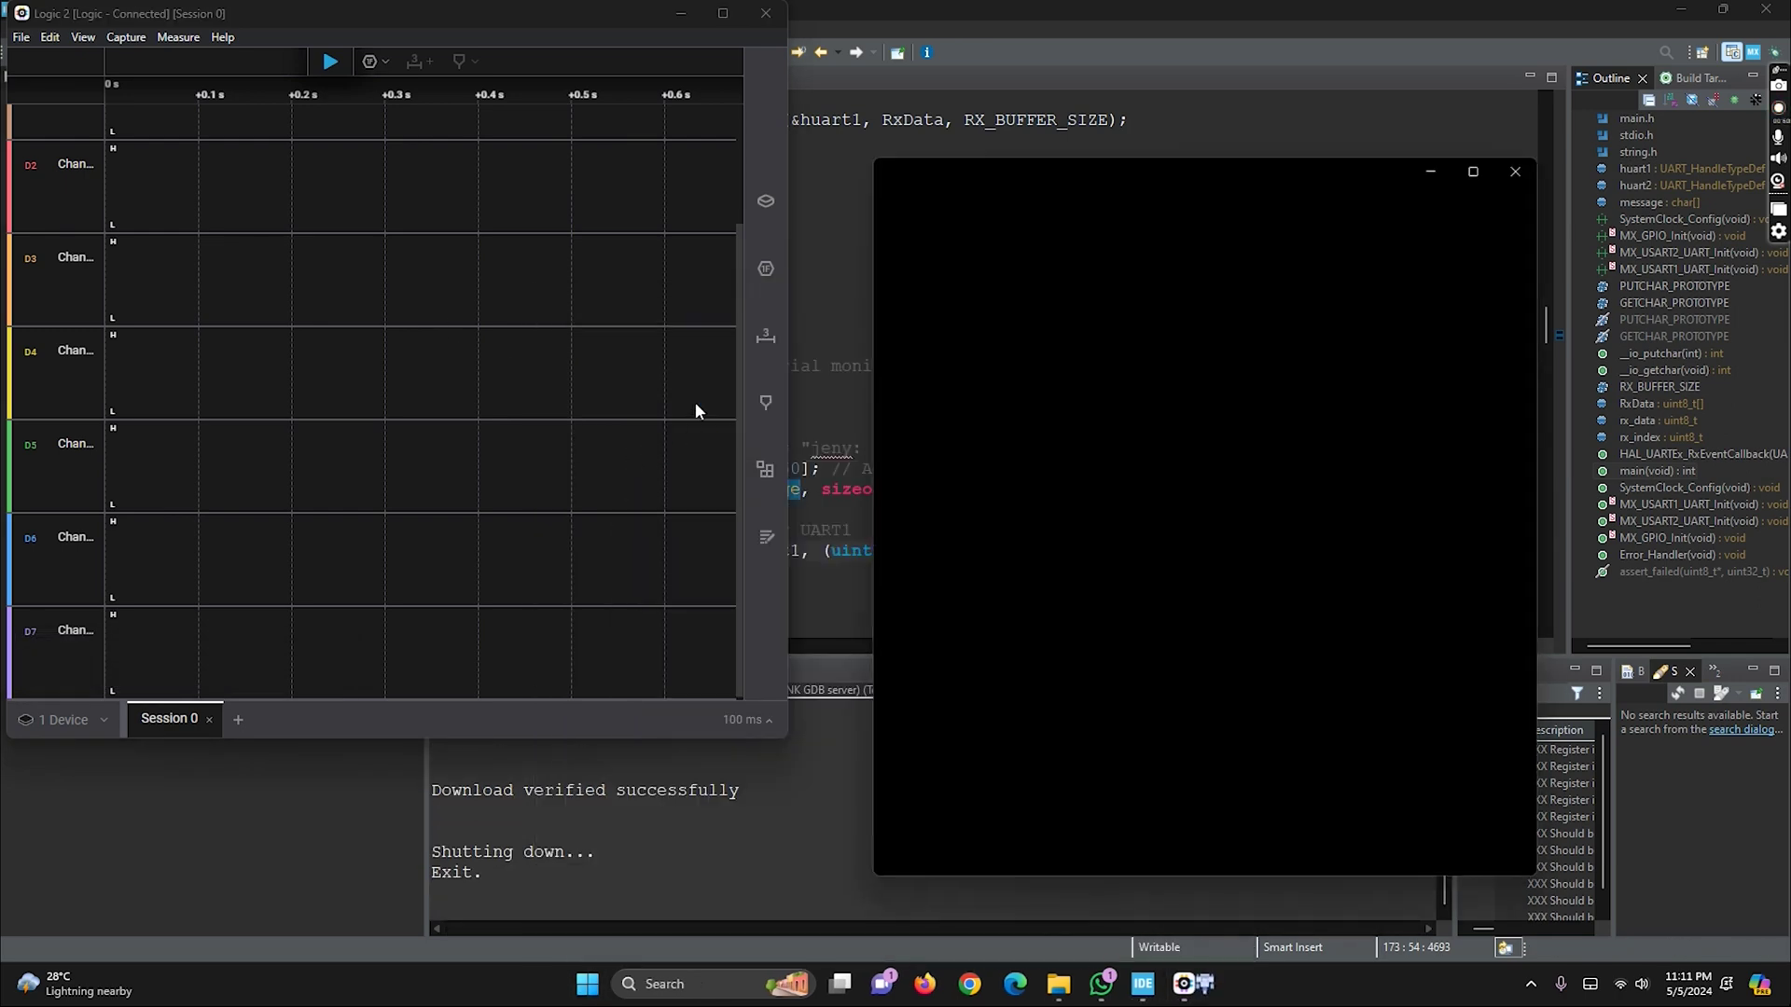
click(1068, 238)
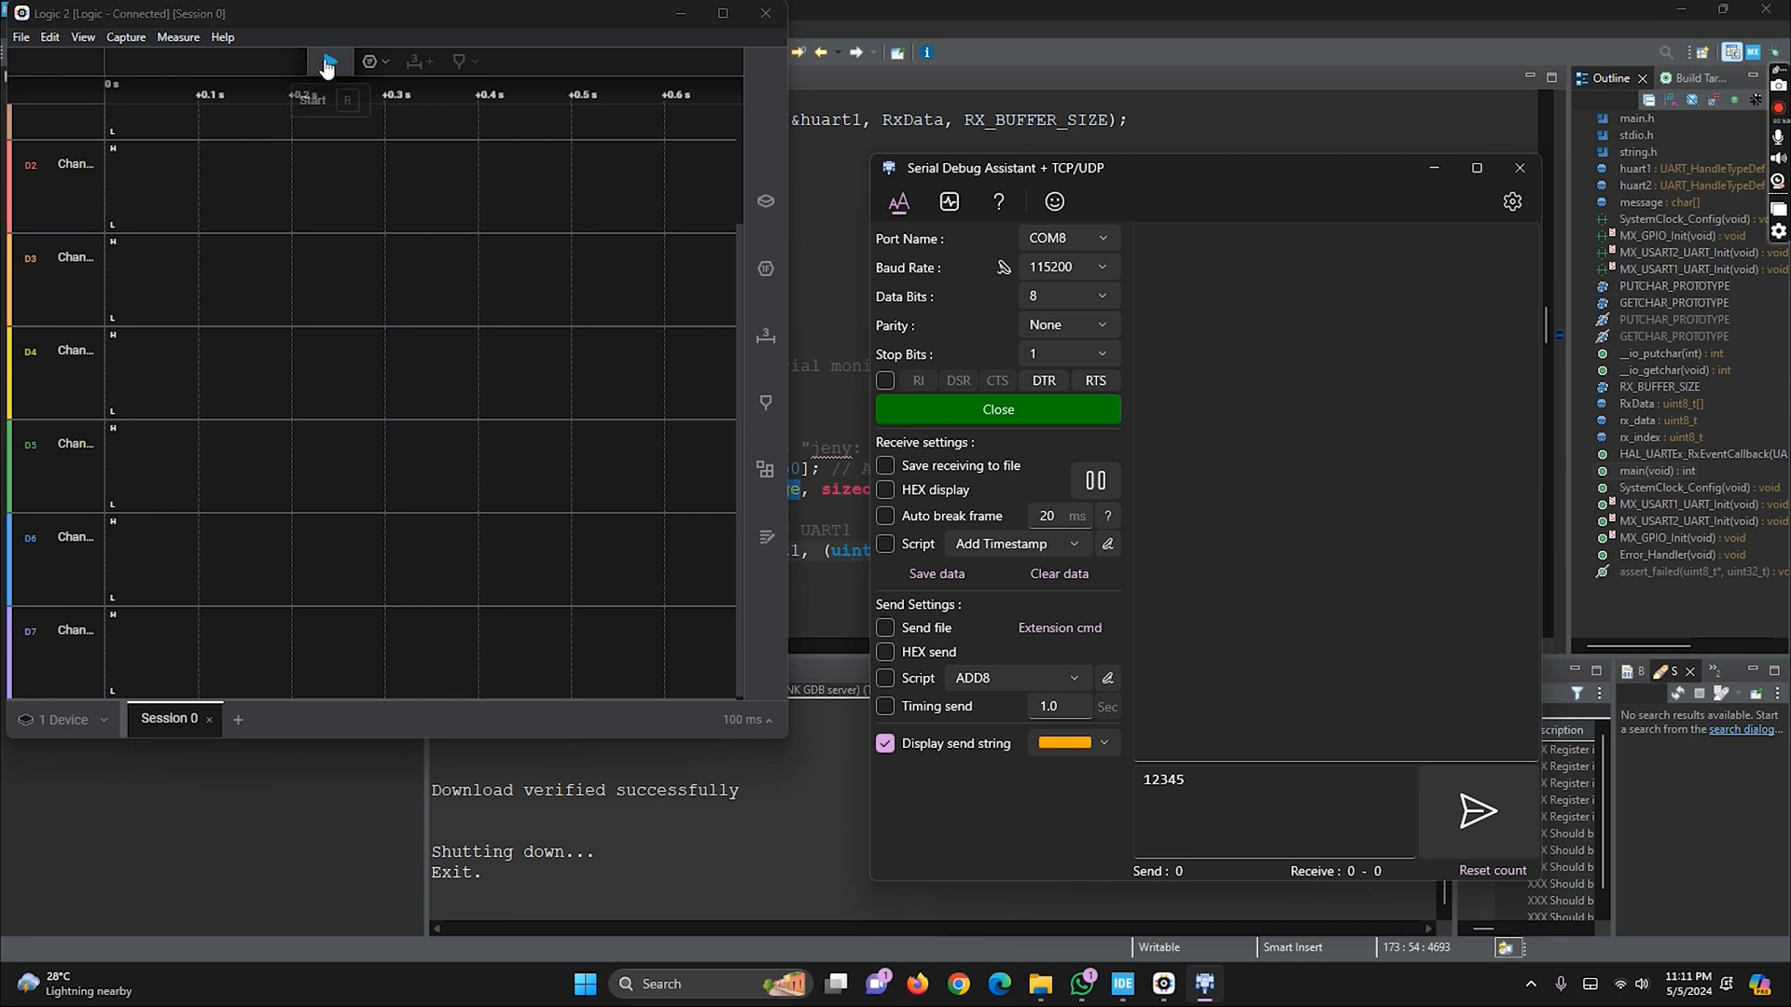
Record a Logic 2 capture while sending 'Hello' to the board, then stop it
click(329, 62)
text(Hello)
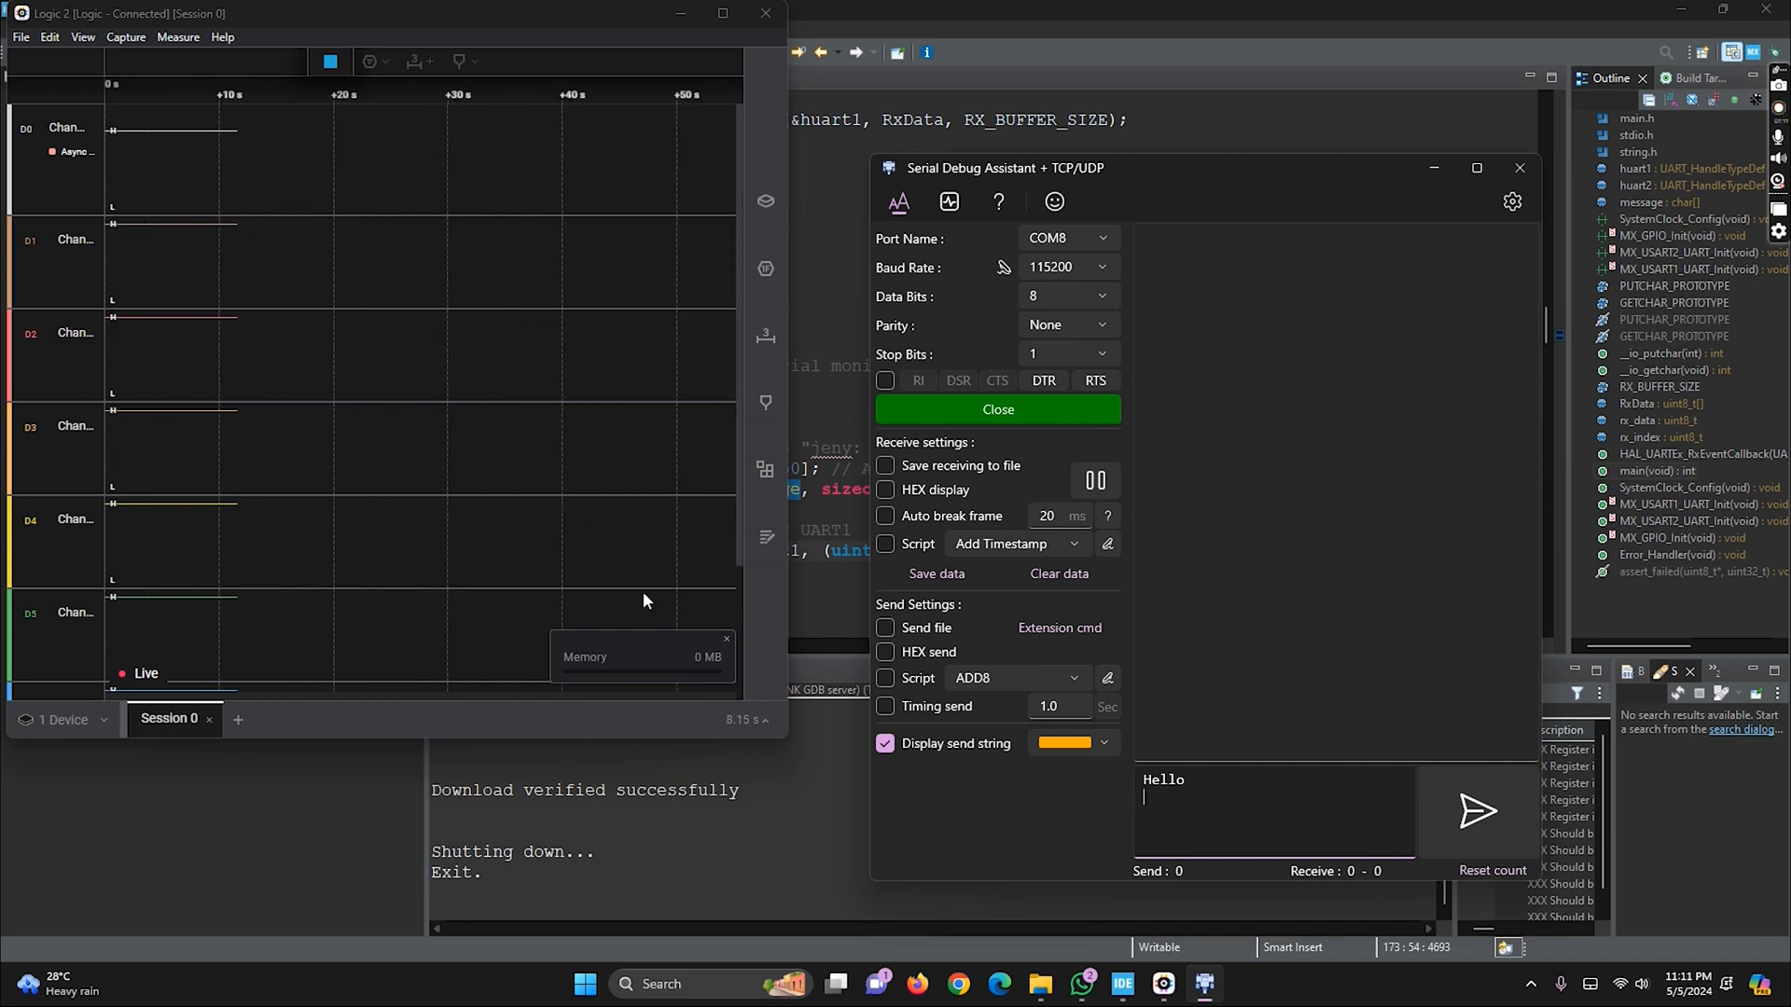
click(1475, 810)
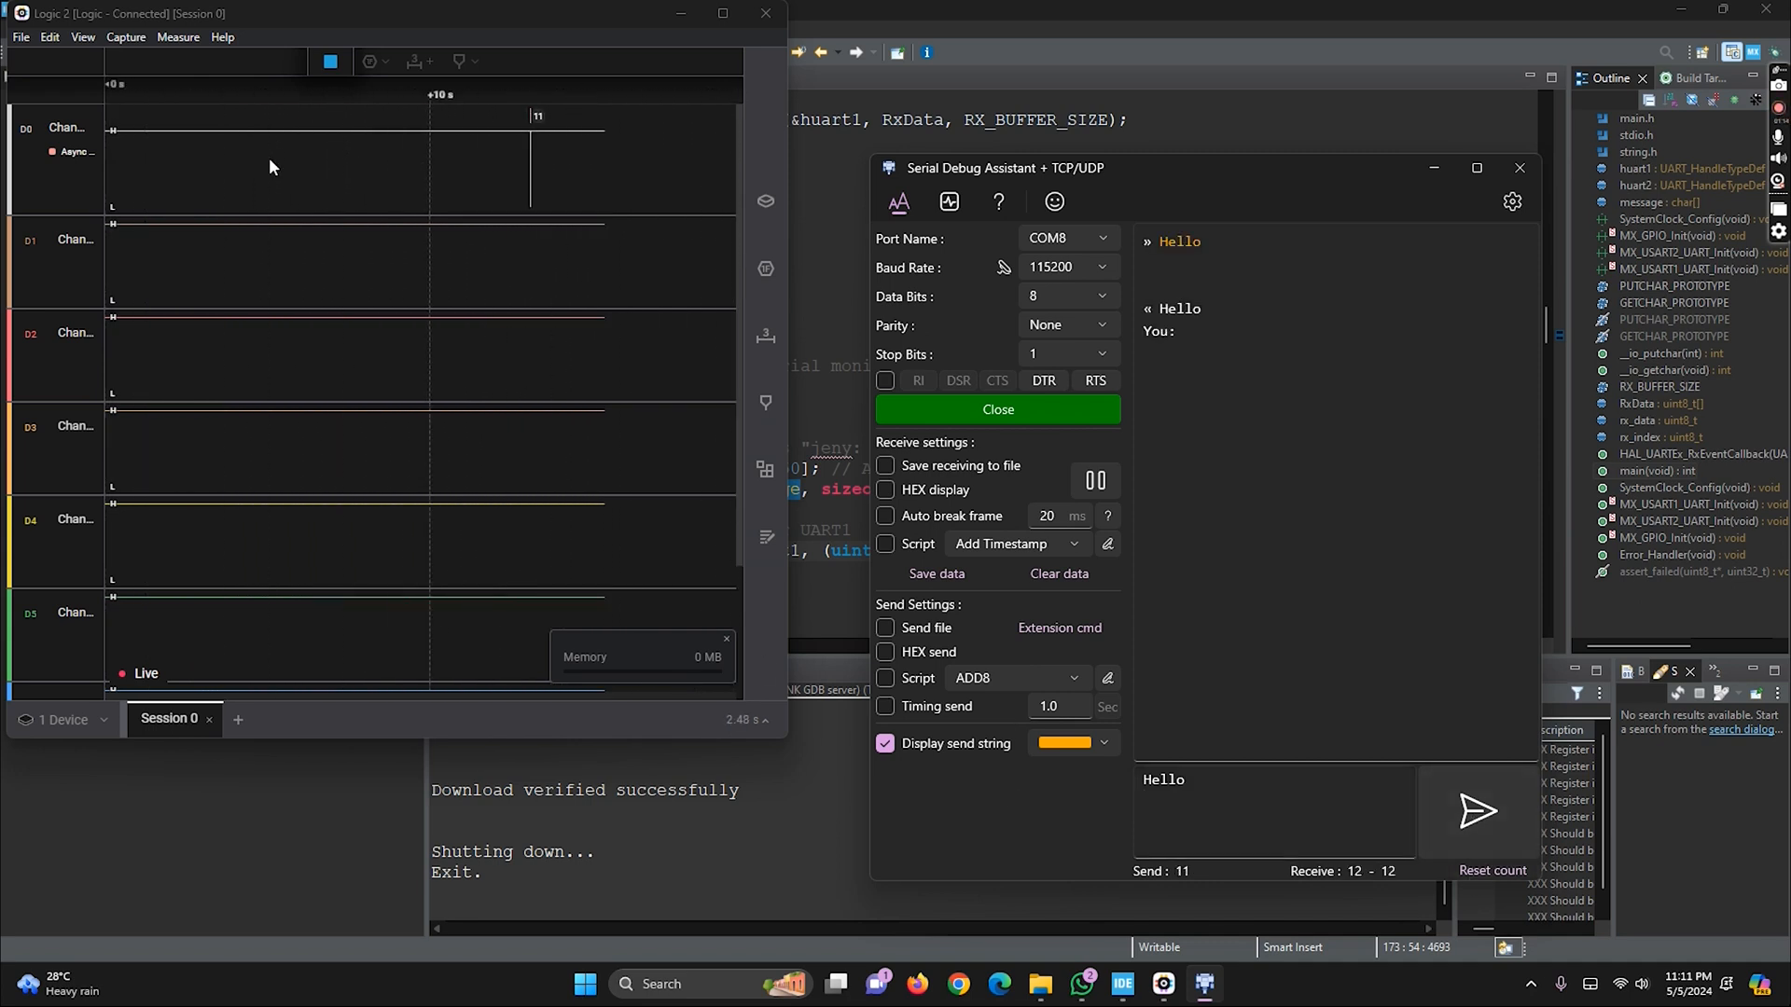
click(722, 12)
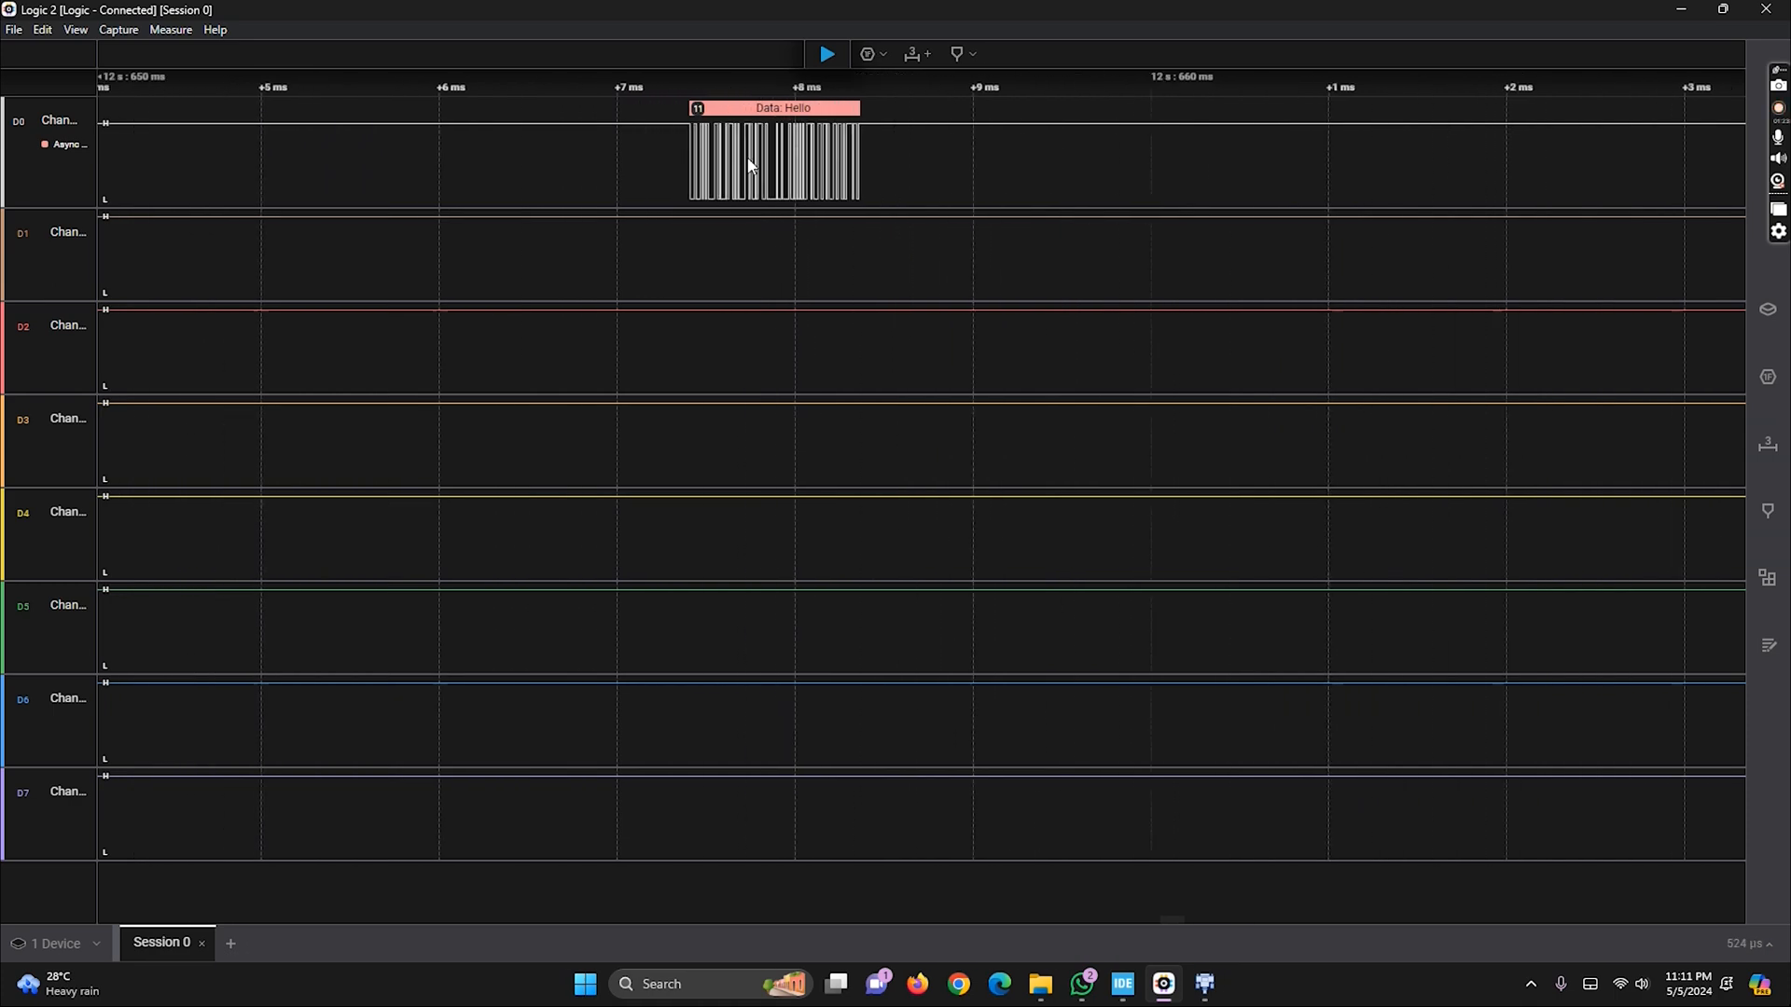
Zoom into the Async Serial 'Data: Hello' bubble on channel 0
scroll(up, 3)
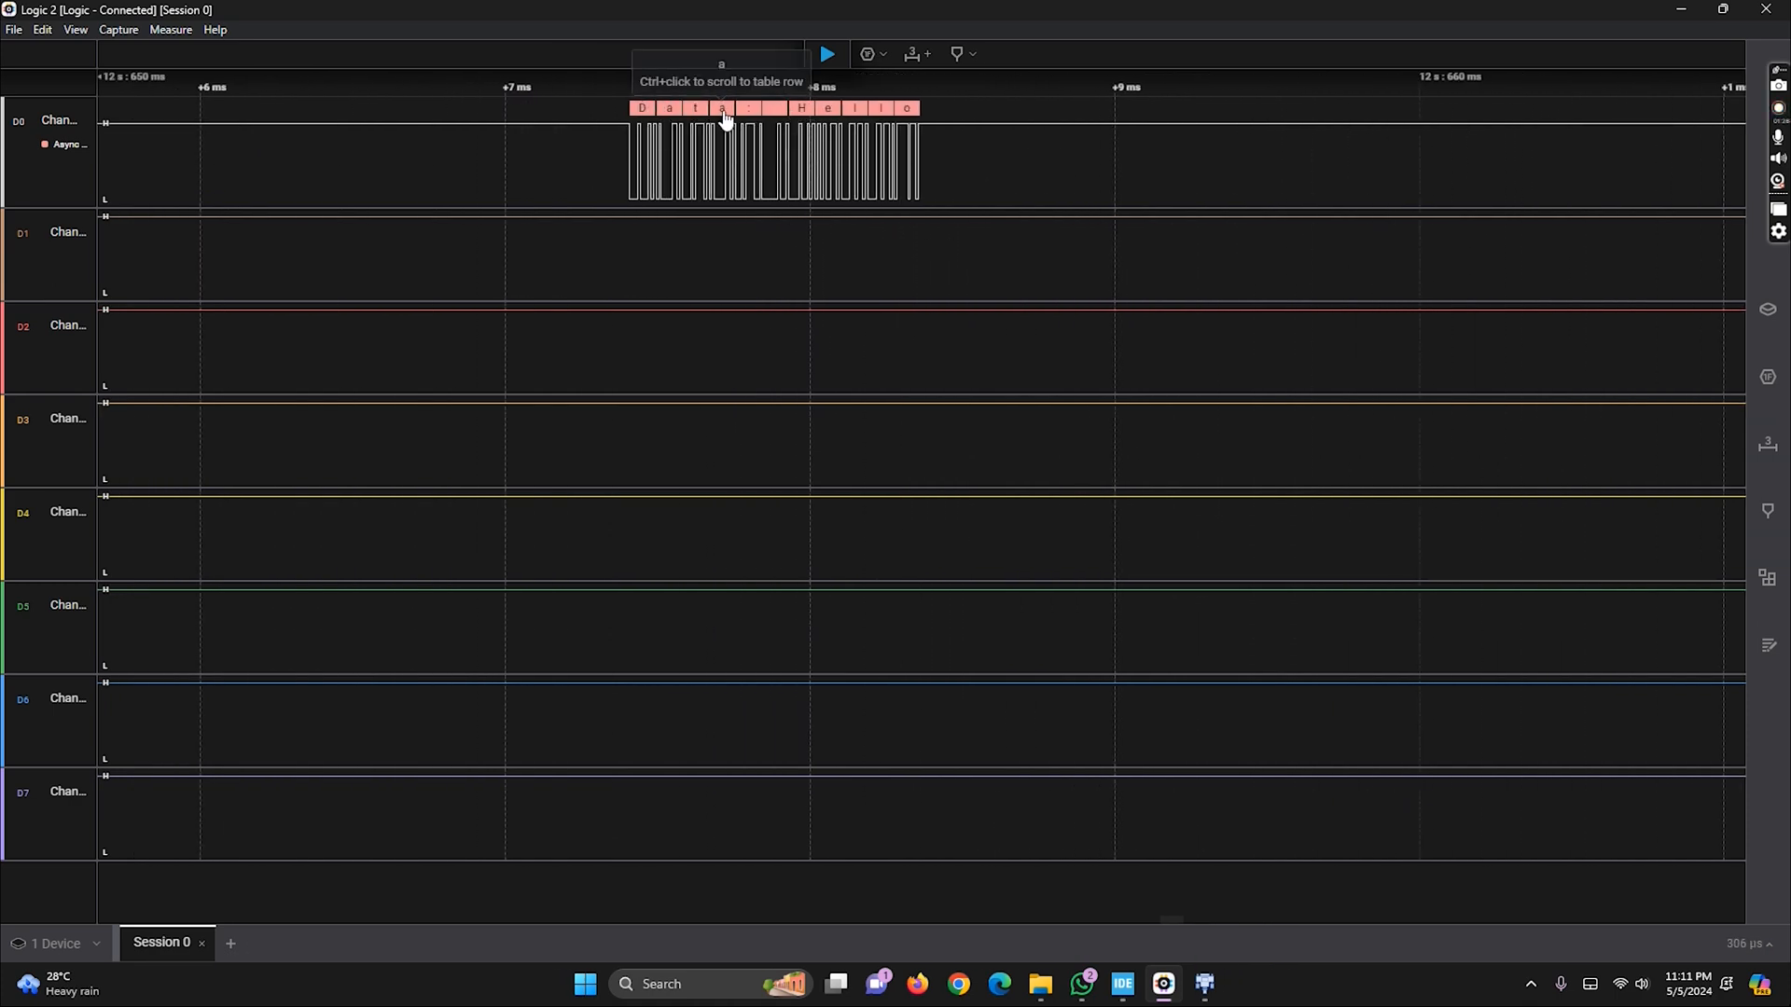
mouse_move(895, 118)
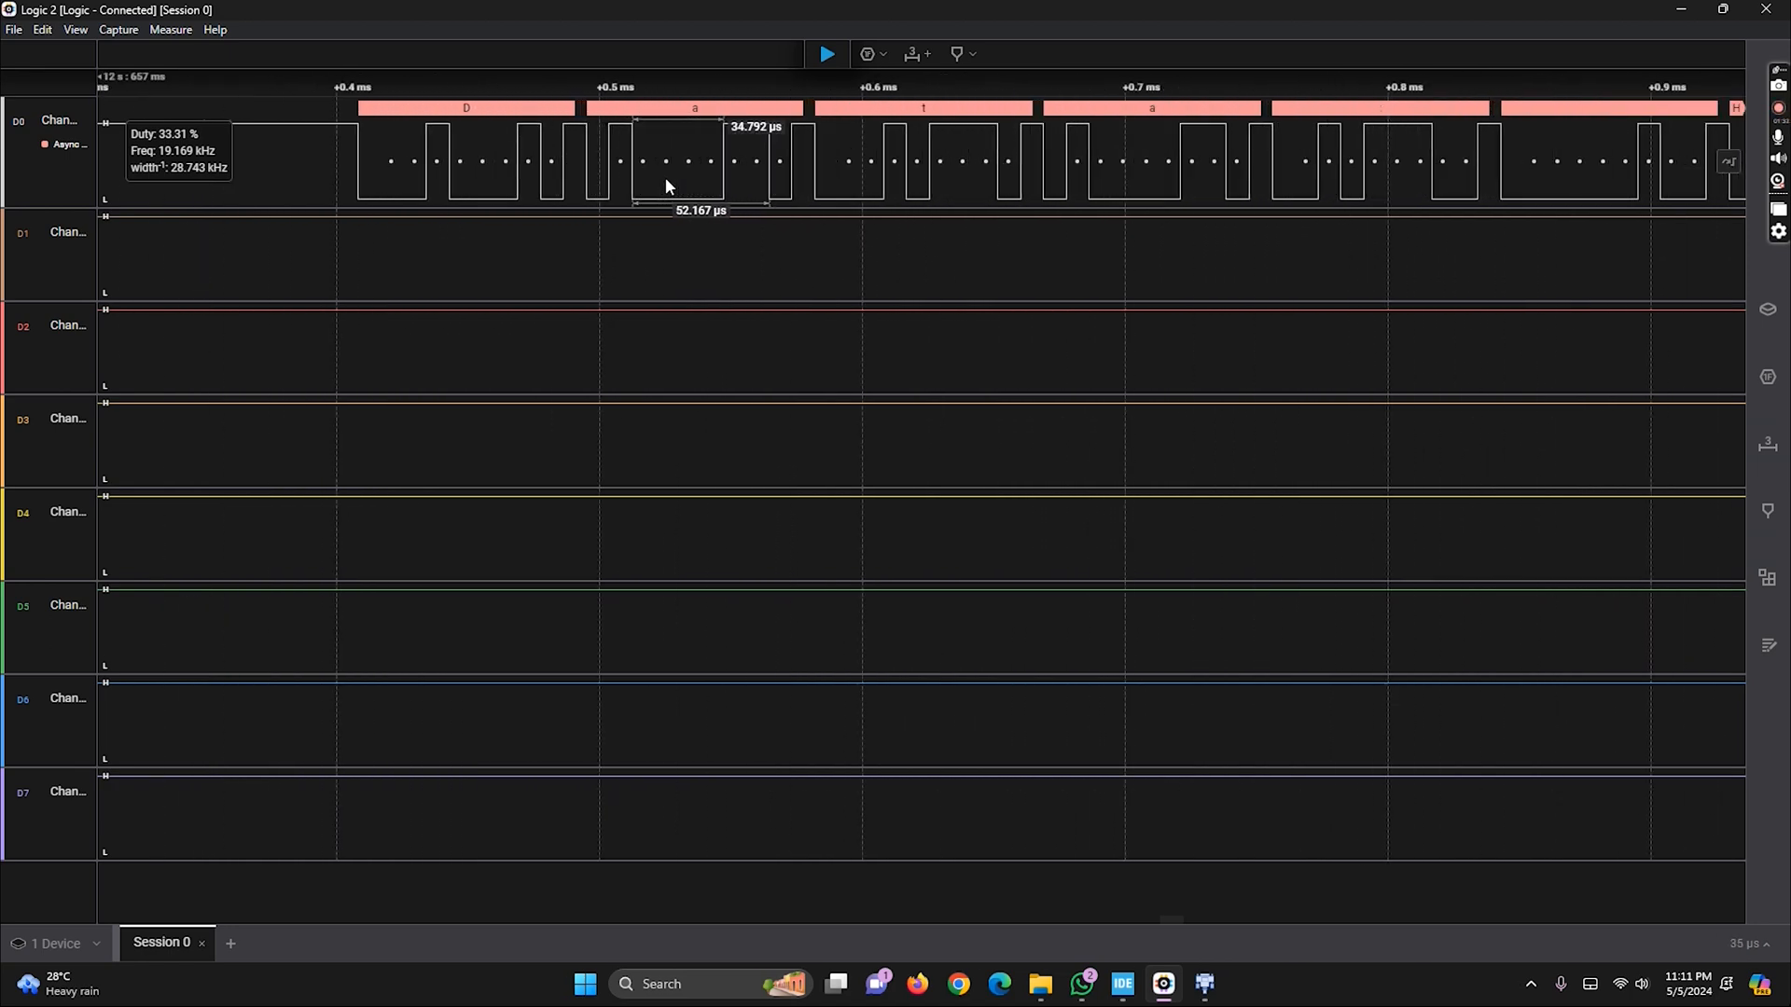
mouse_move(680, 152)
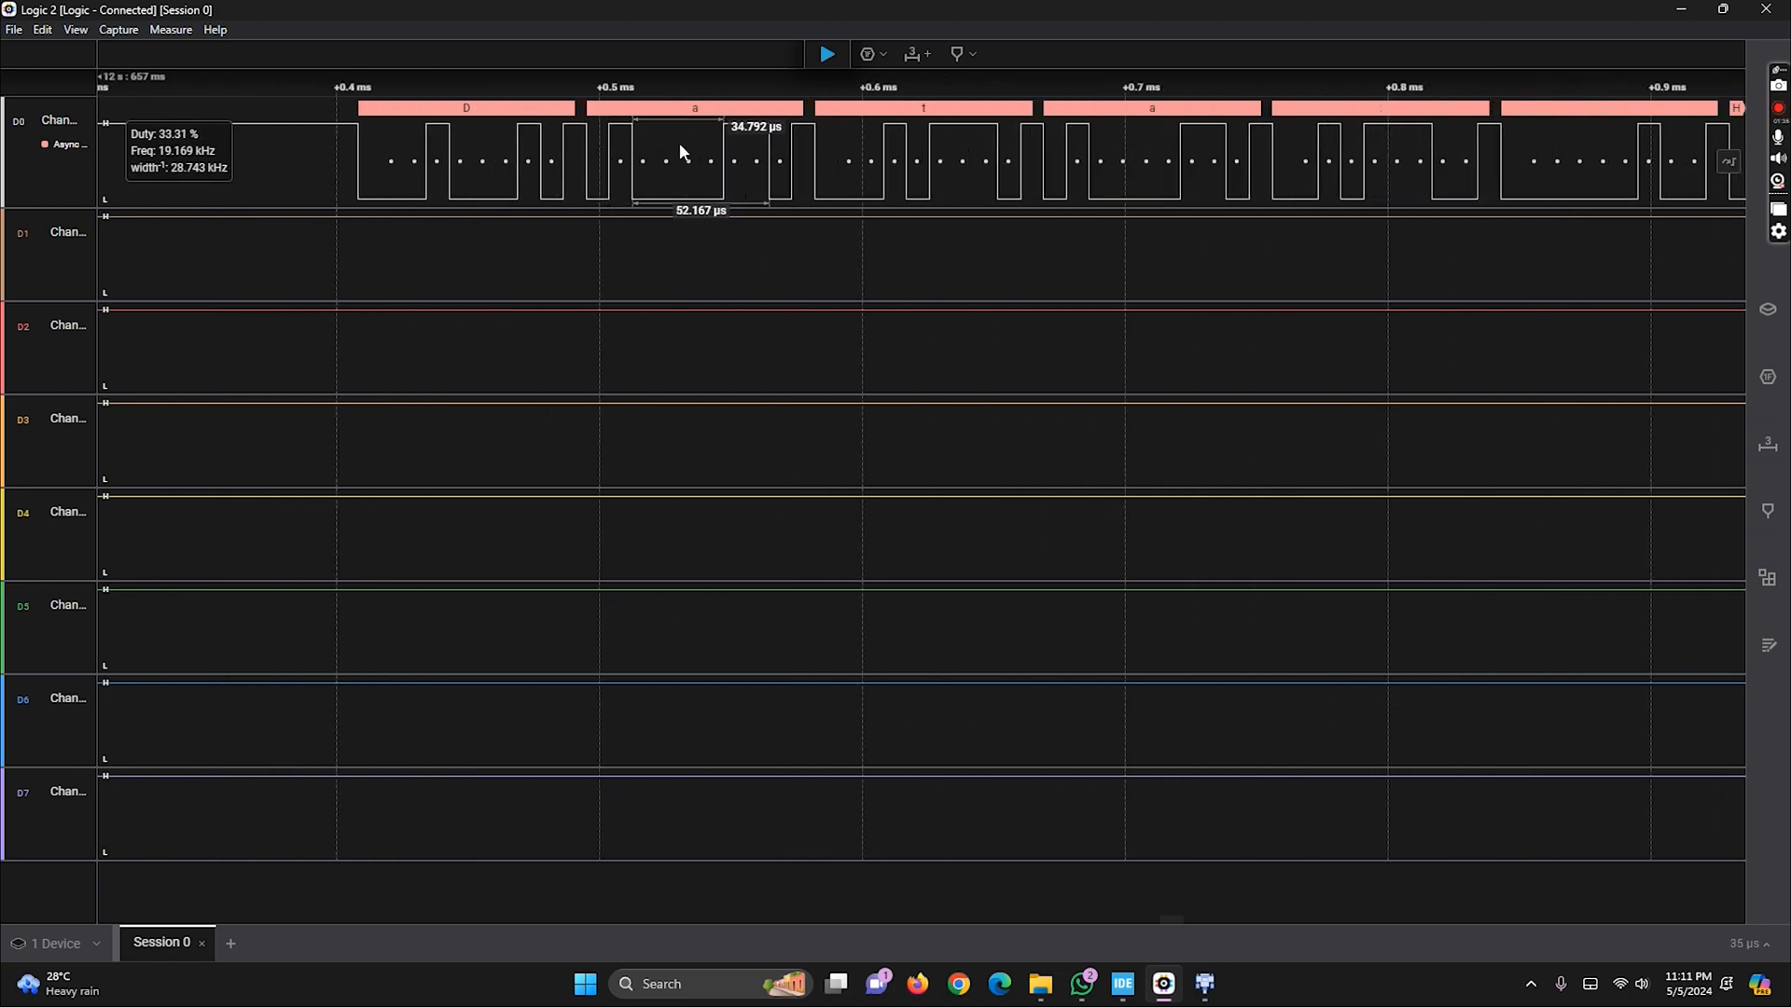
mouse_move(782, 190)
text(ca)
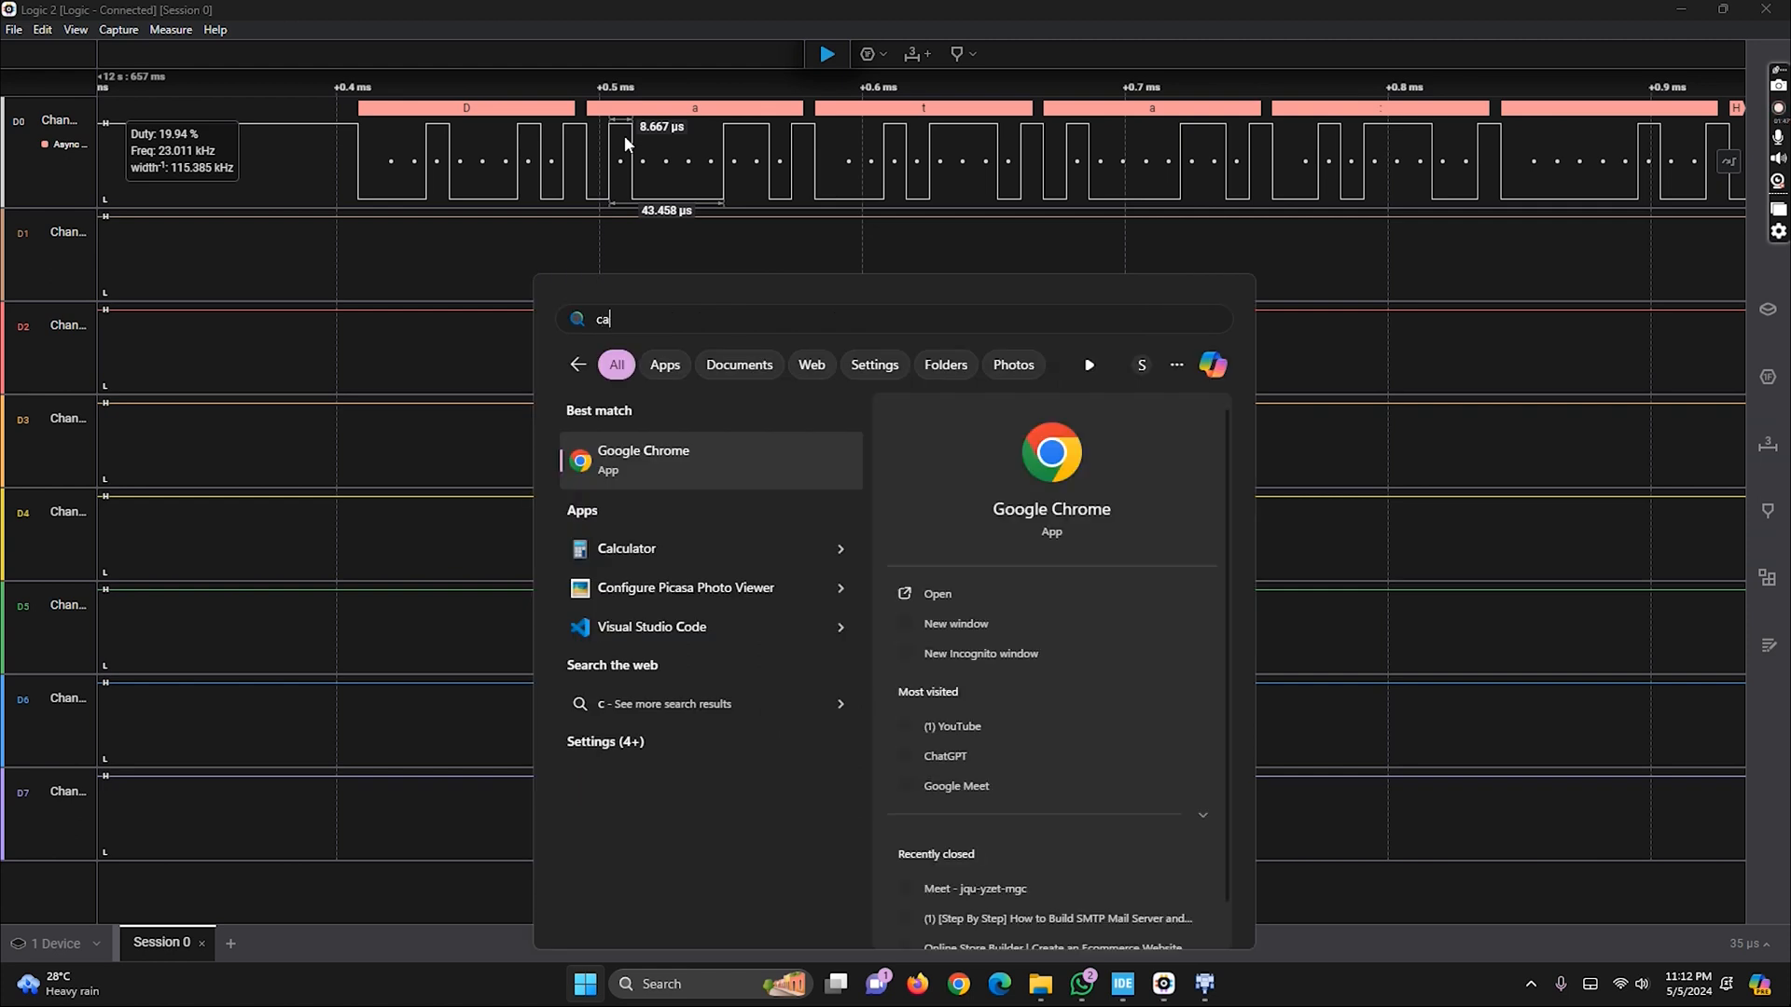
Compute 1 ÷ 115200 in Calculator, giving 8.68e-6 seconds per bit
click(626, 556)
text(115)
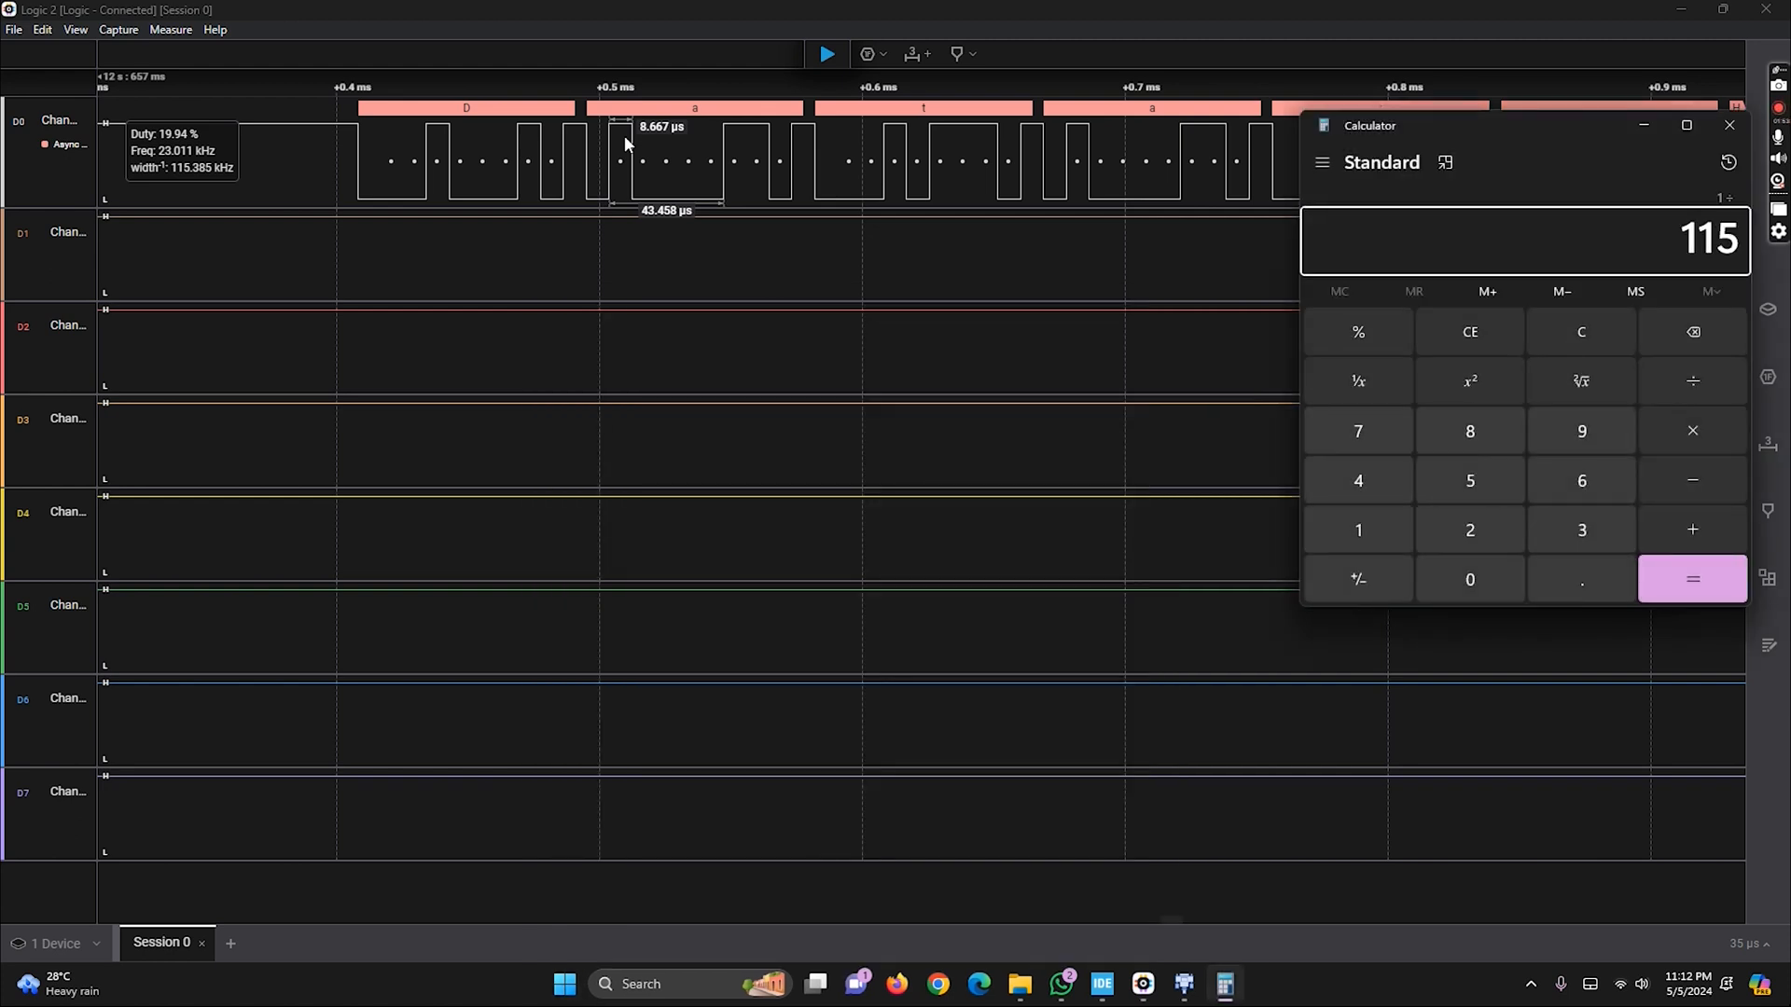
click(1691, 579)
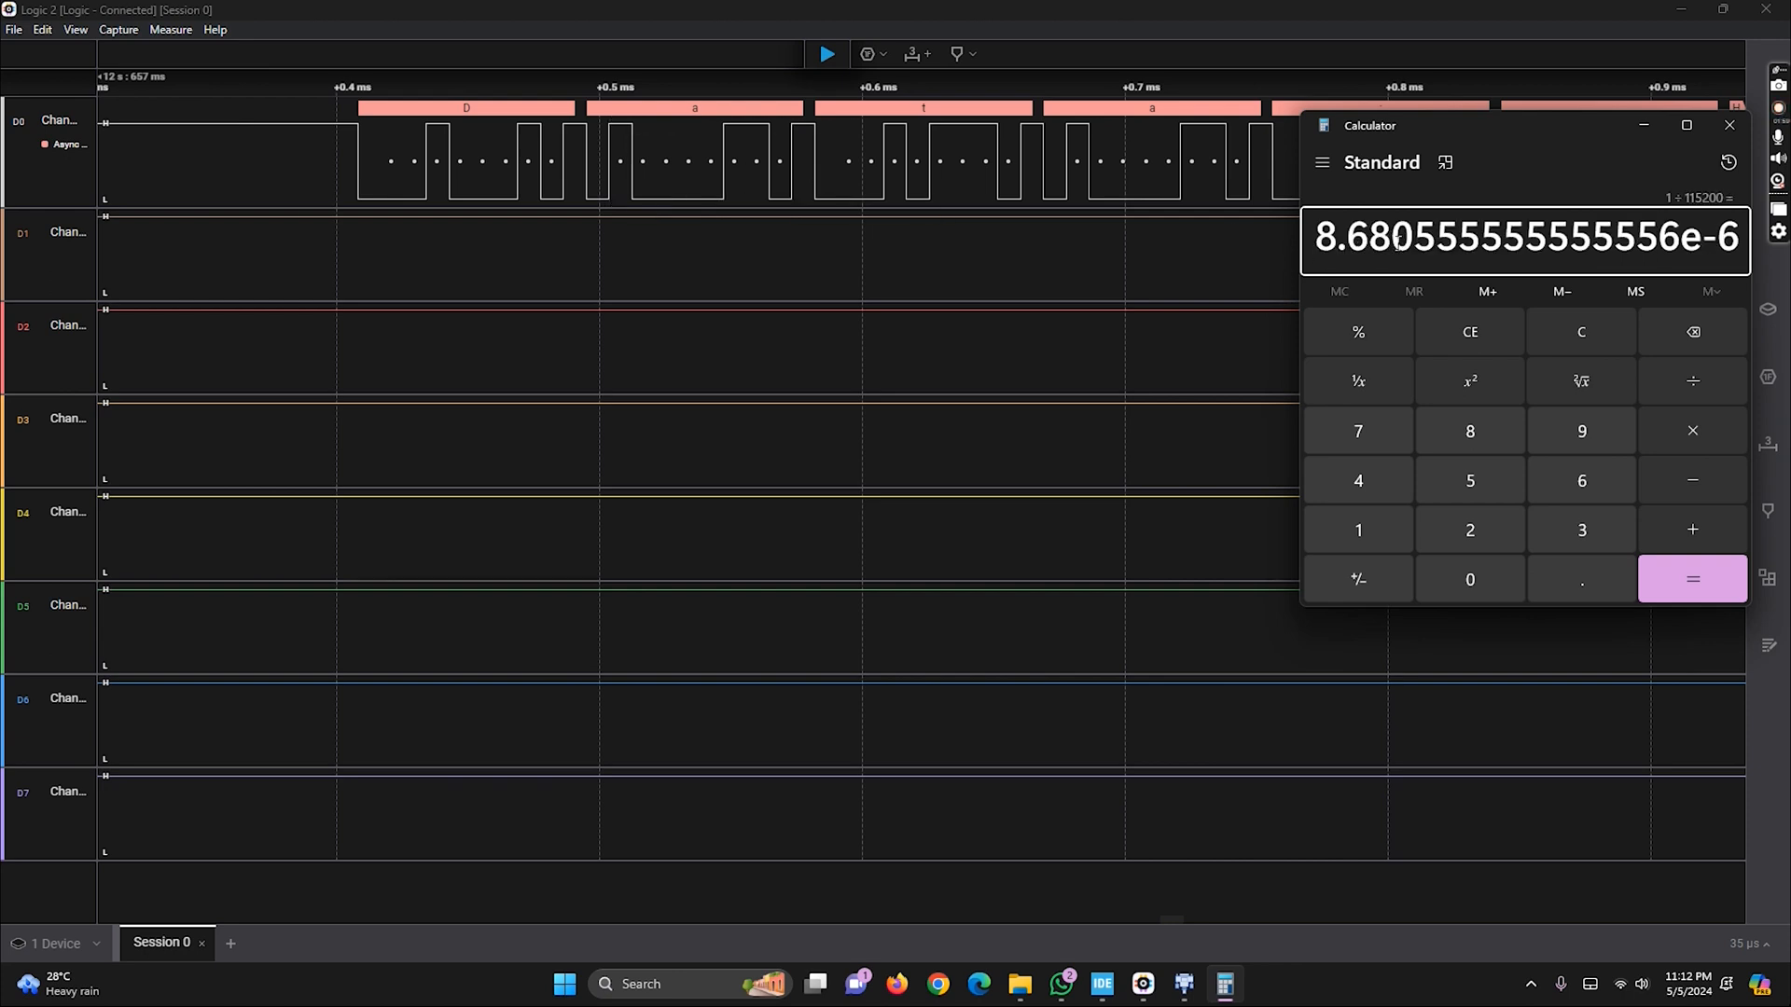
mouse_move(731, 209)
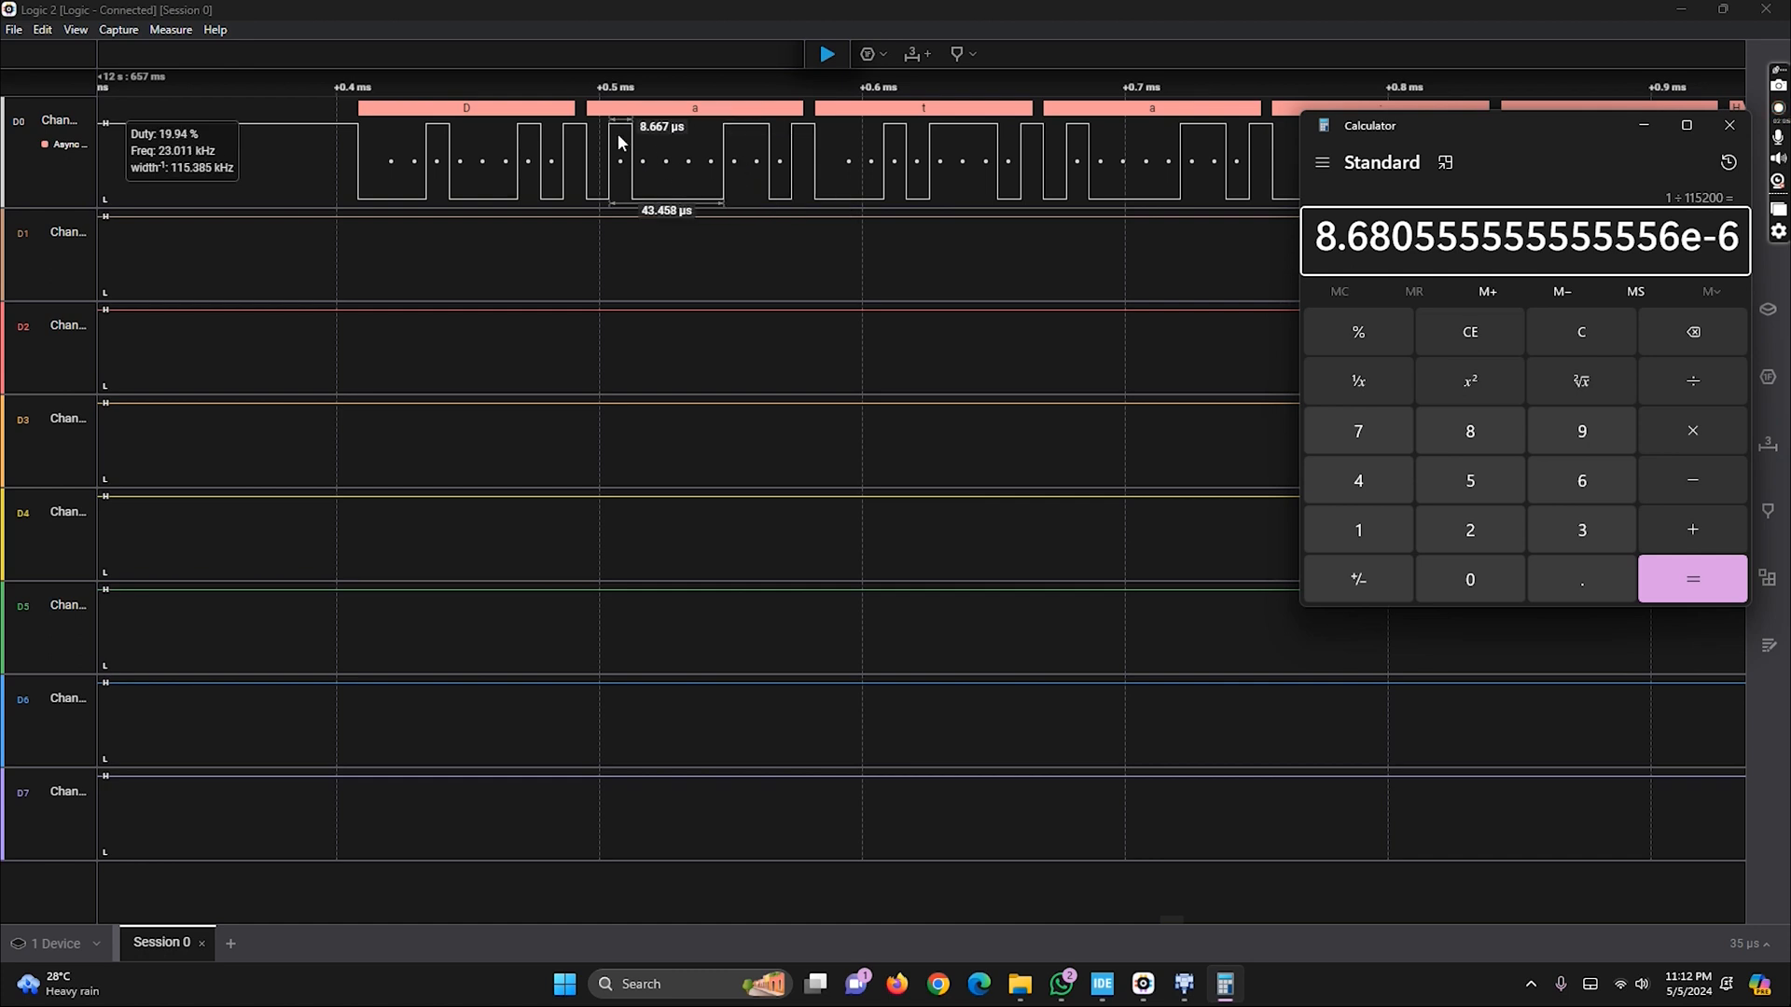
mouse_move(1036, 166)
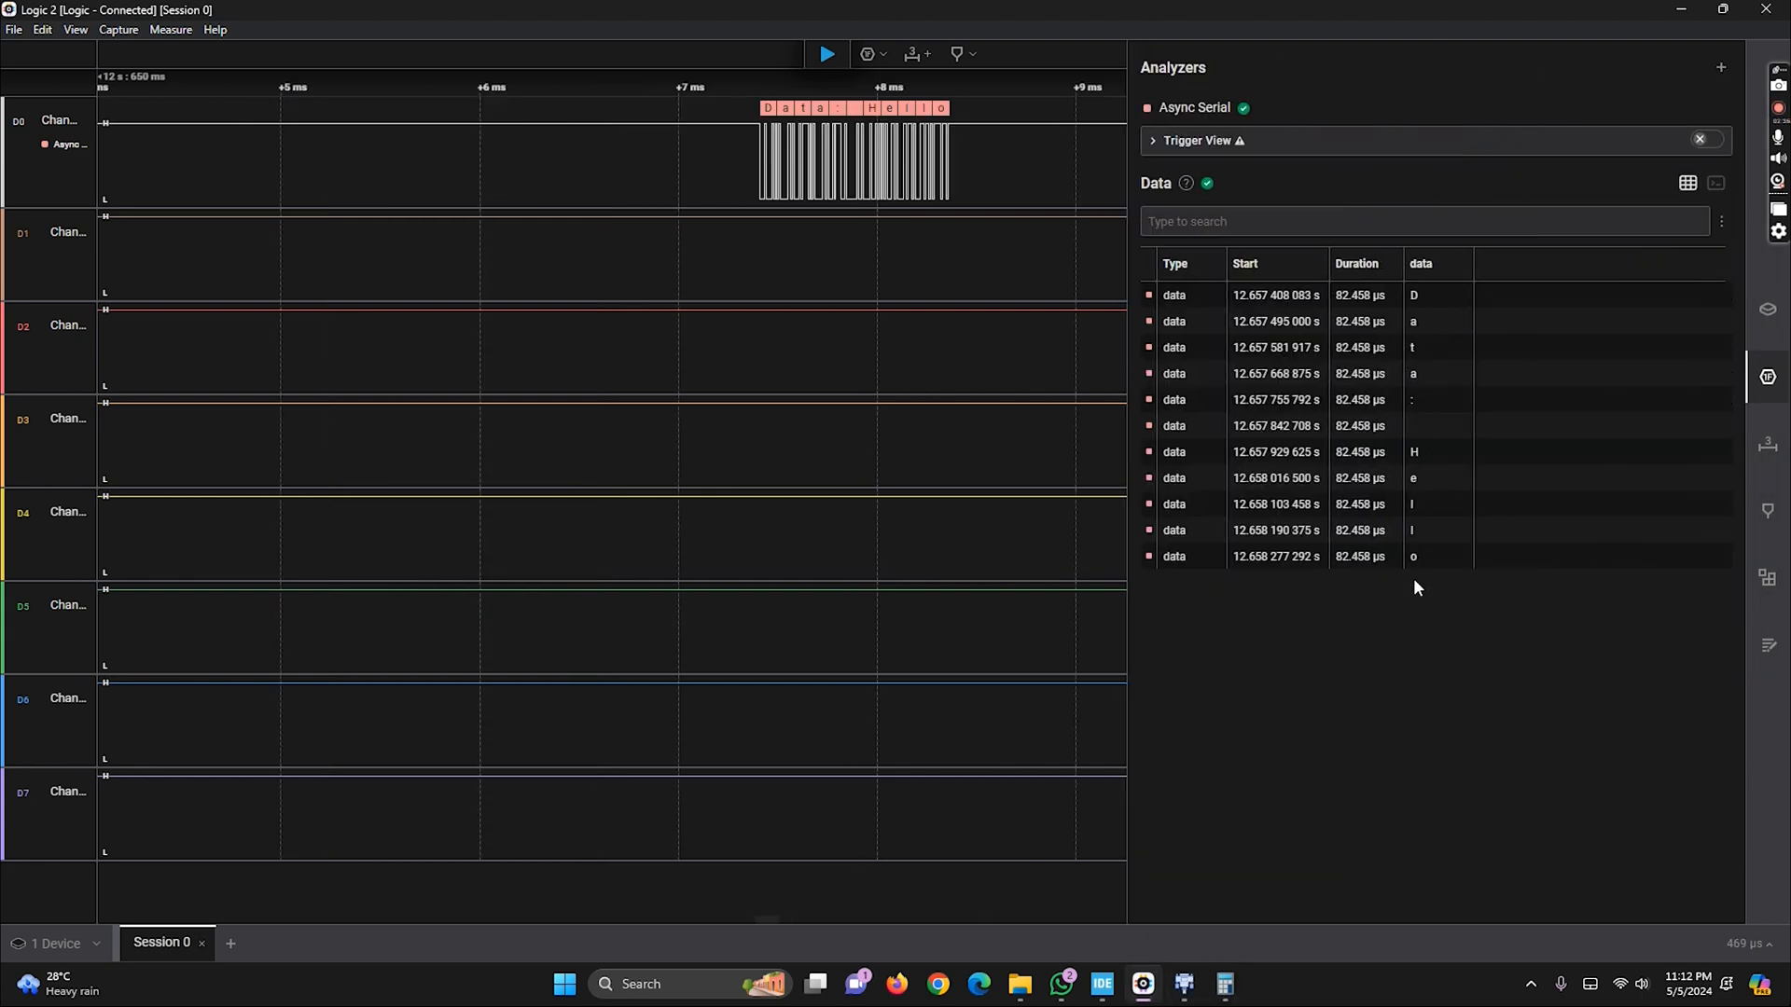
mouse_move(866, 54)
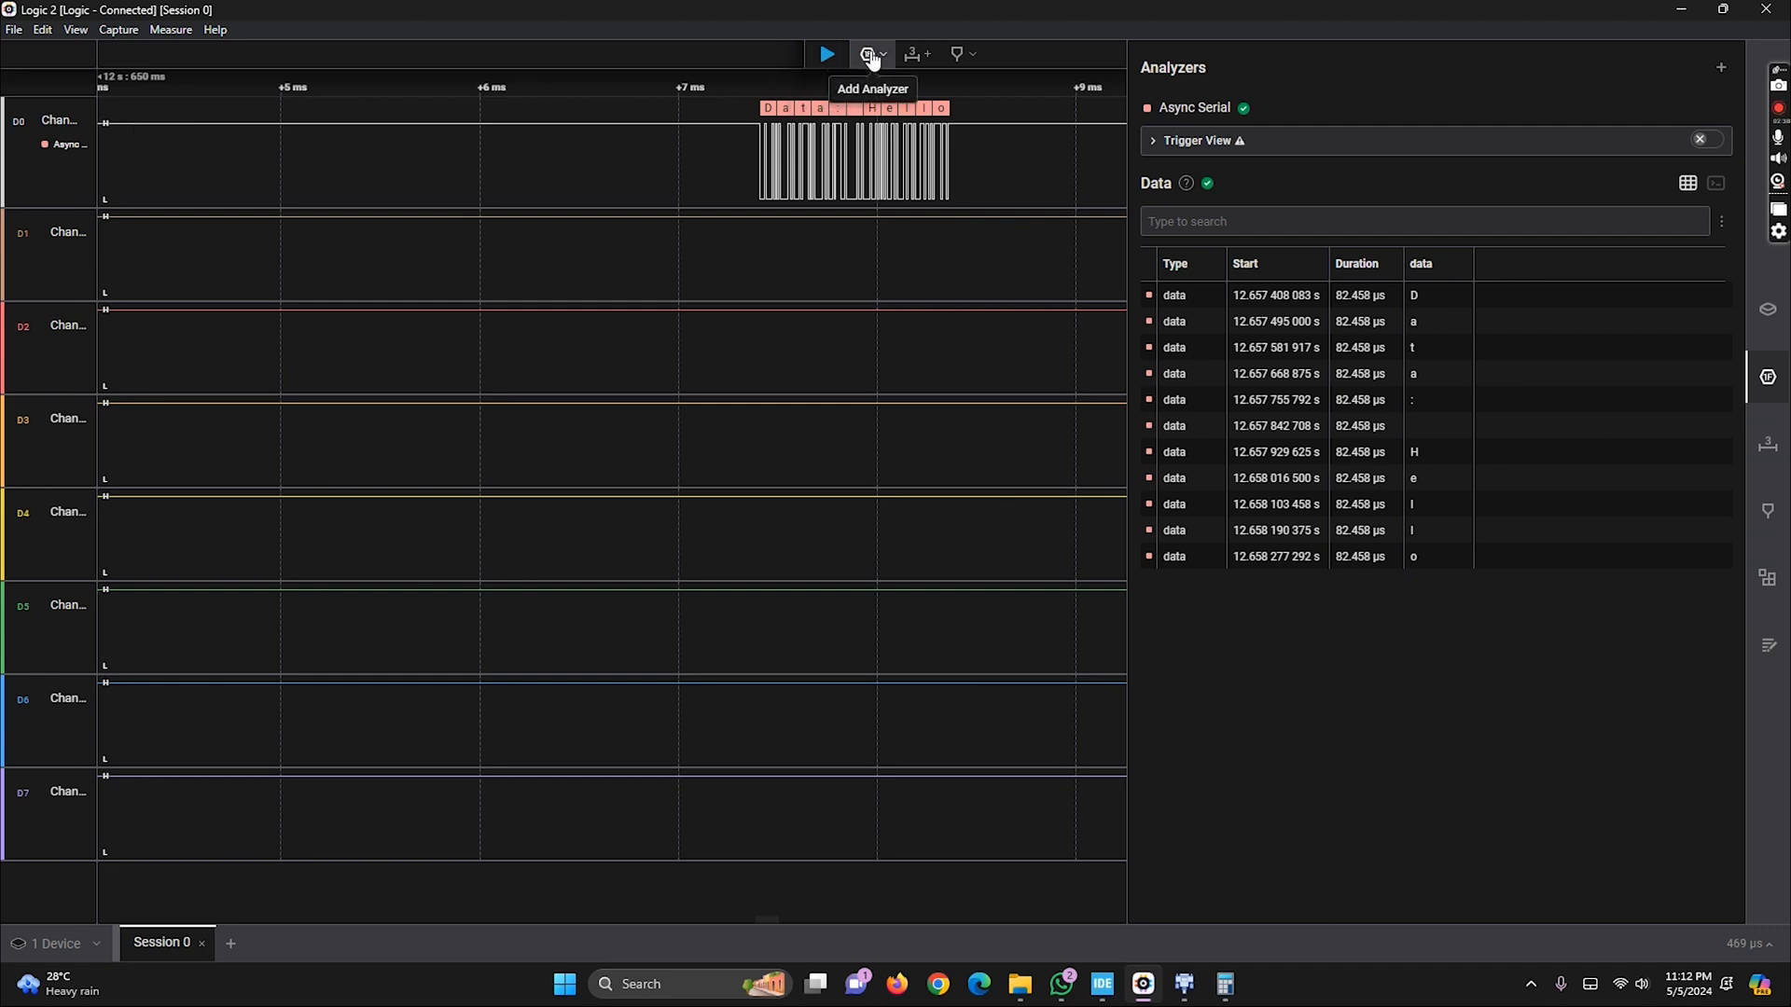
mouse_move(51, 240)
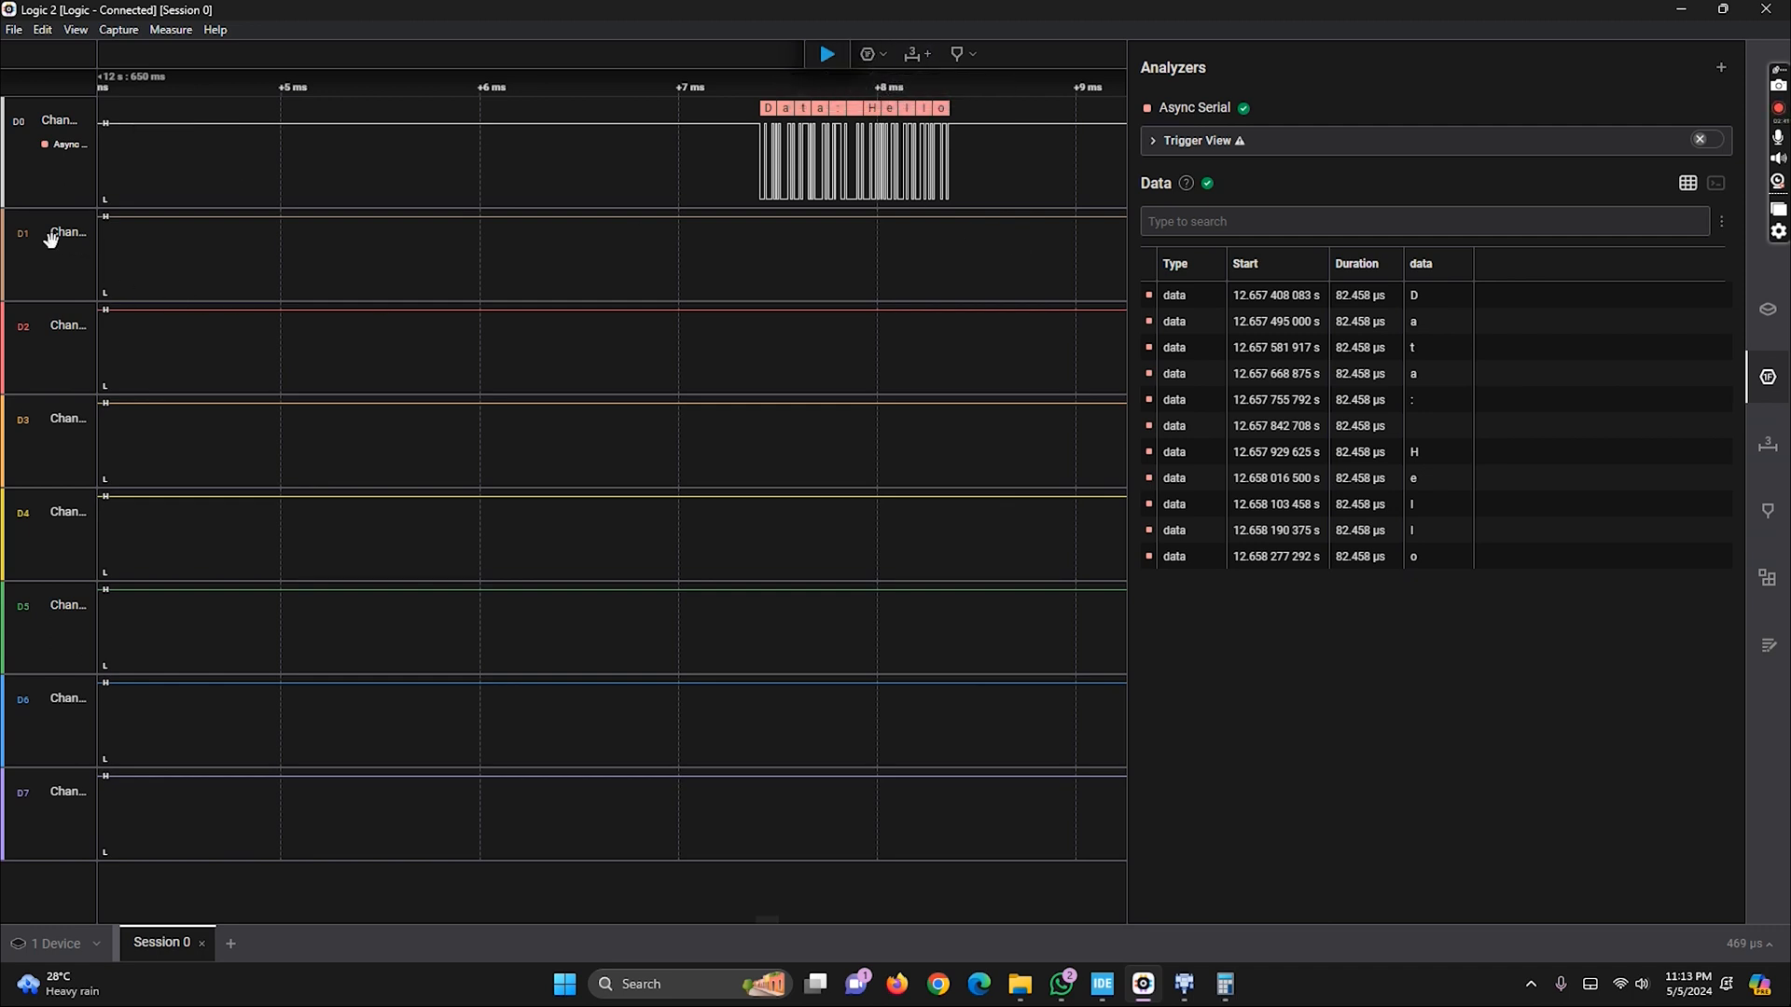
Add an I2C analyzer alongside Async Serial from the Add Analyzer list
click(866, 54)
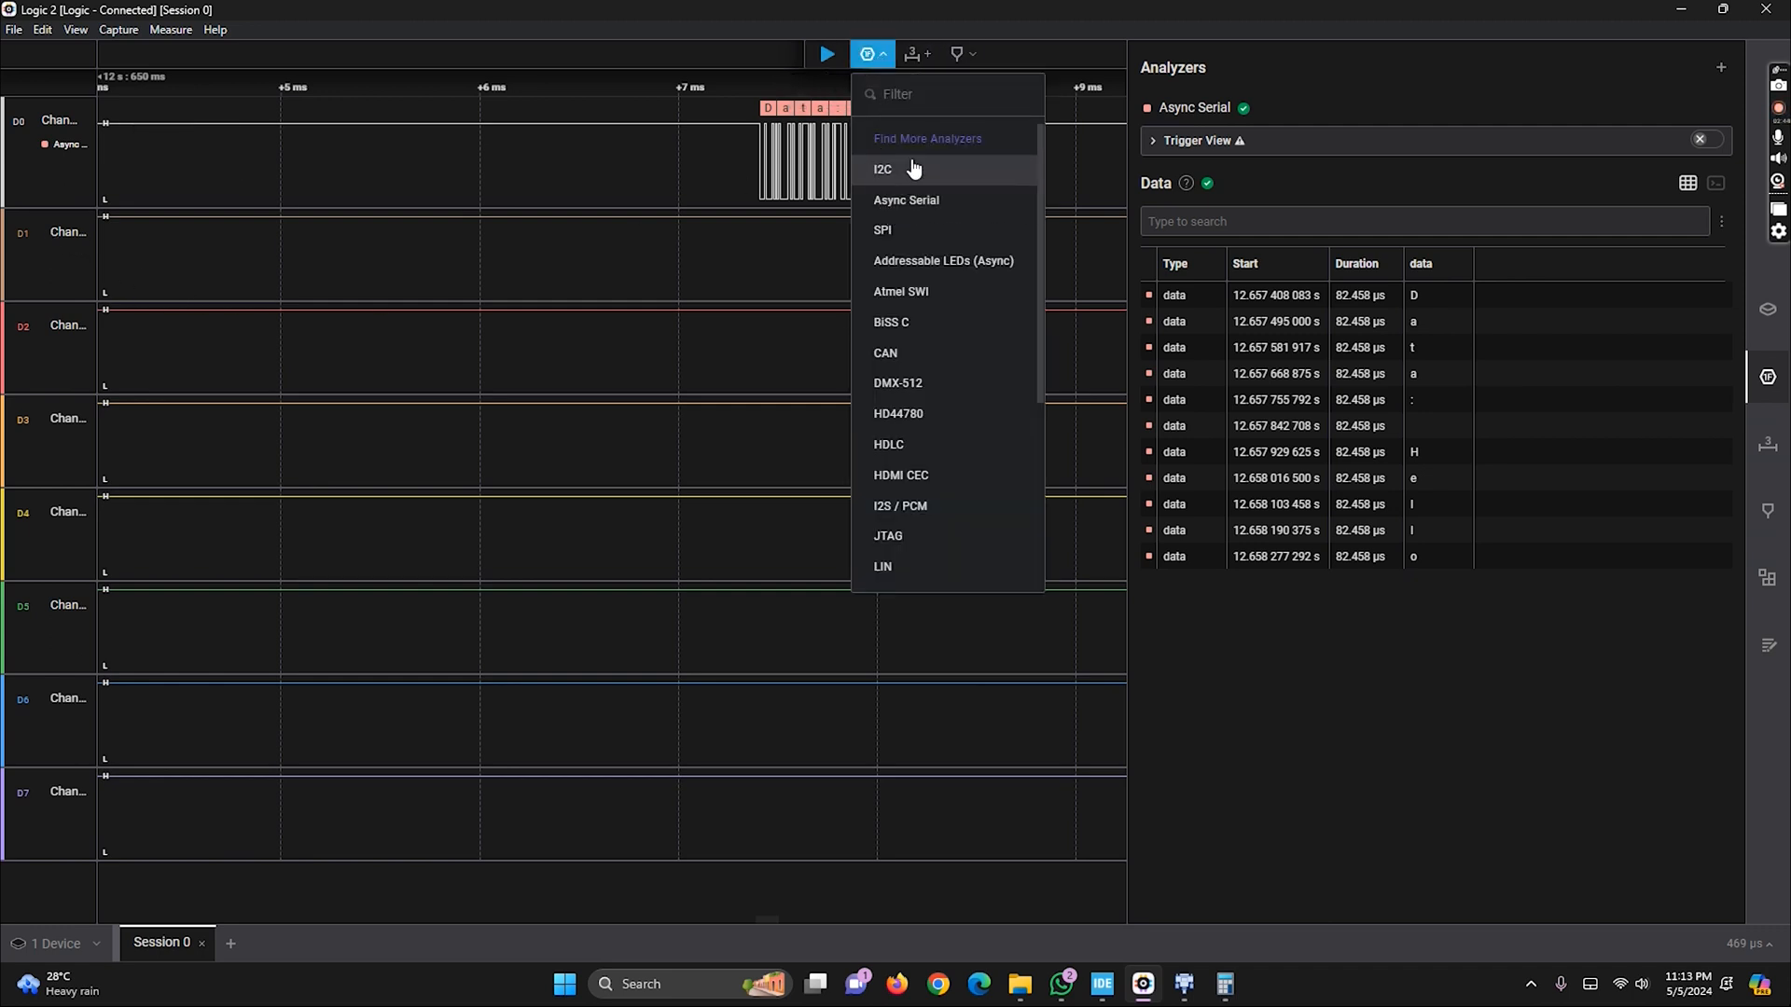
click(883, 169)
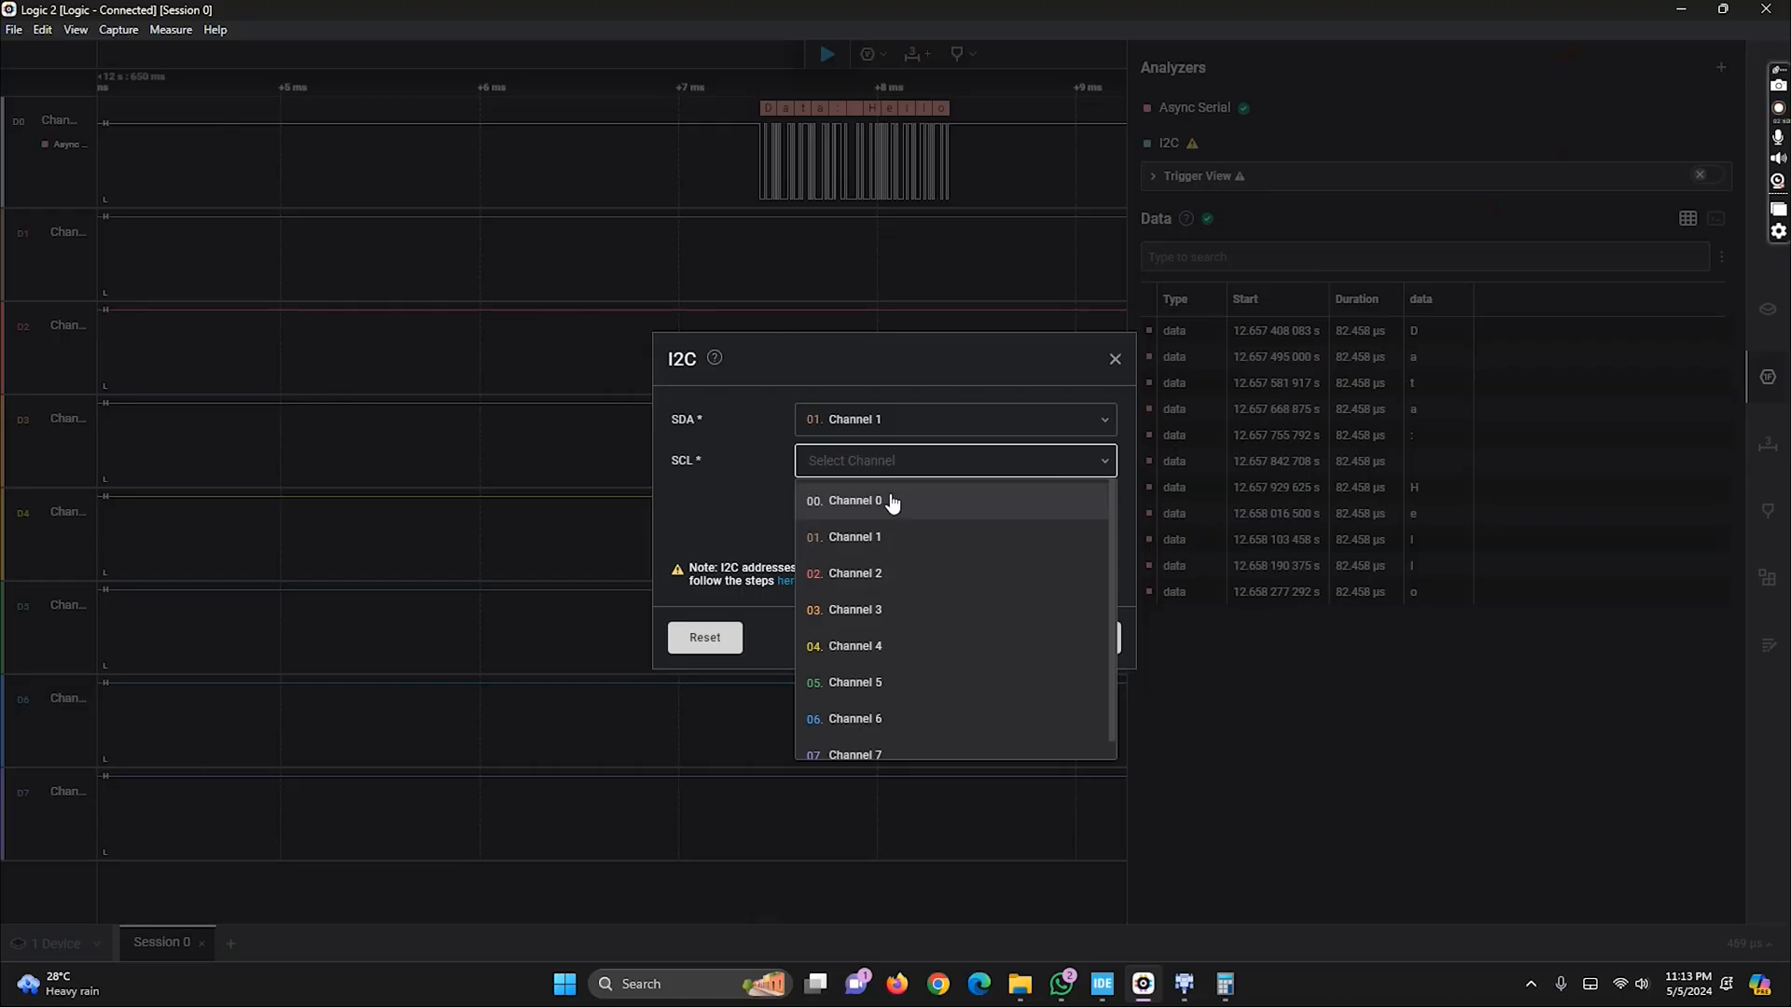
Assign SCL to Channel 2 in the I2C analyzer and save it
click(854, 572)
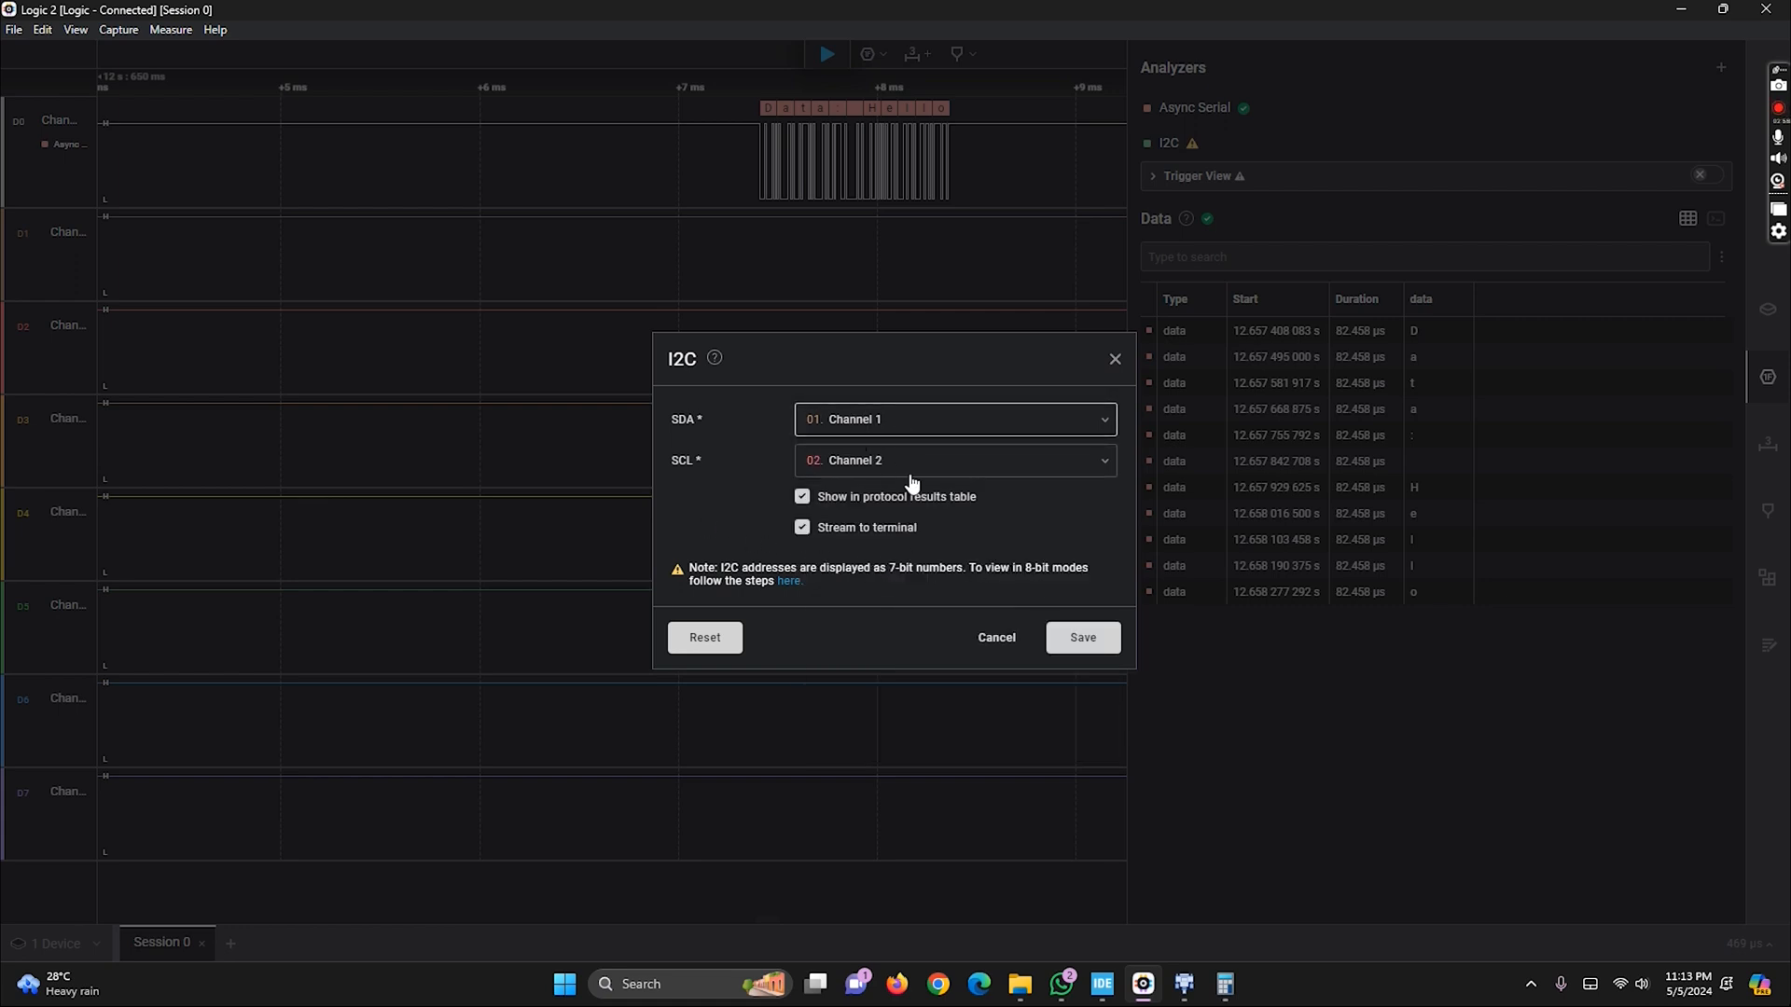
click(1080, 637)
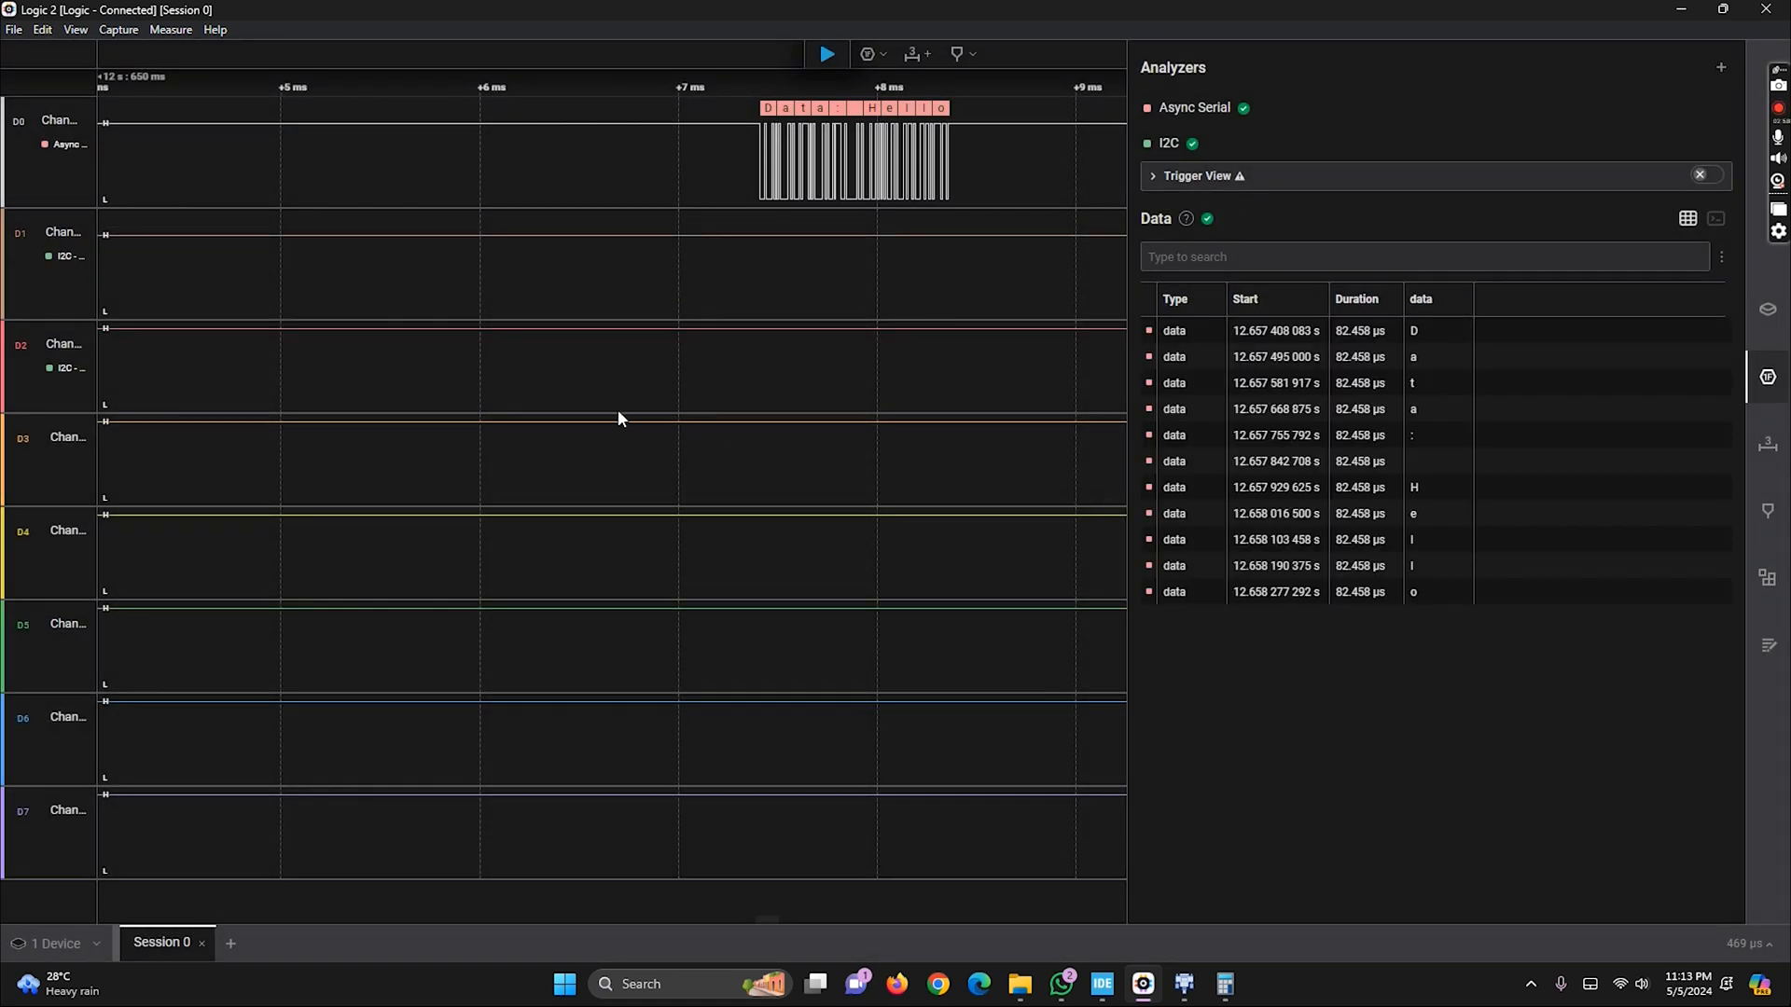
mouse_move(1182, 311)
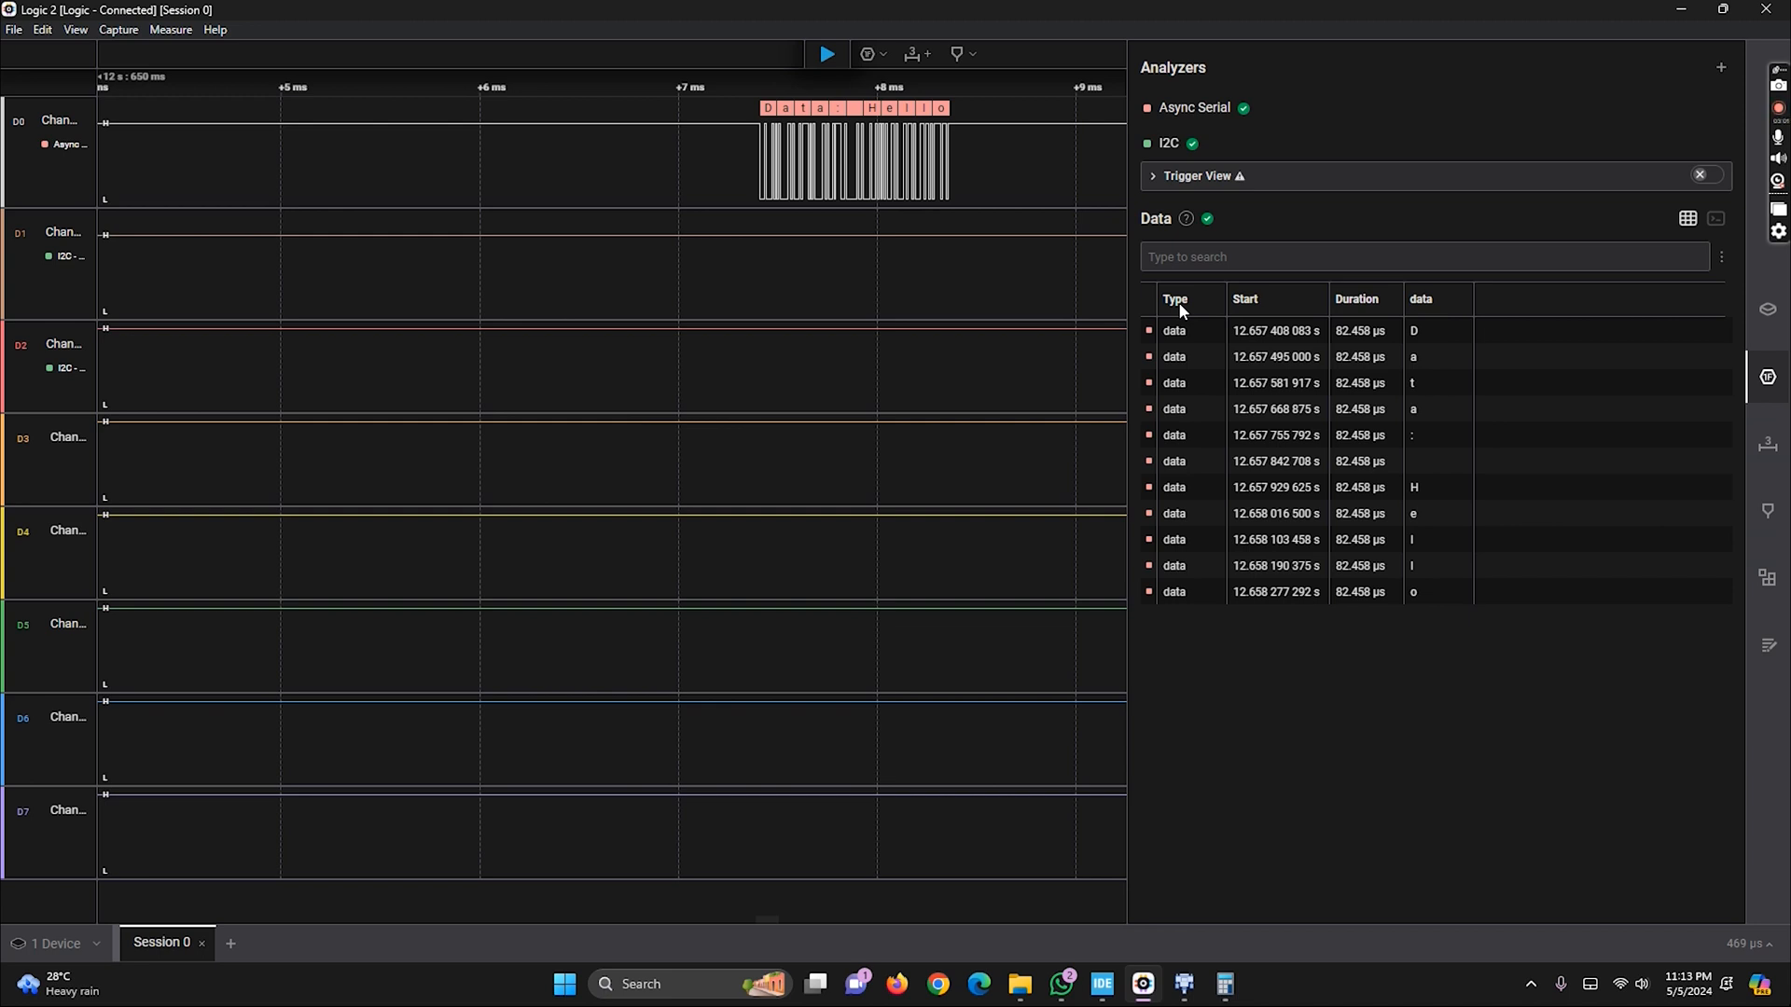
mouse_move(1225, 335)
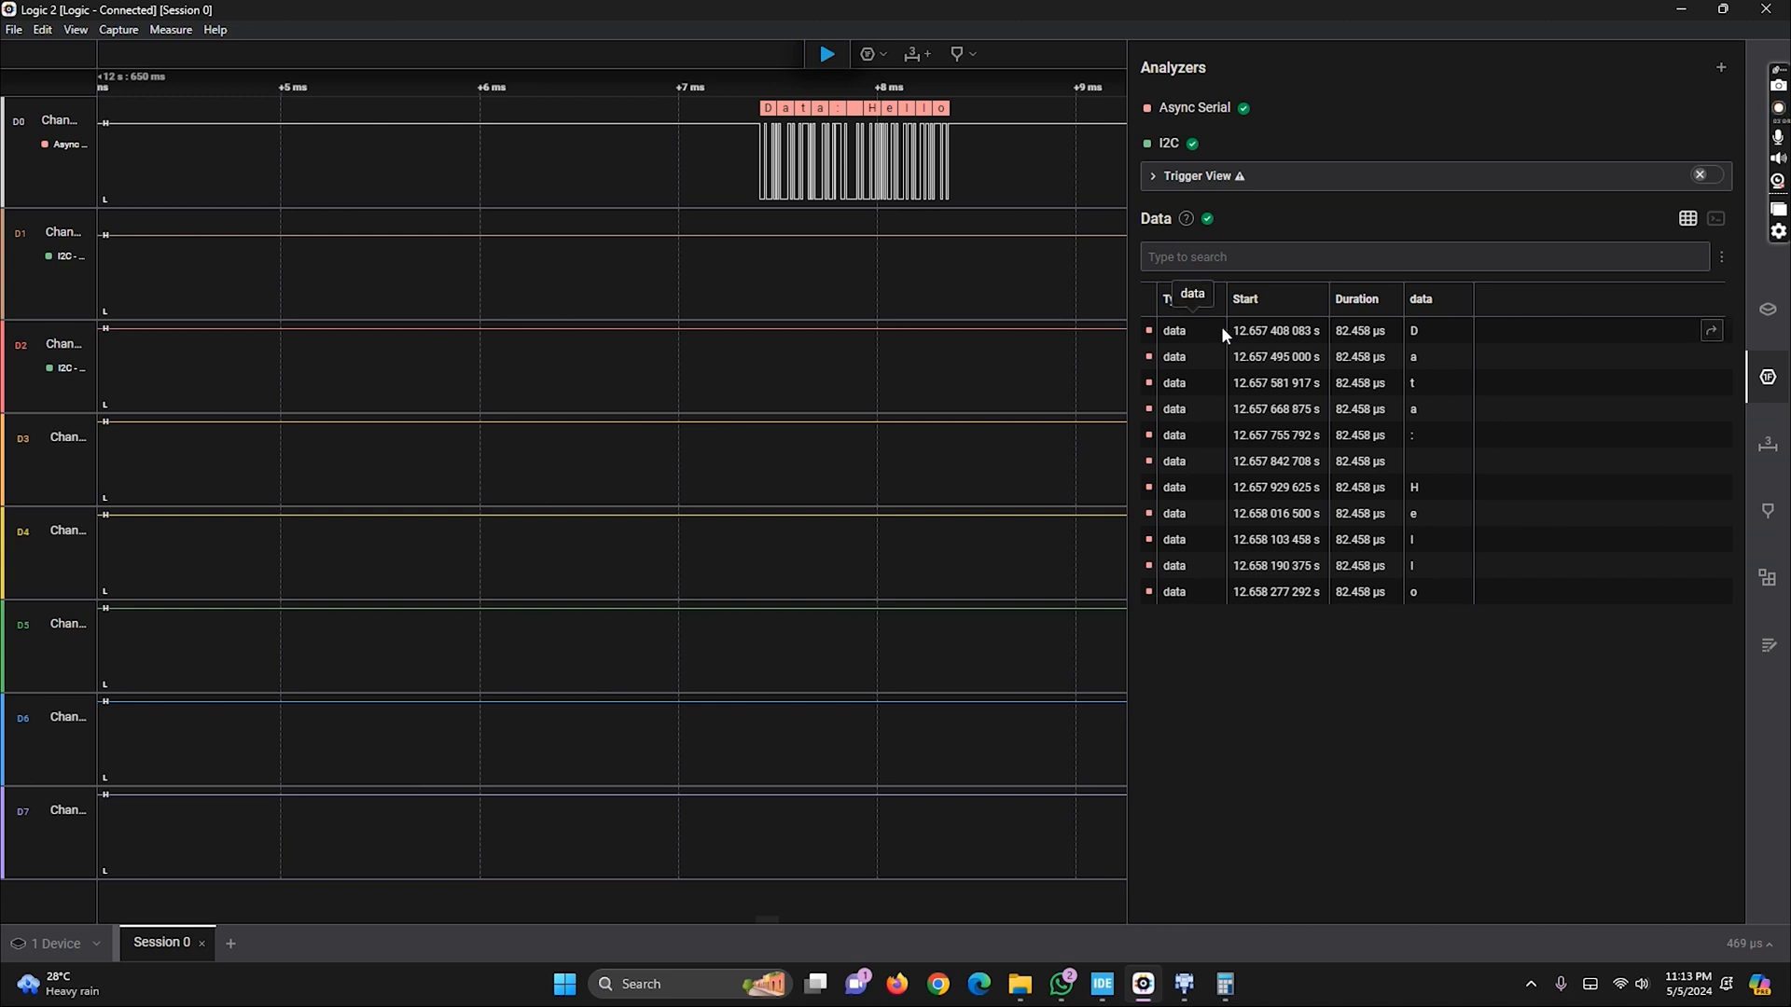
Add analyzer I2C [1] with SDA on Channel 1 and SCL on Channel 2
click(867, 54)
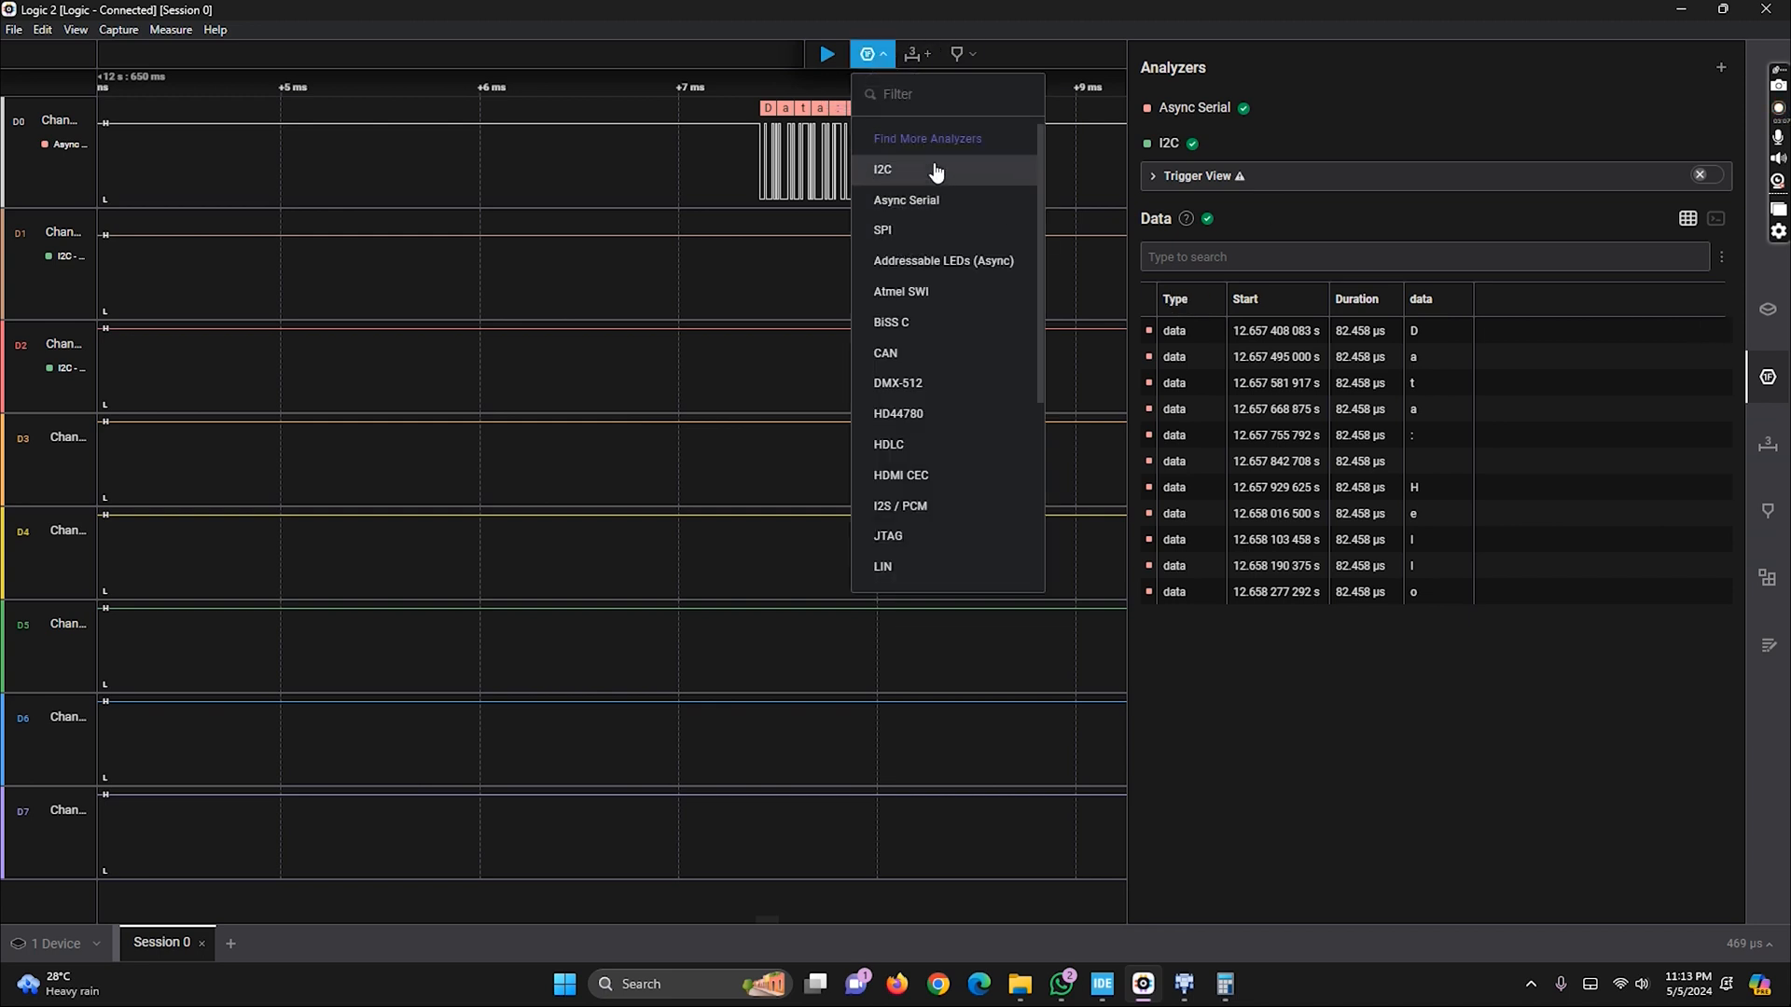
click(882, 169)
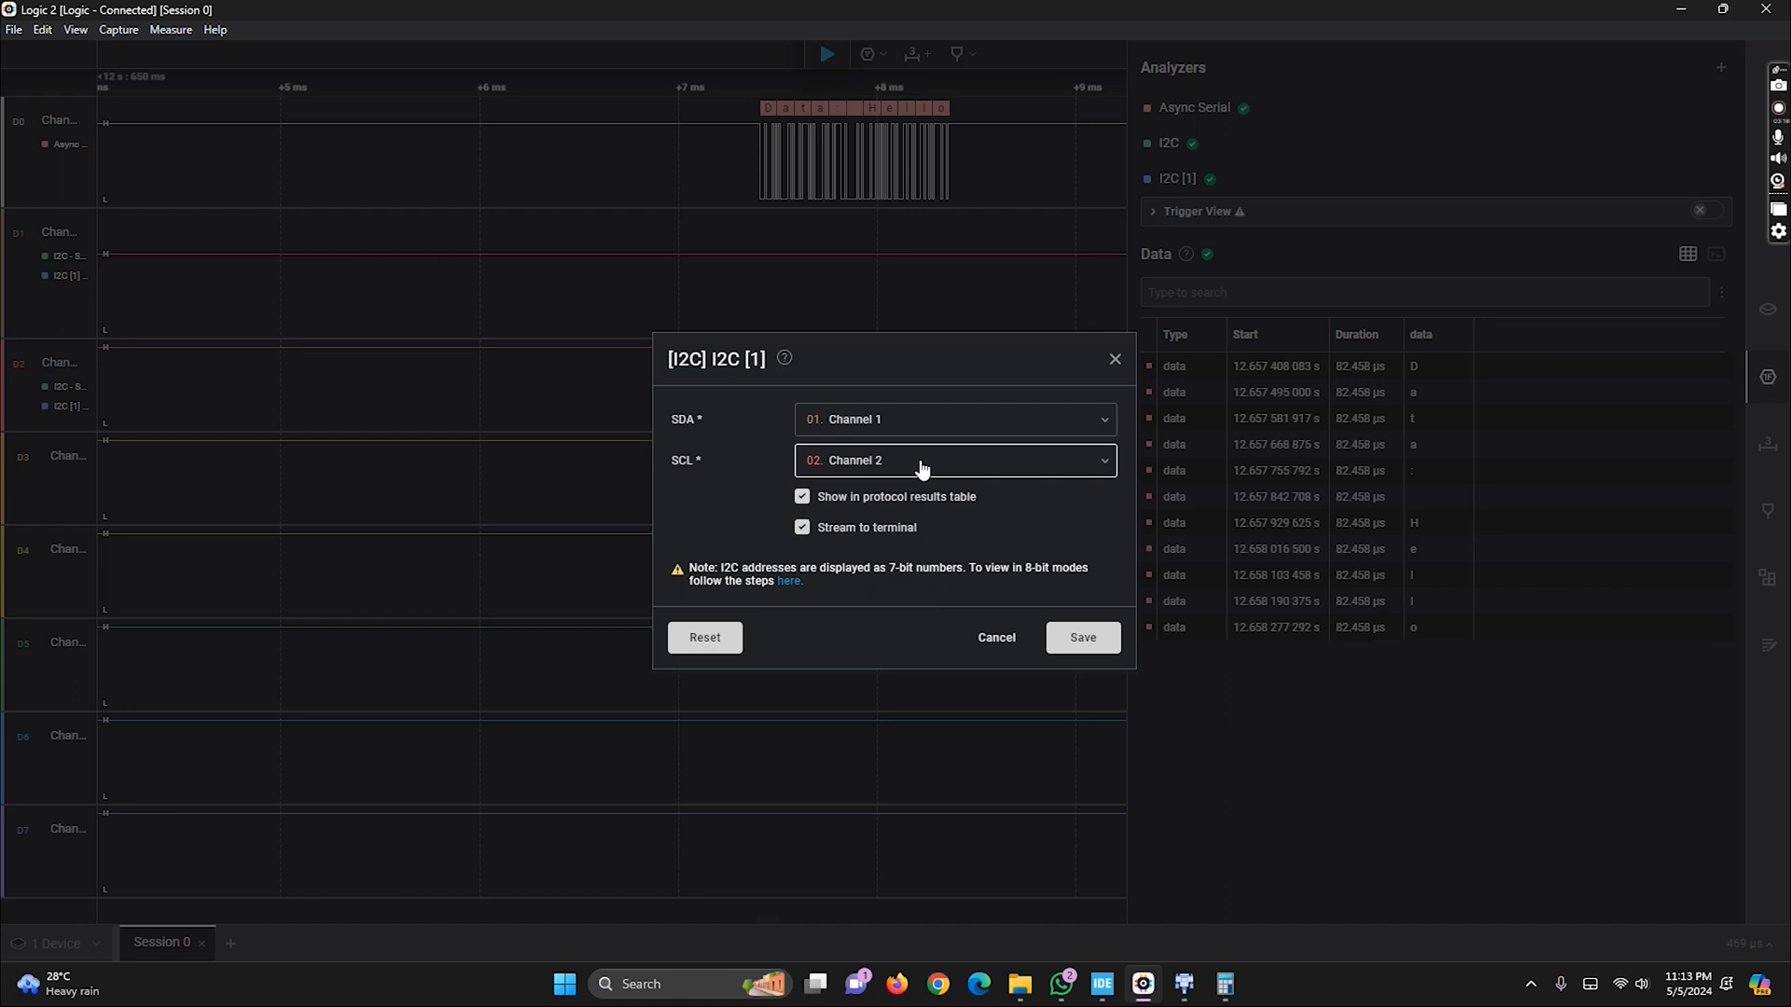
mouse_move(942, 445)
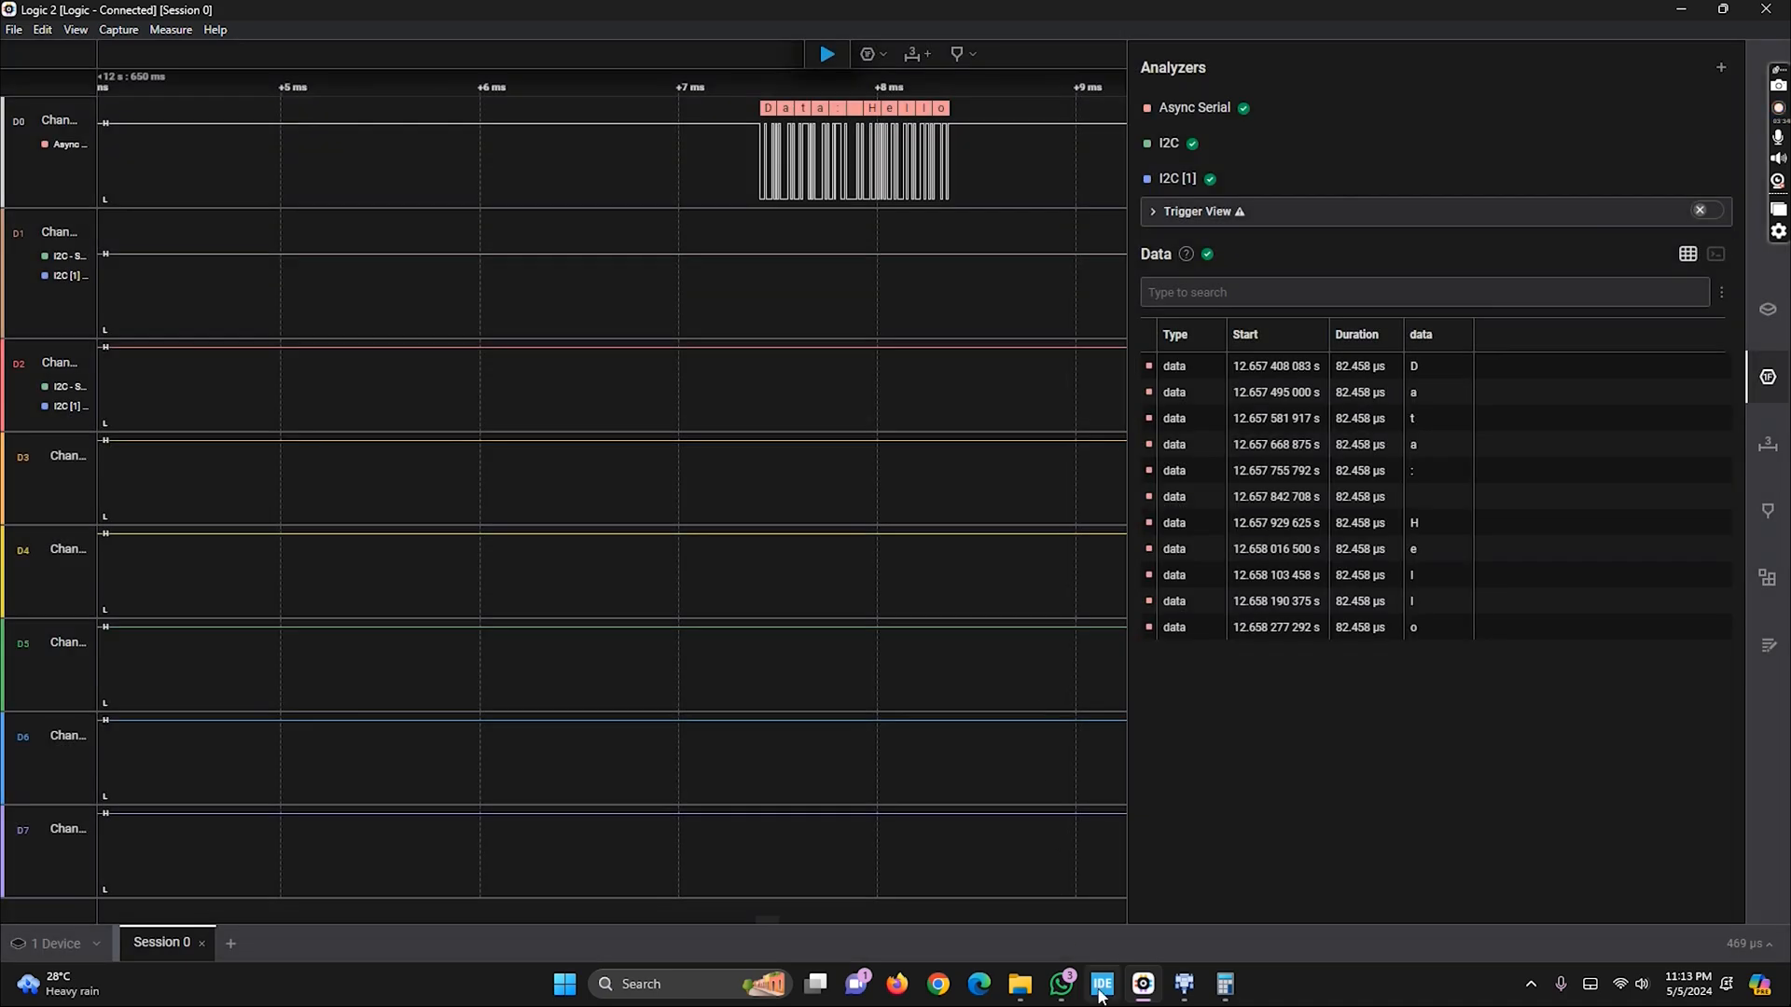
Open ssd1306_oled_g4 Core/Src/main.c and prefix the srand and FlappyBird_Init lines with //
click(1099, 983)
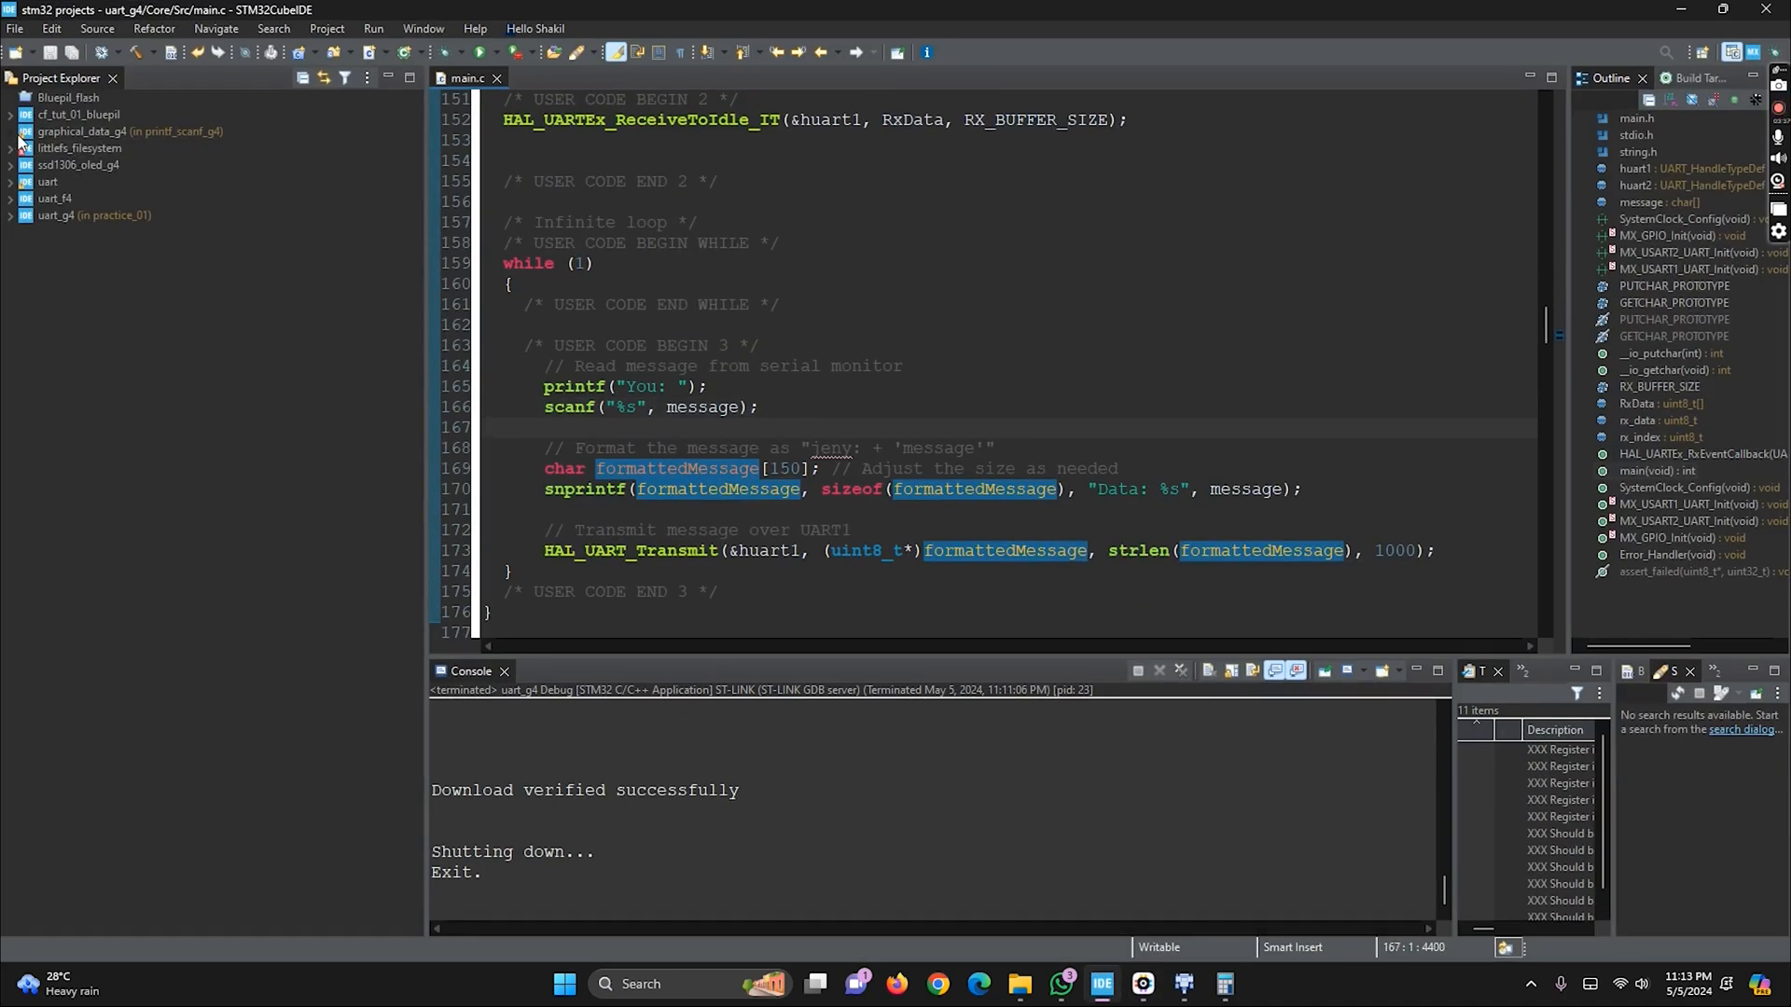
click(10, 164)
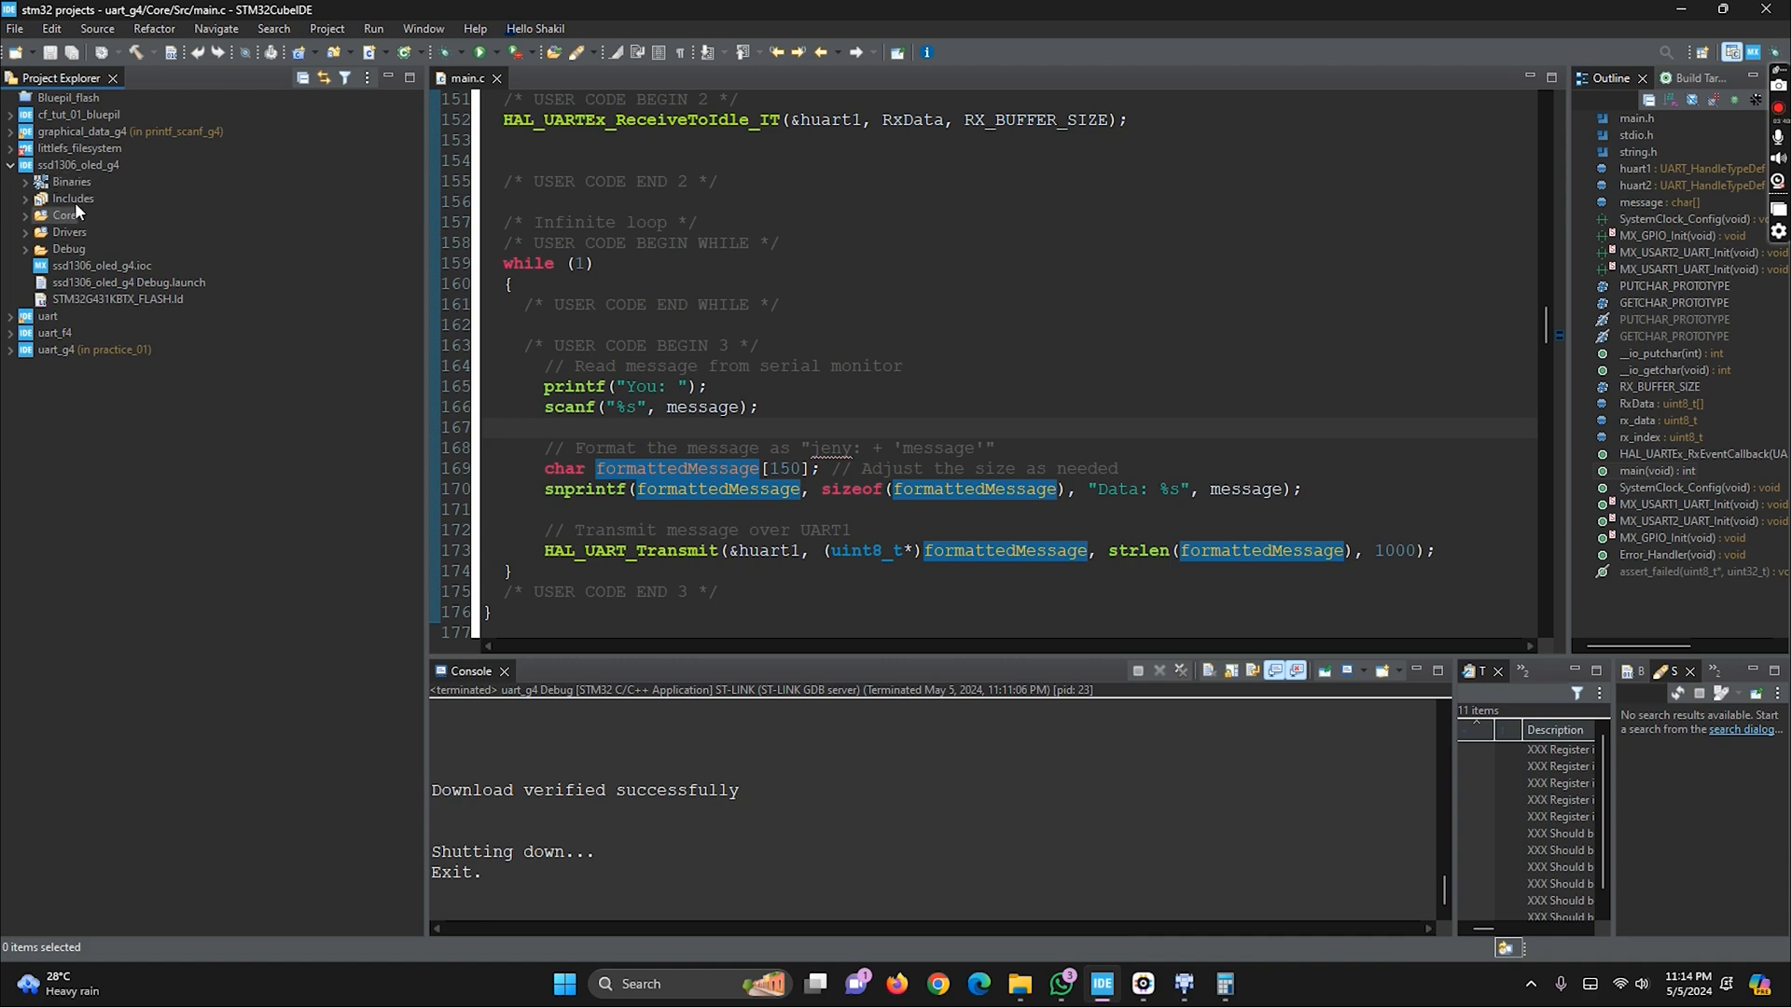
click(496, 77)
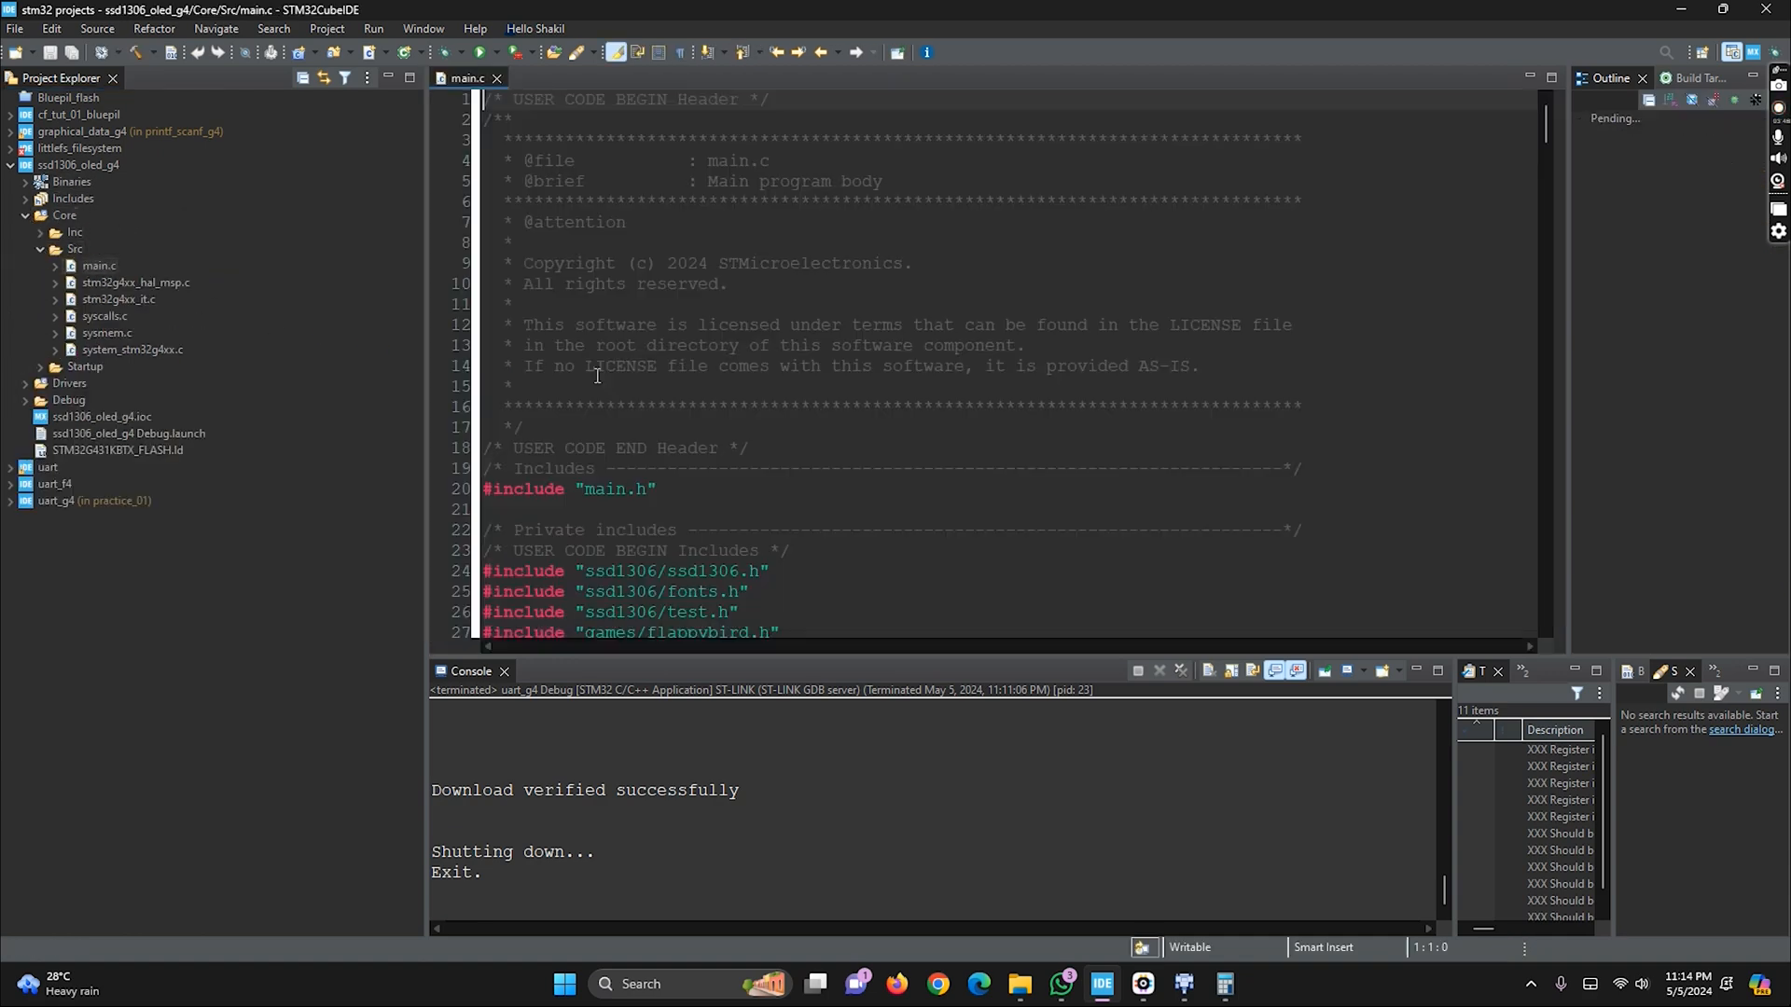
scroll(down, 3)
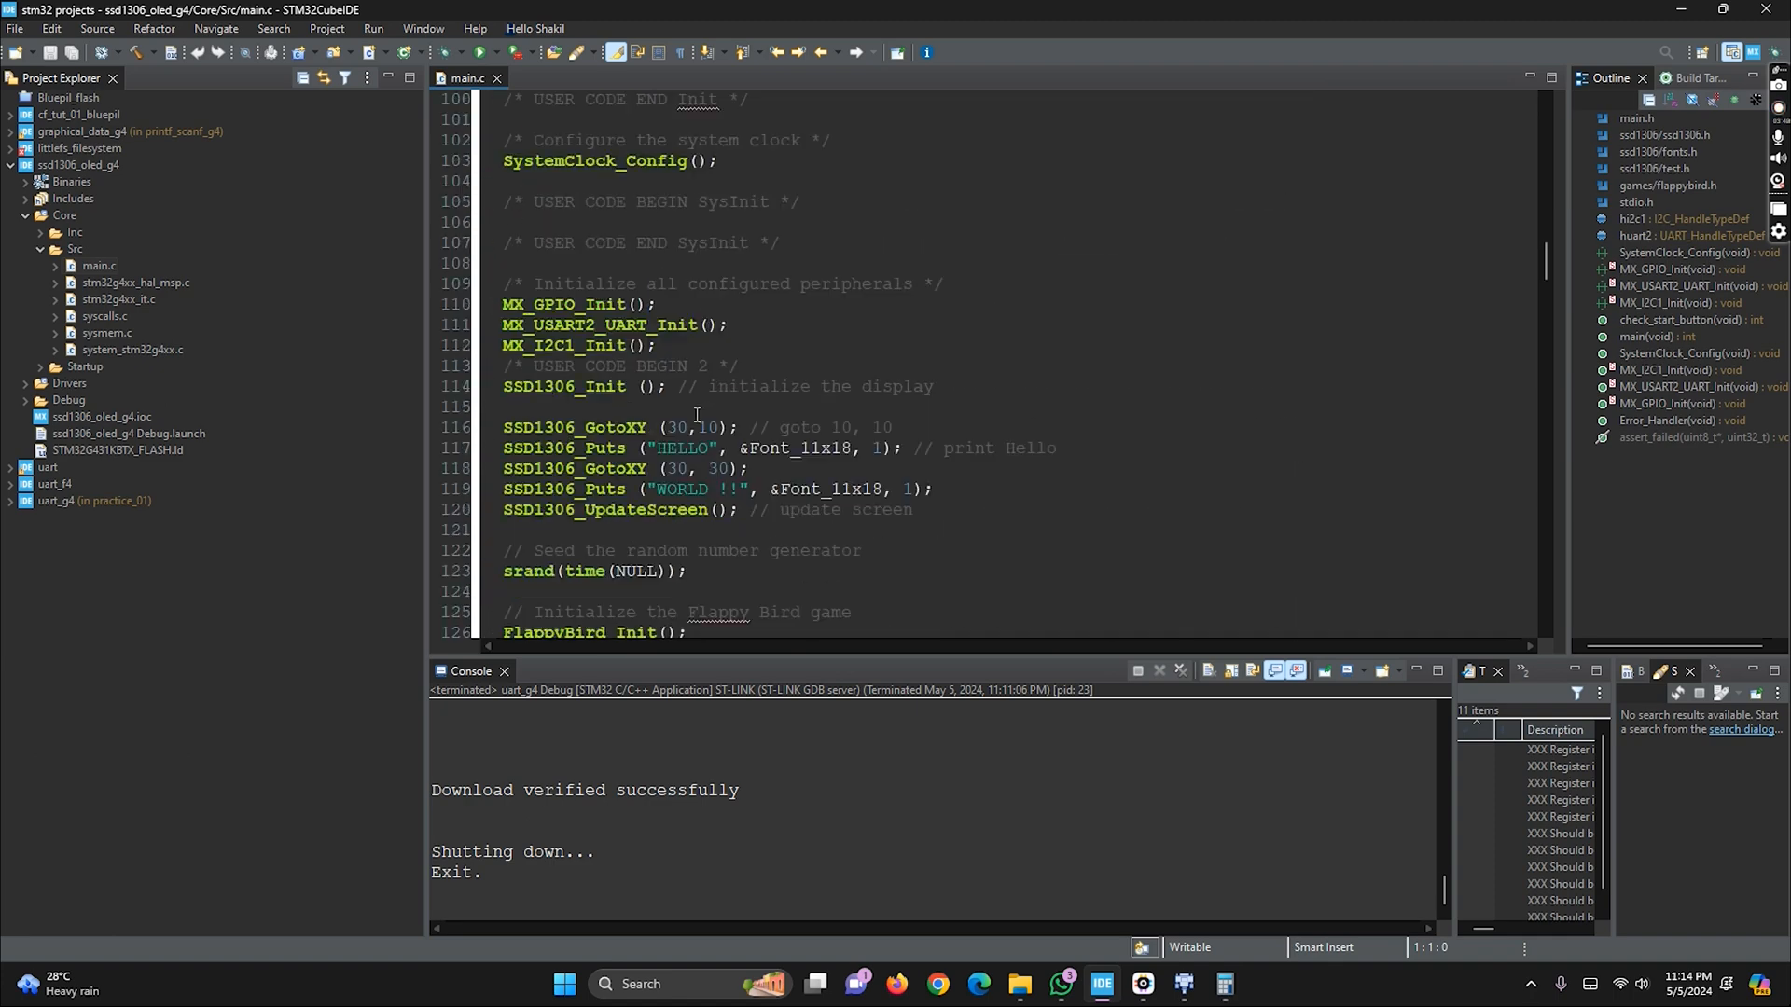
scroll(down, 3)
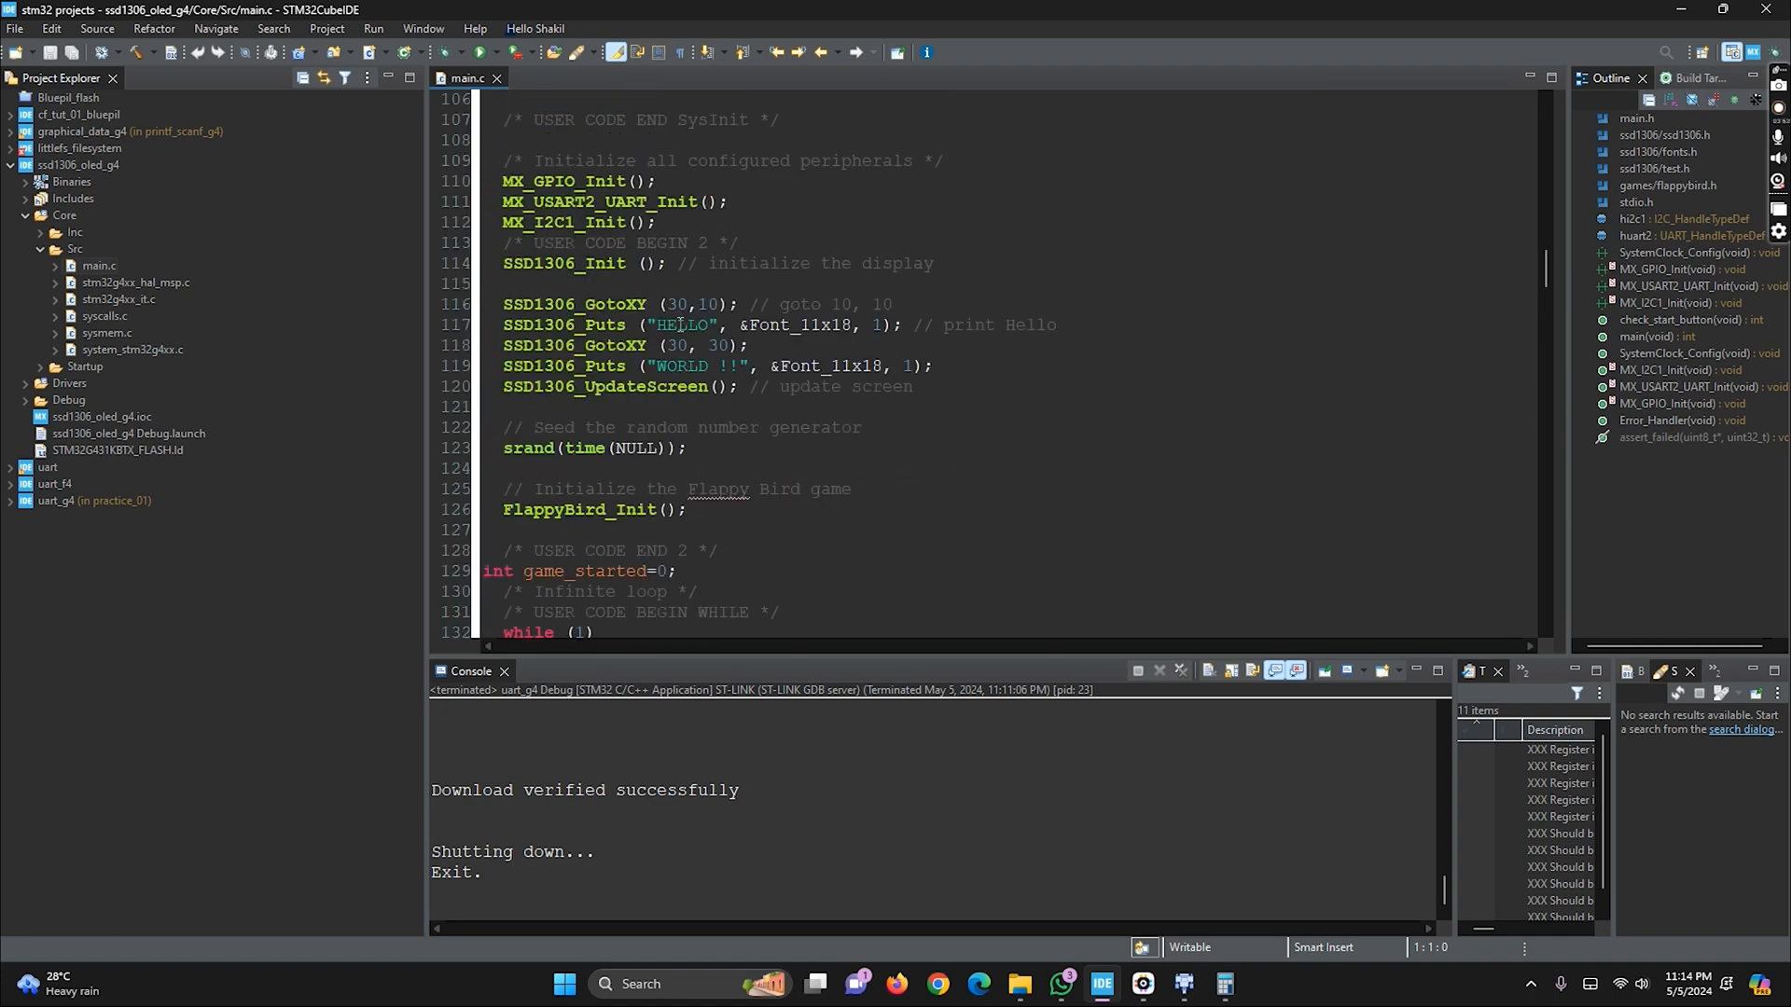
click(687, 366)
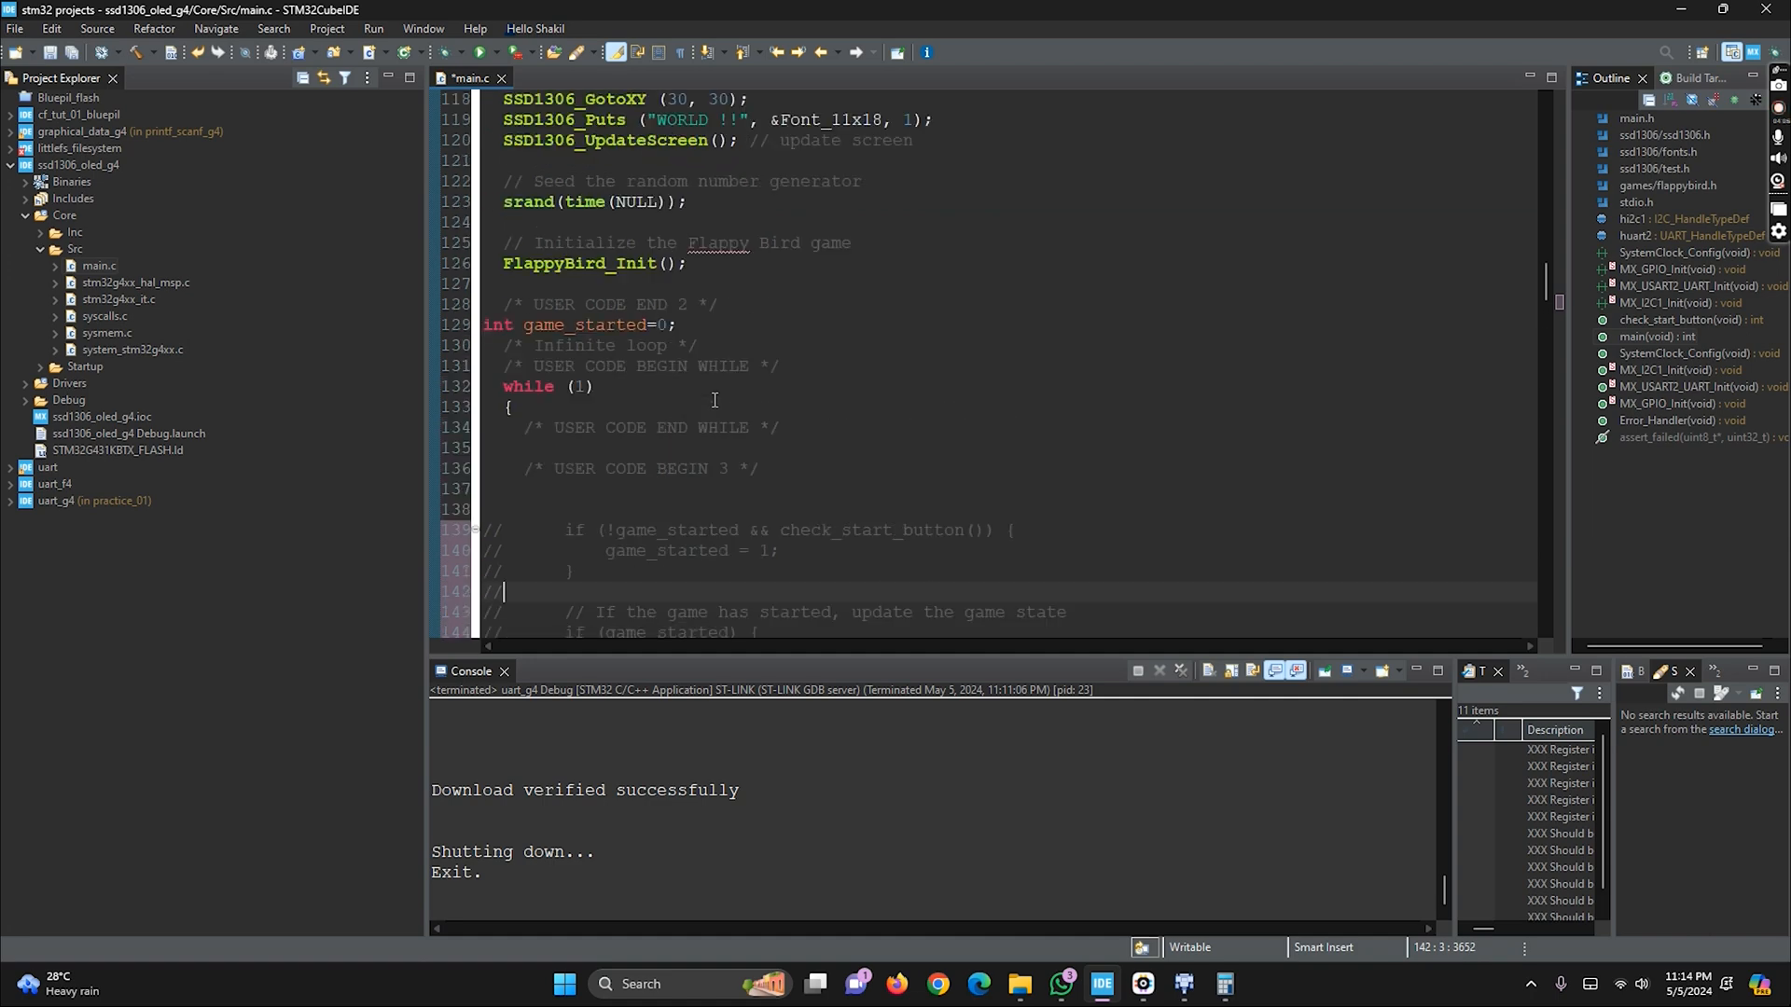
scroll(up, 3)
text(// )
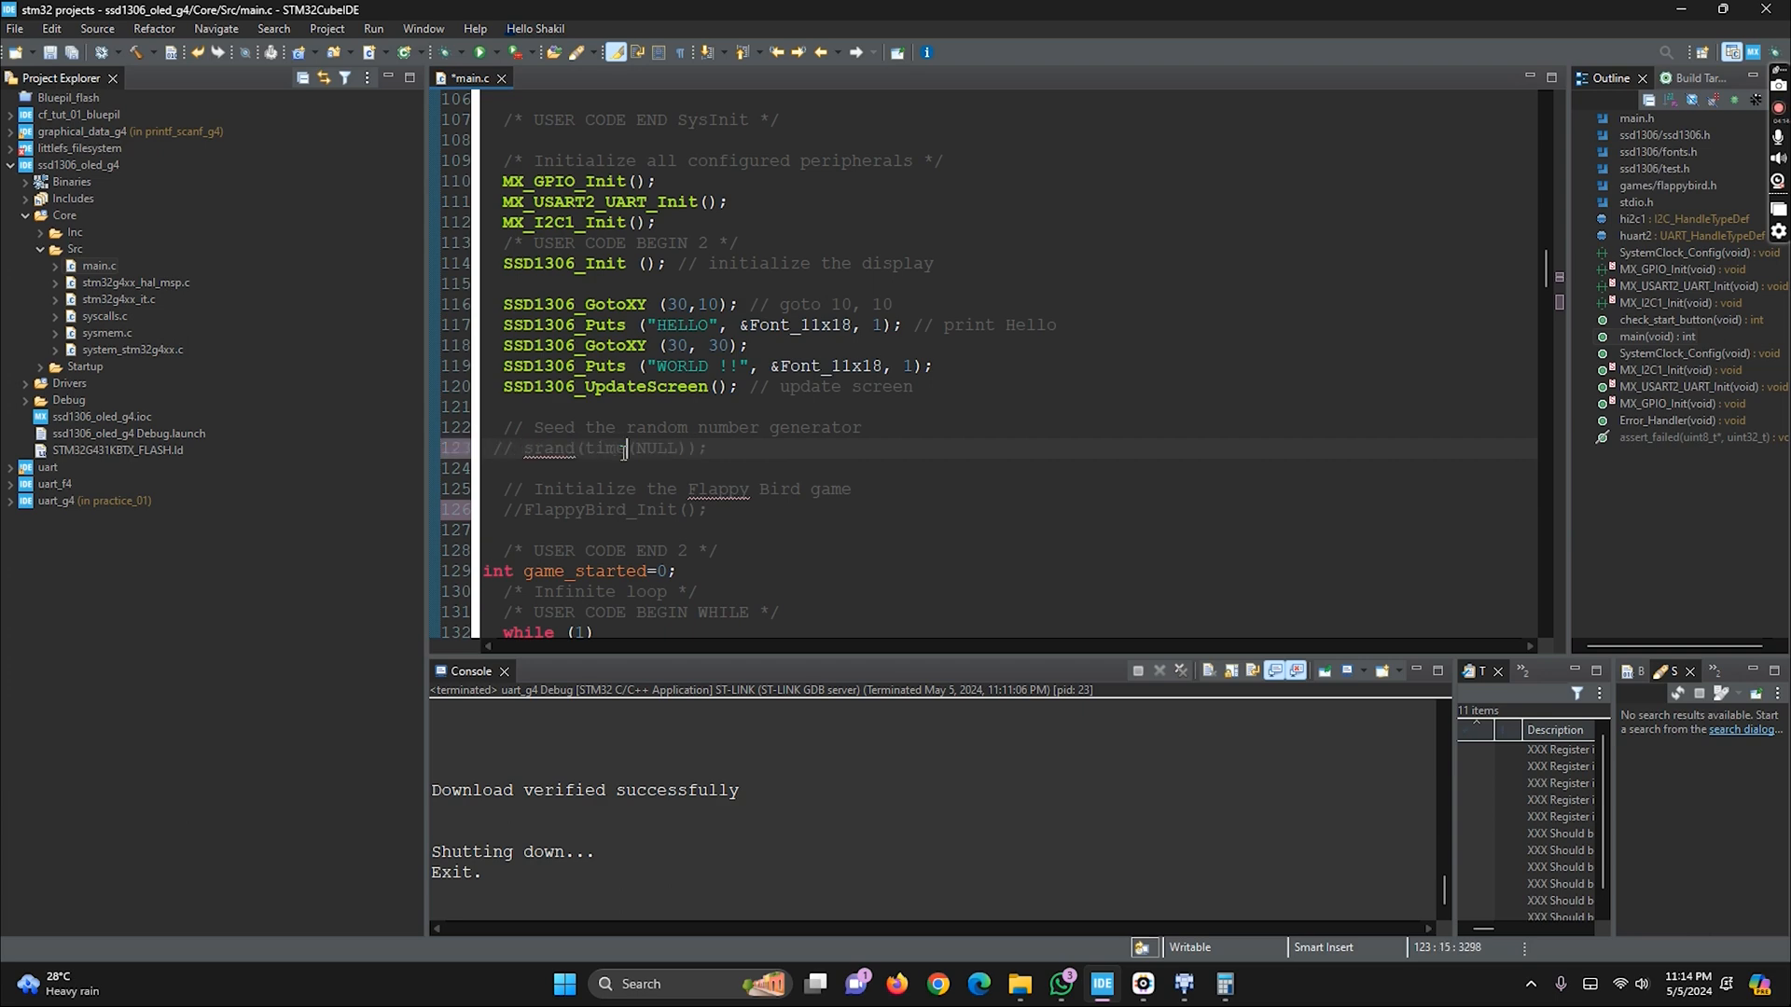
mouse_move(478, 52)
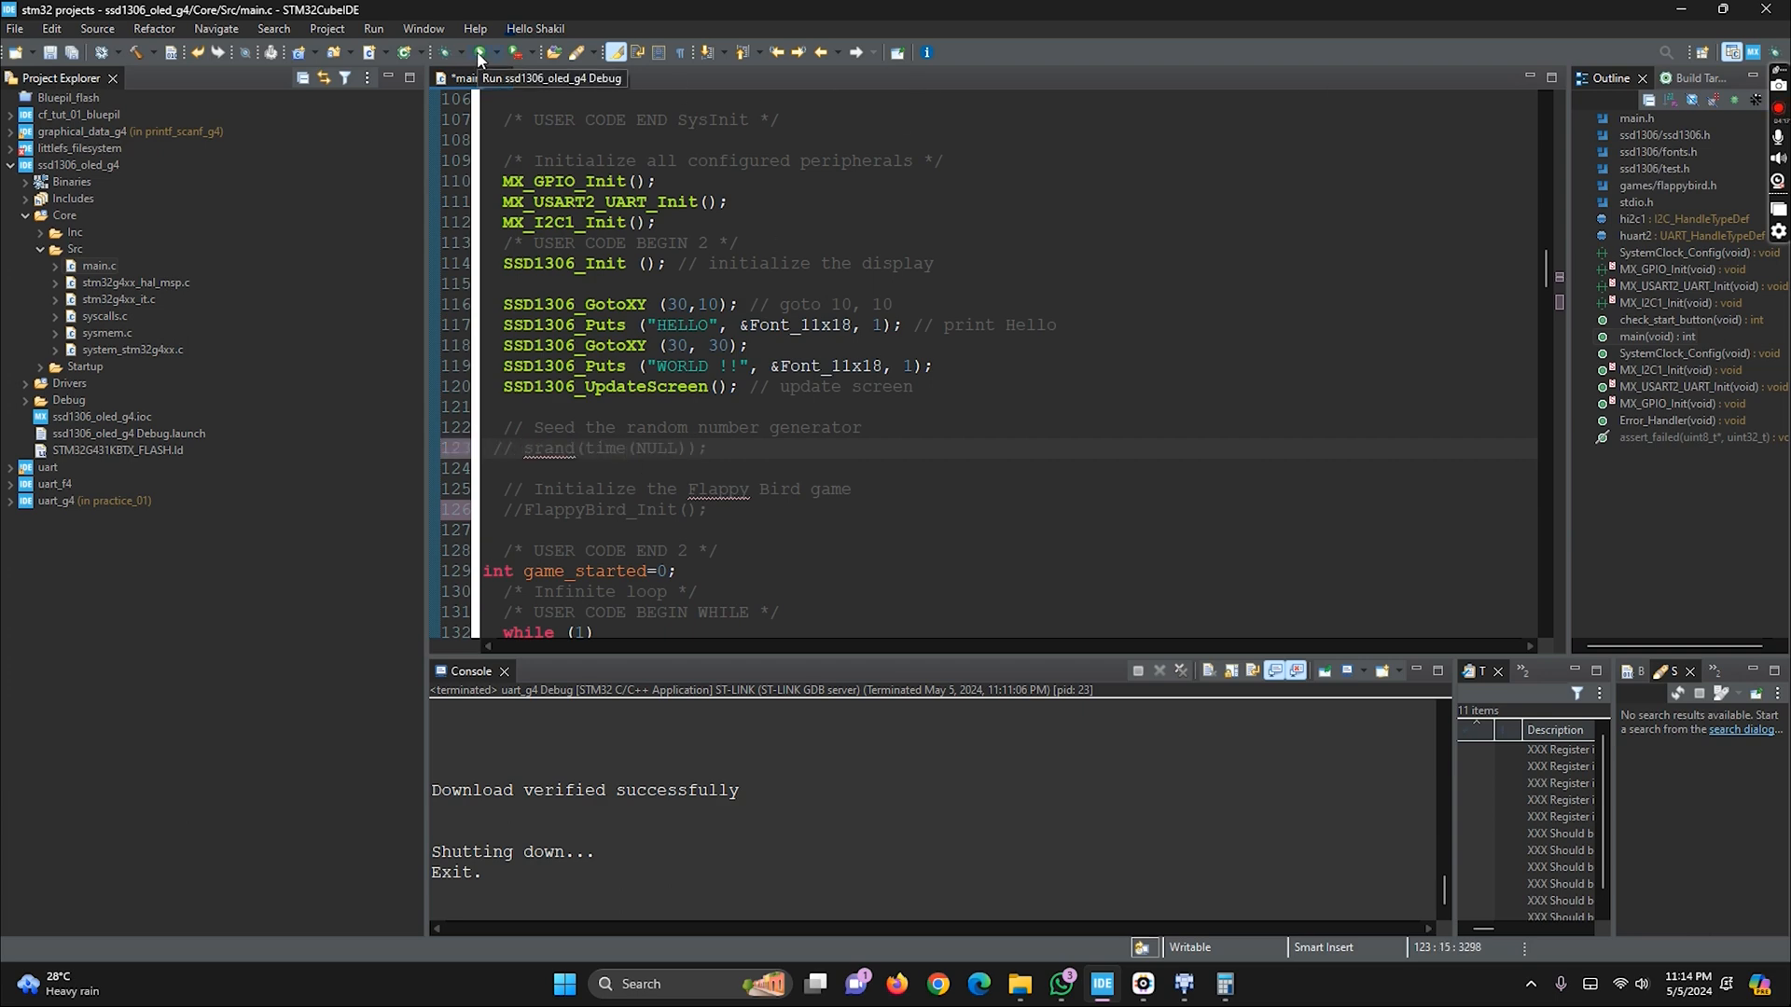
Run the OLED firmware and record its I2C burst writing 0x00, 0xAE to address 0x3C
click(478, 53)
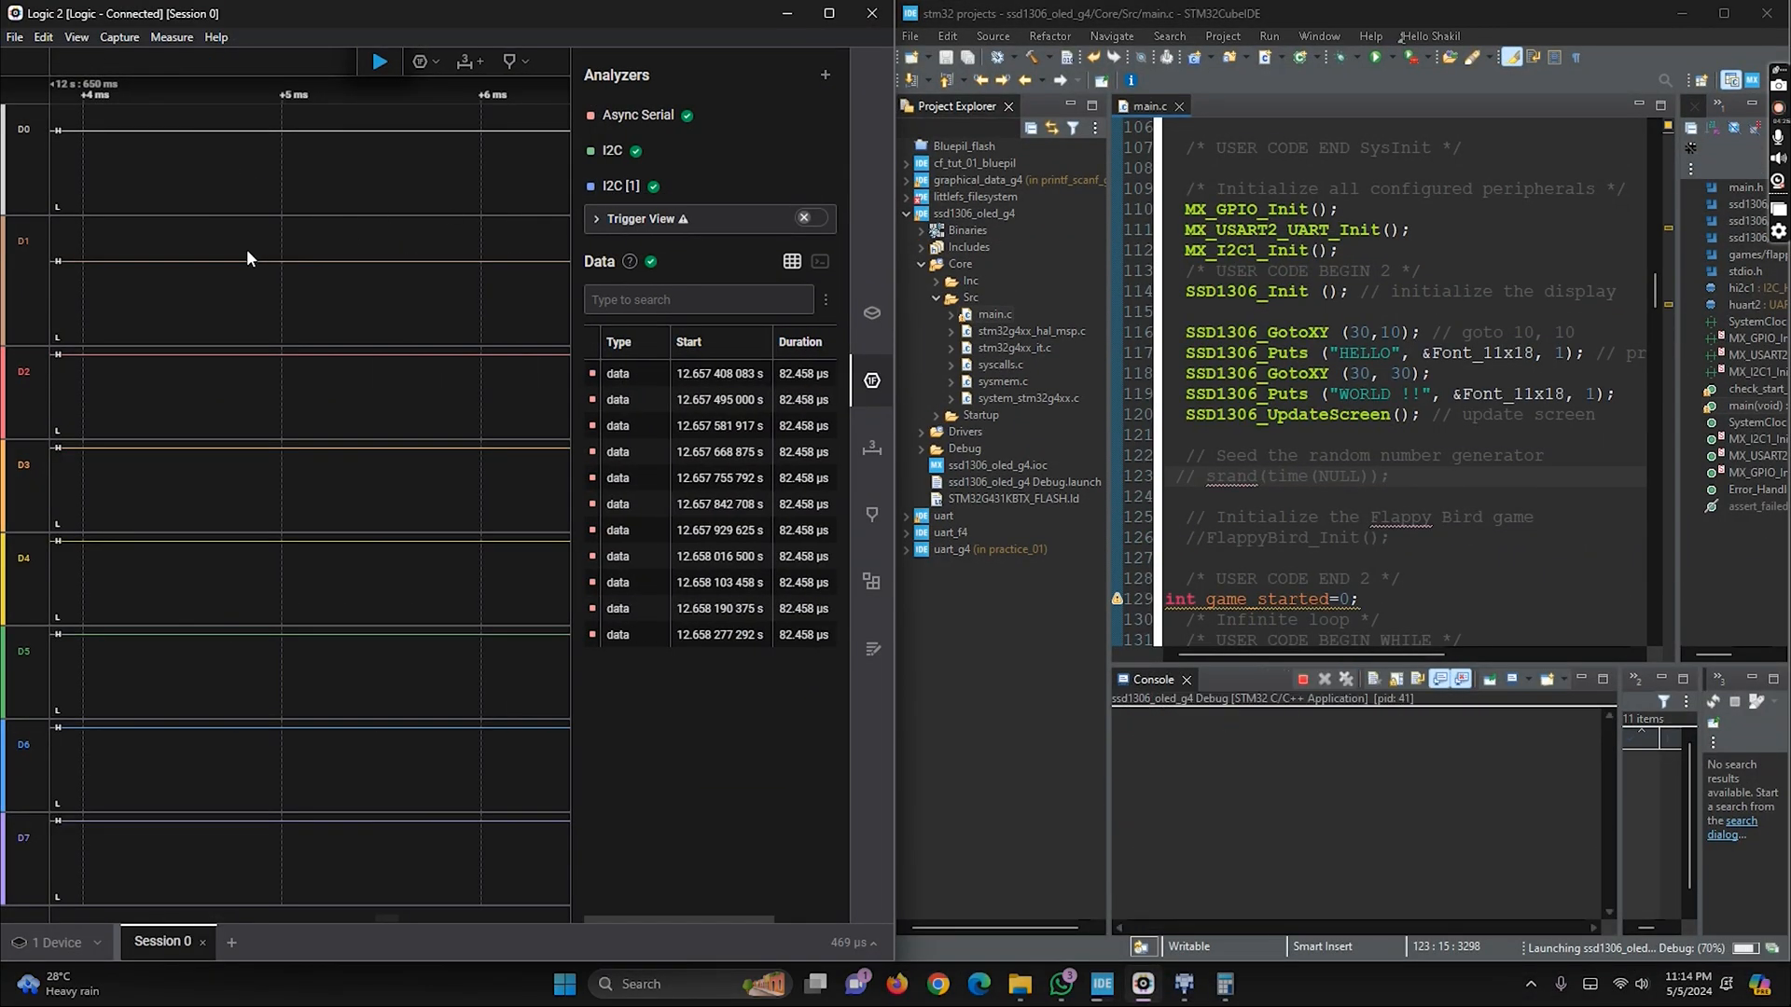
click(378, 61)
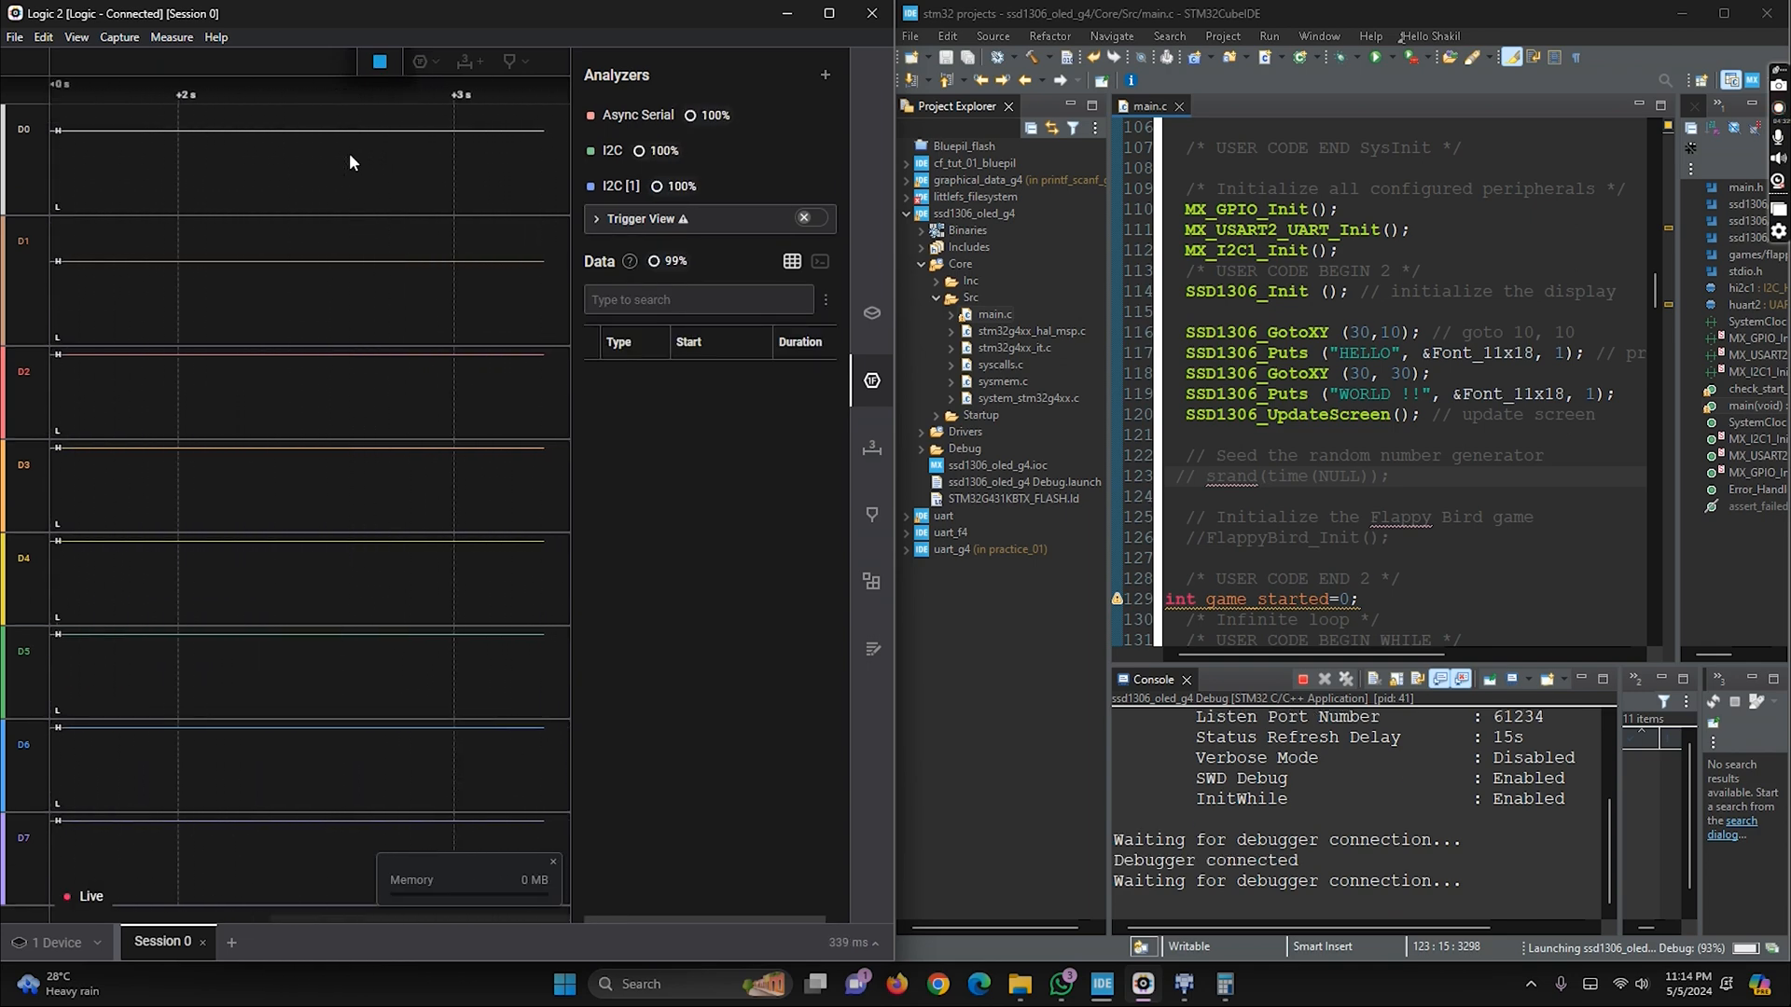
click(379, 61)
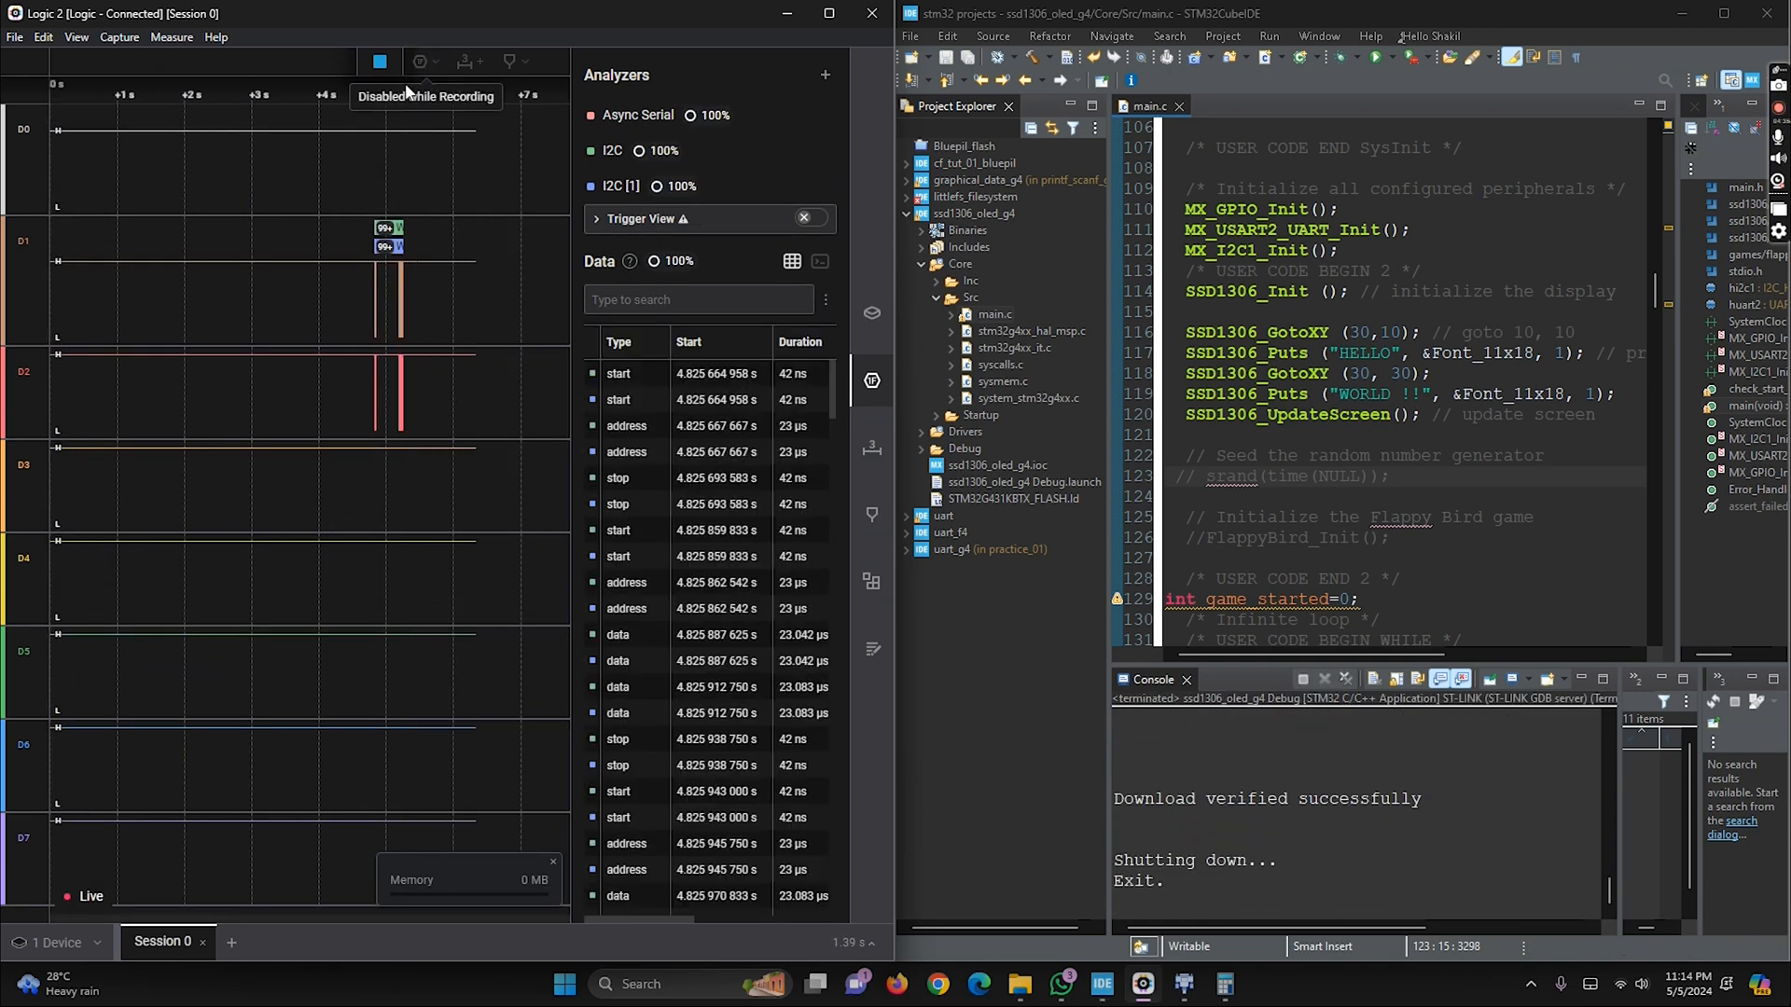
click(380, 62)
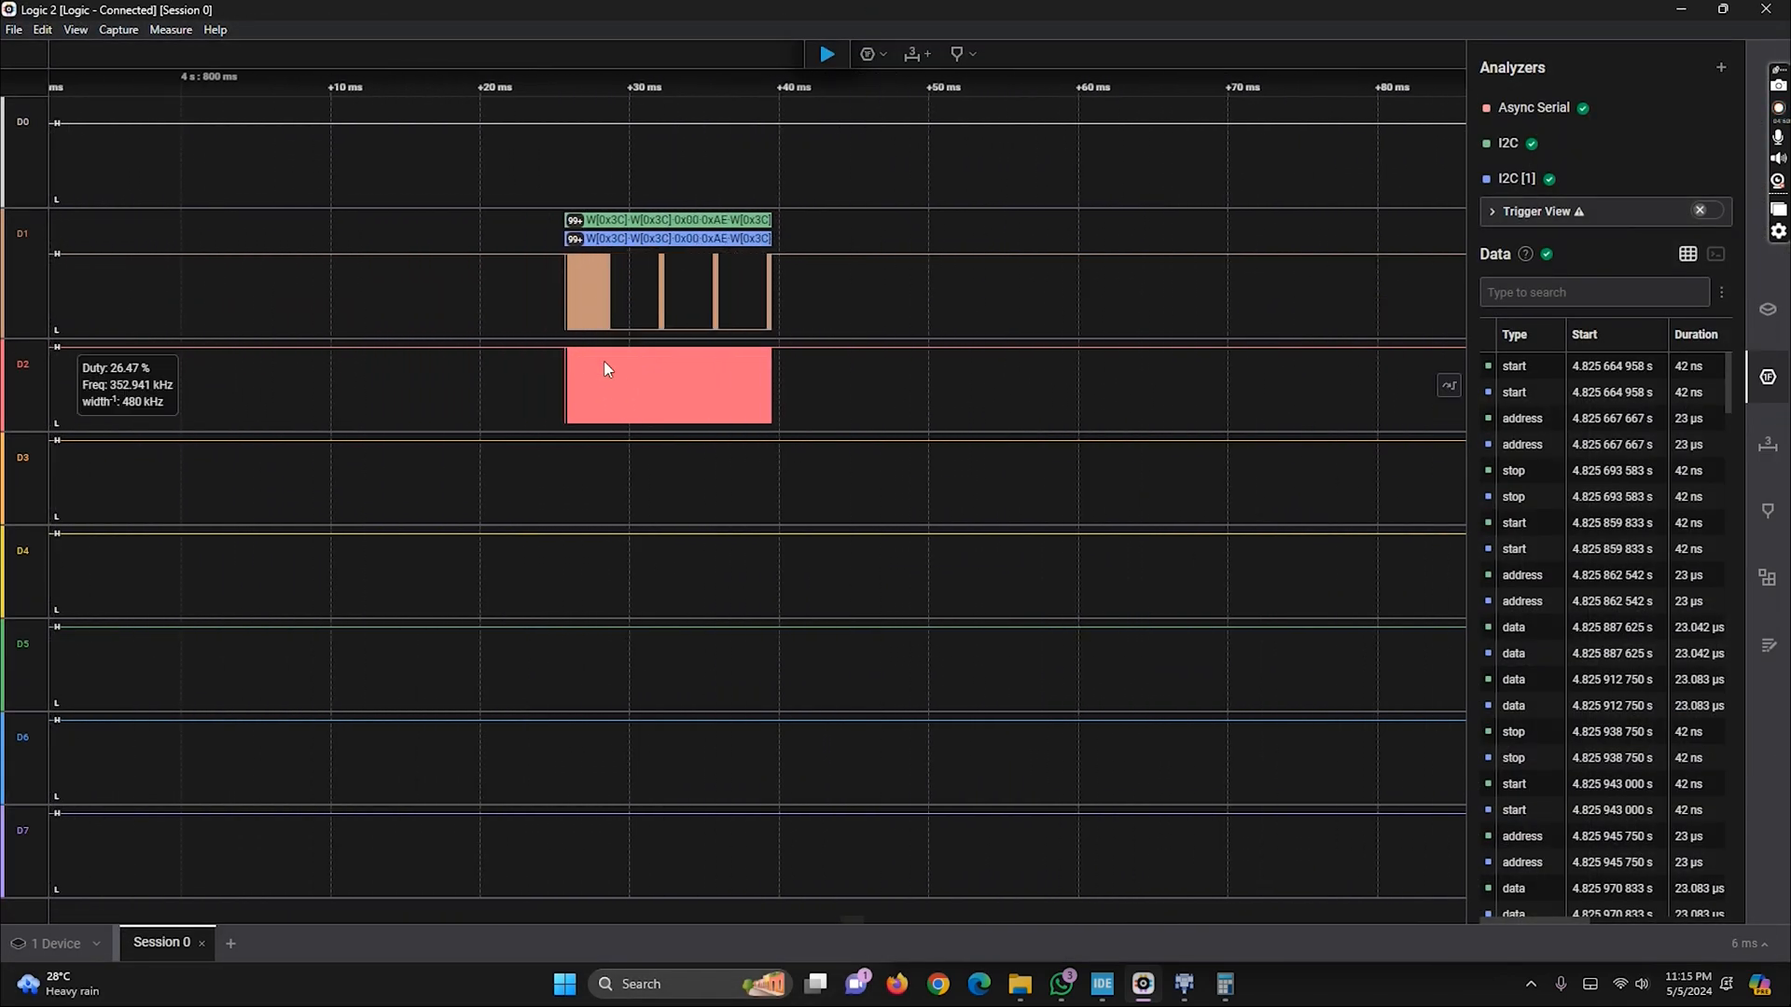
mouse_move(708, 309)
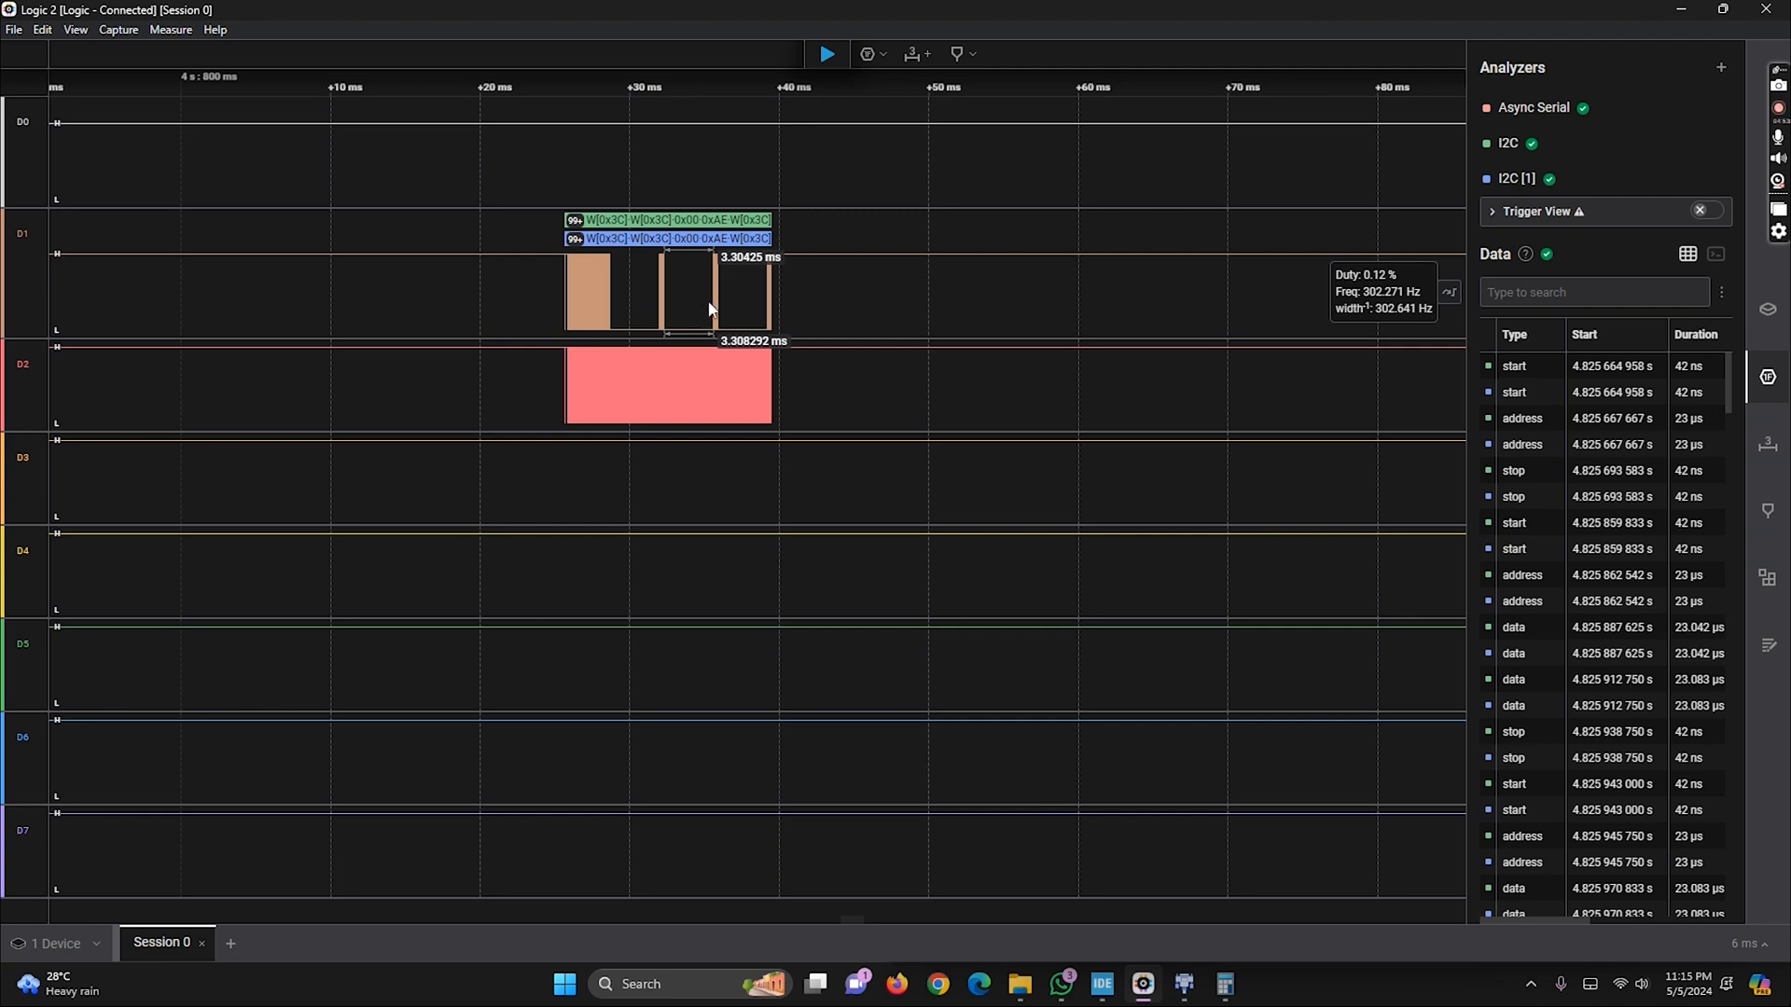
scroll(down, 3)
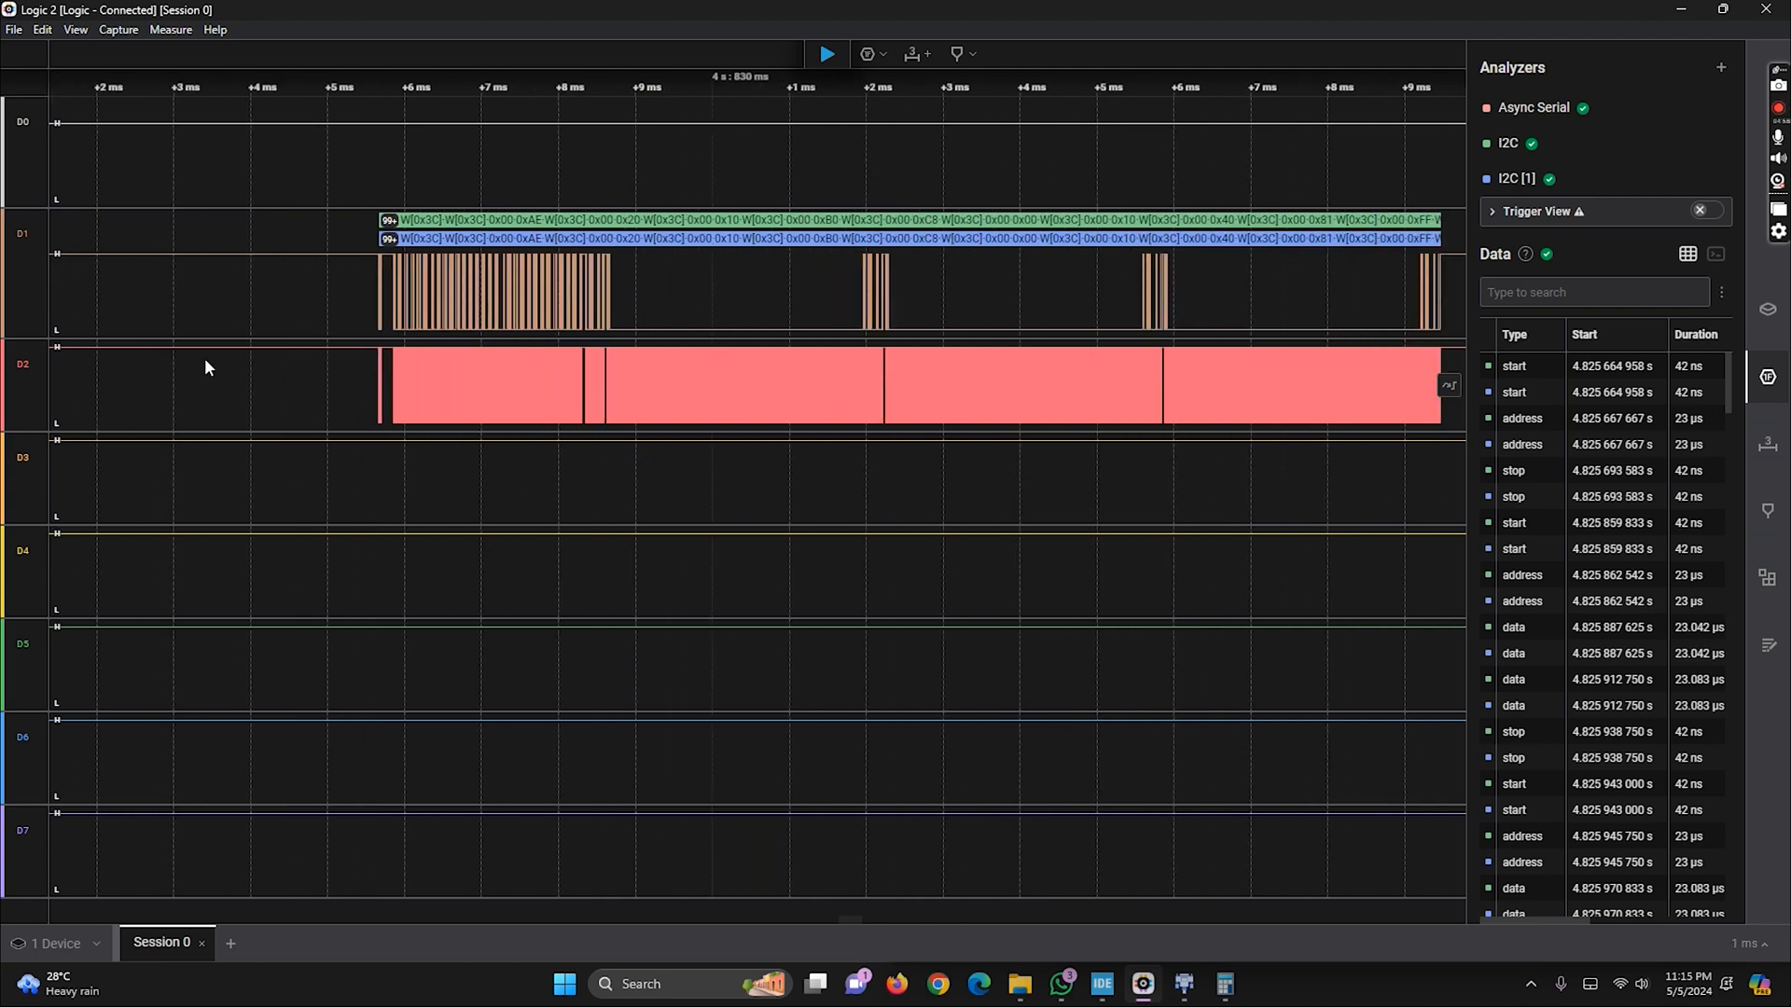
scroll(up, 3)
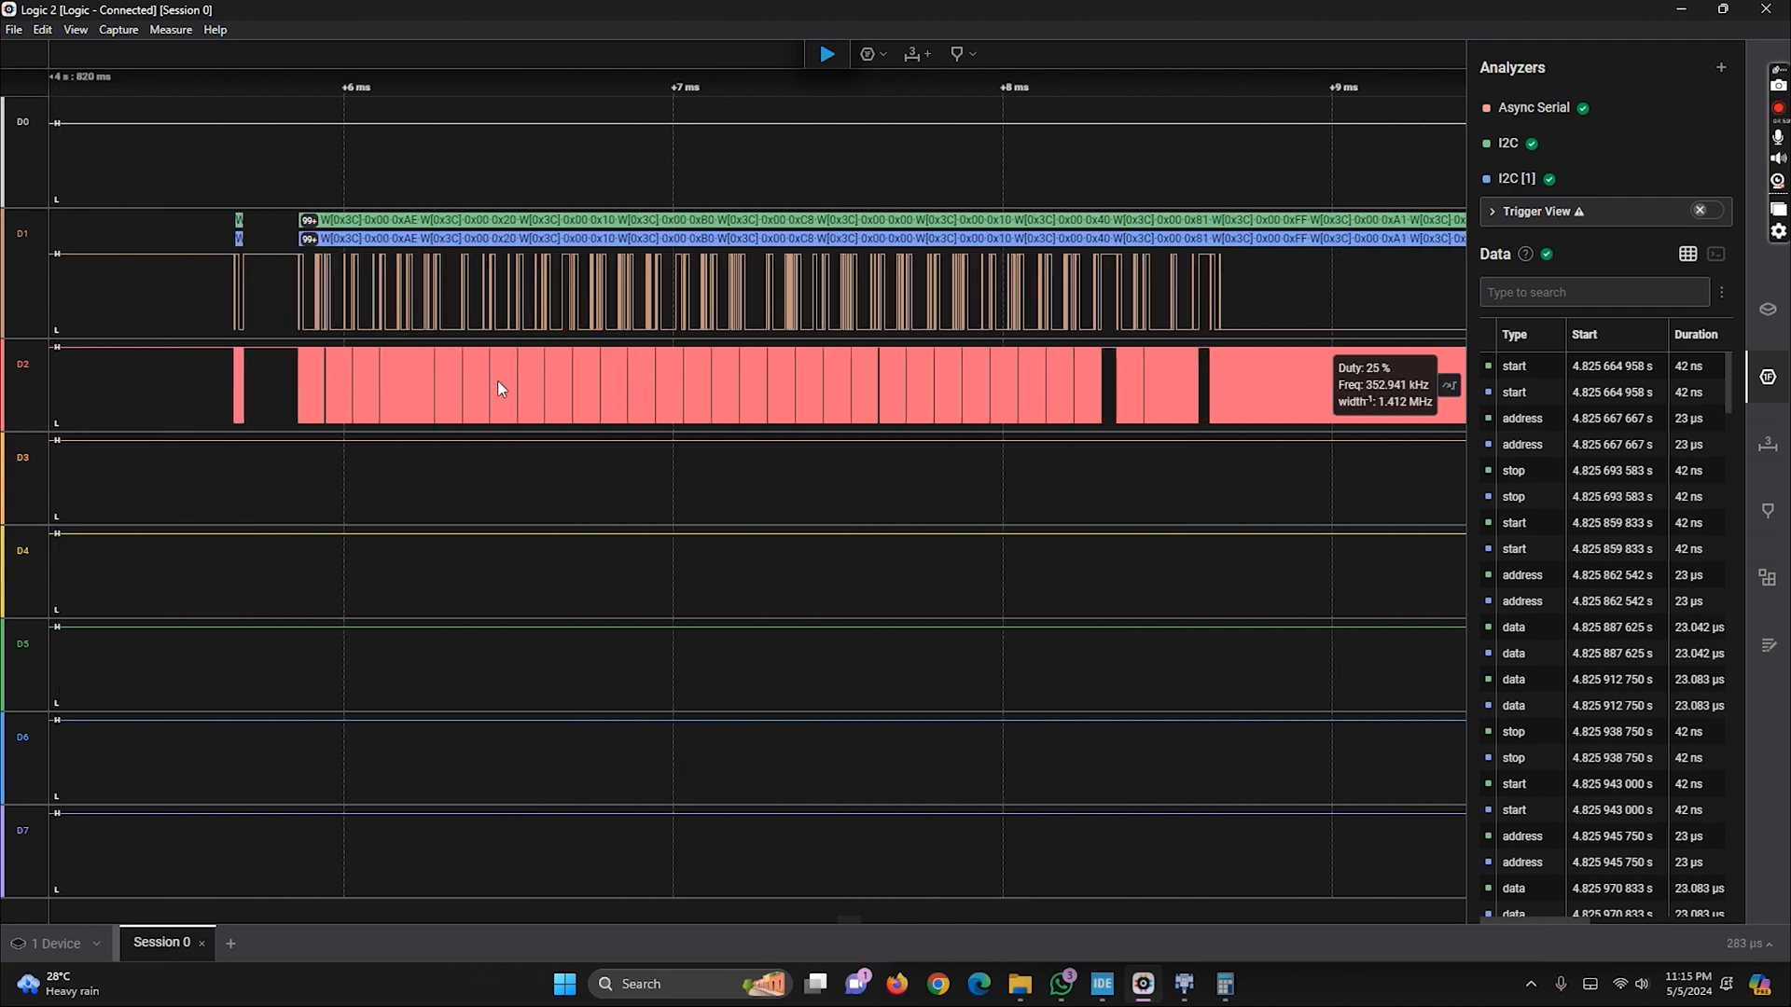
mouse_move(685, 402)
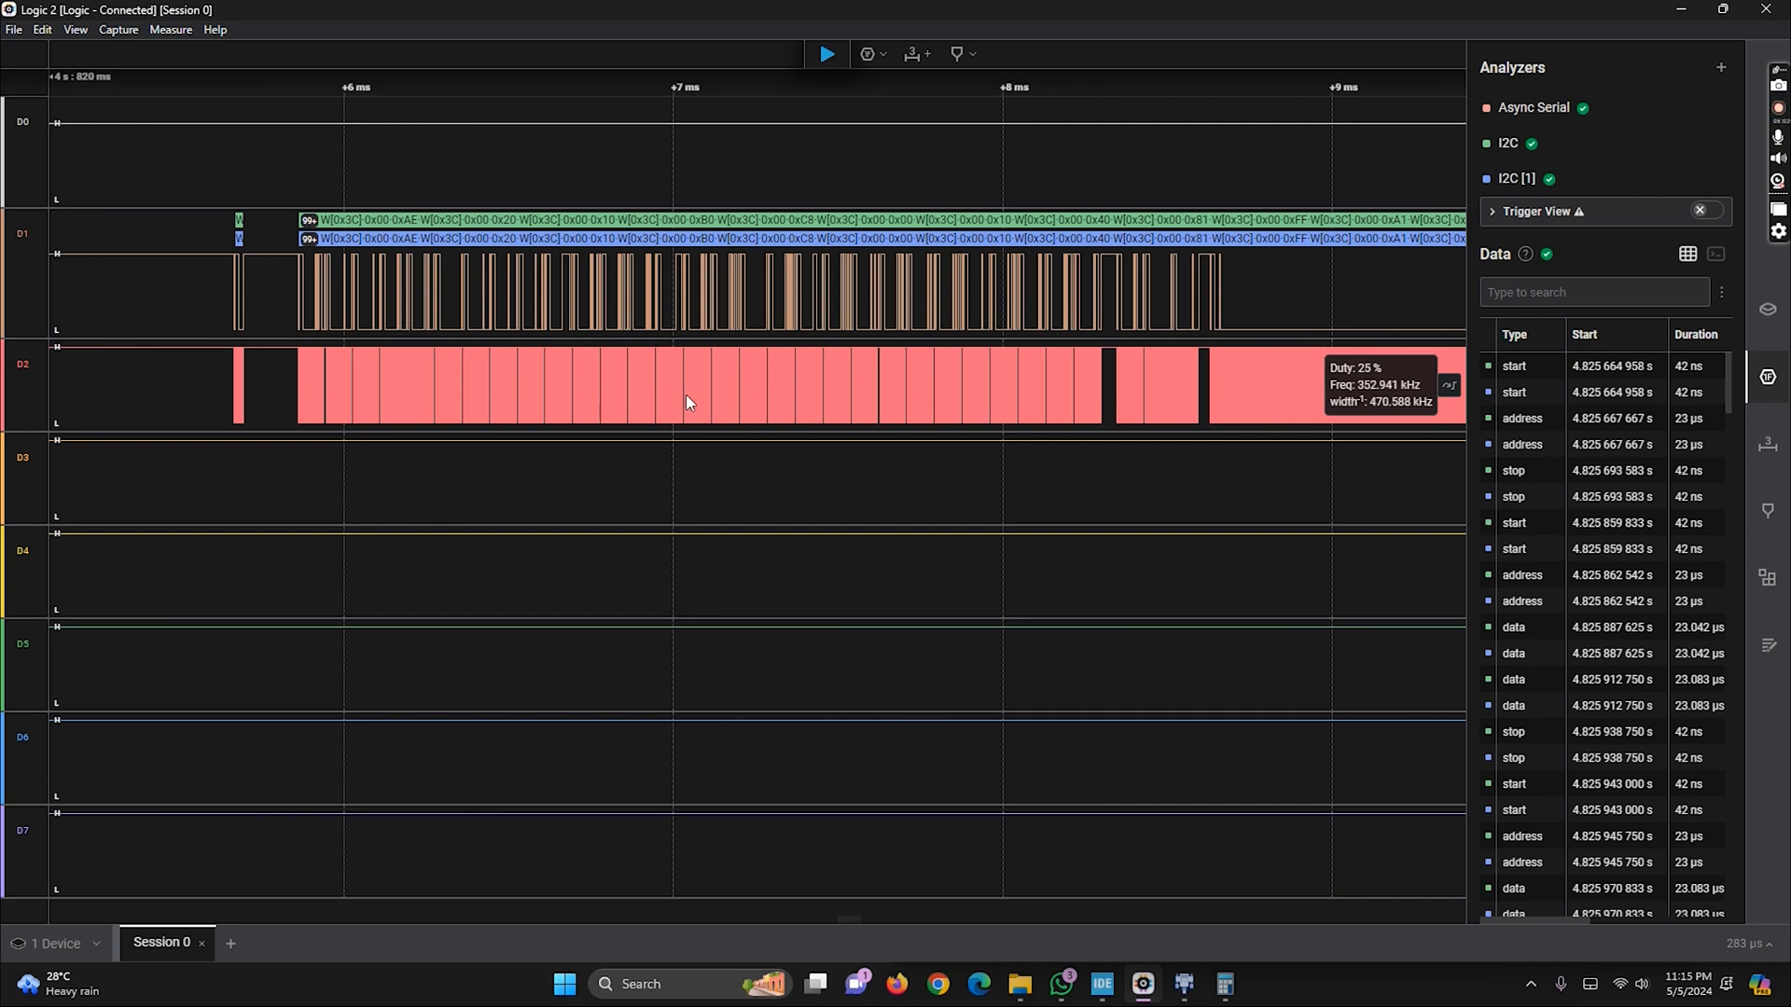
mouse_move(800, 411)
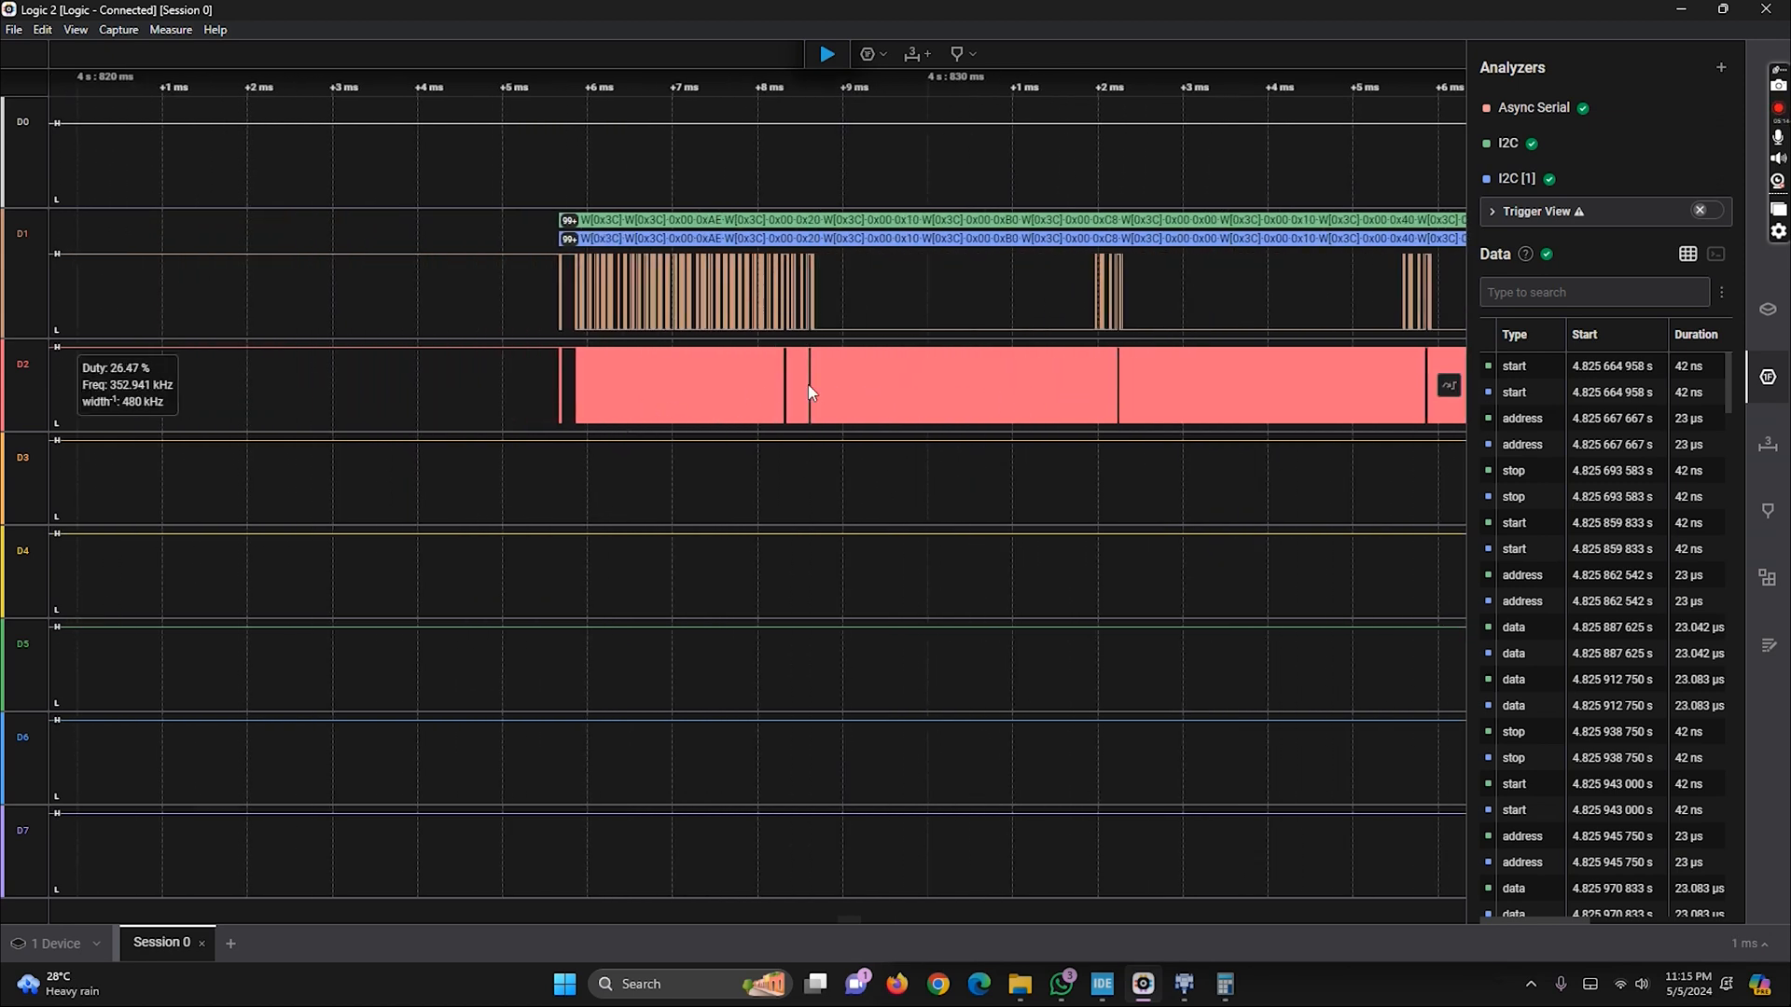
scroll(down, 3)
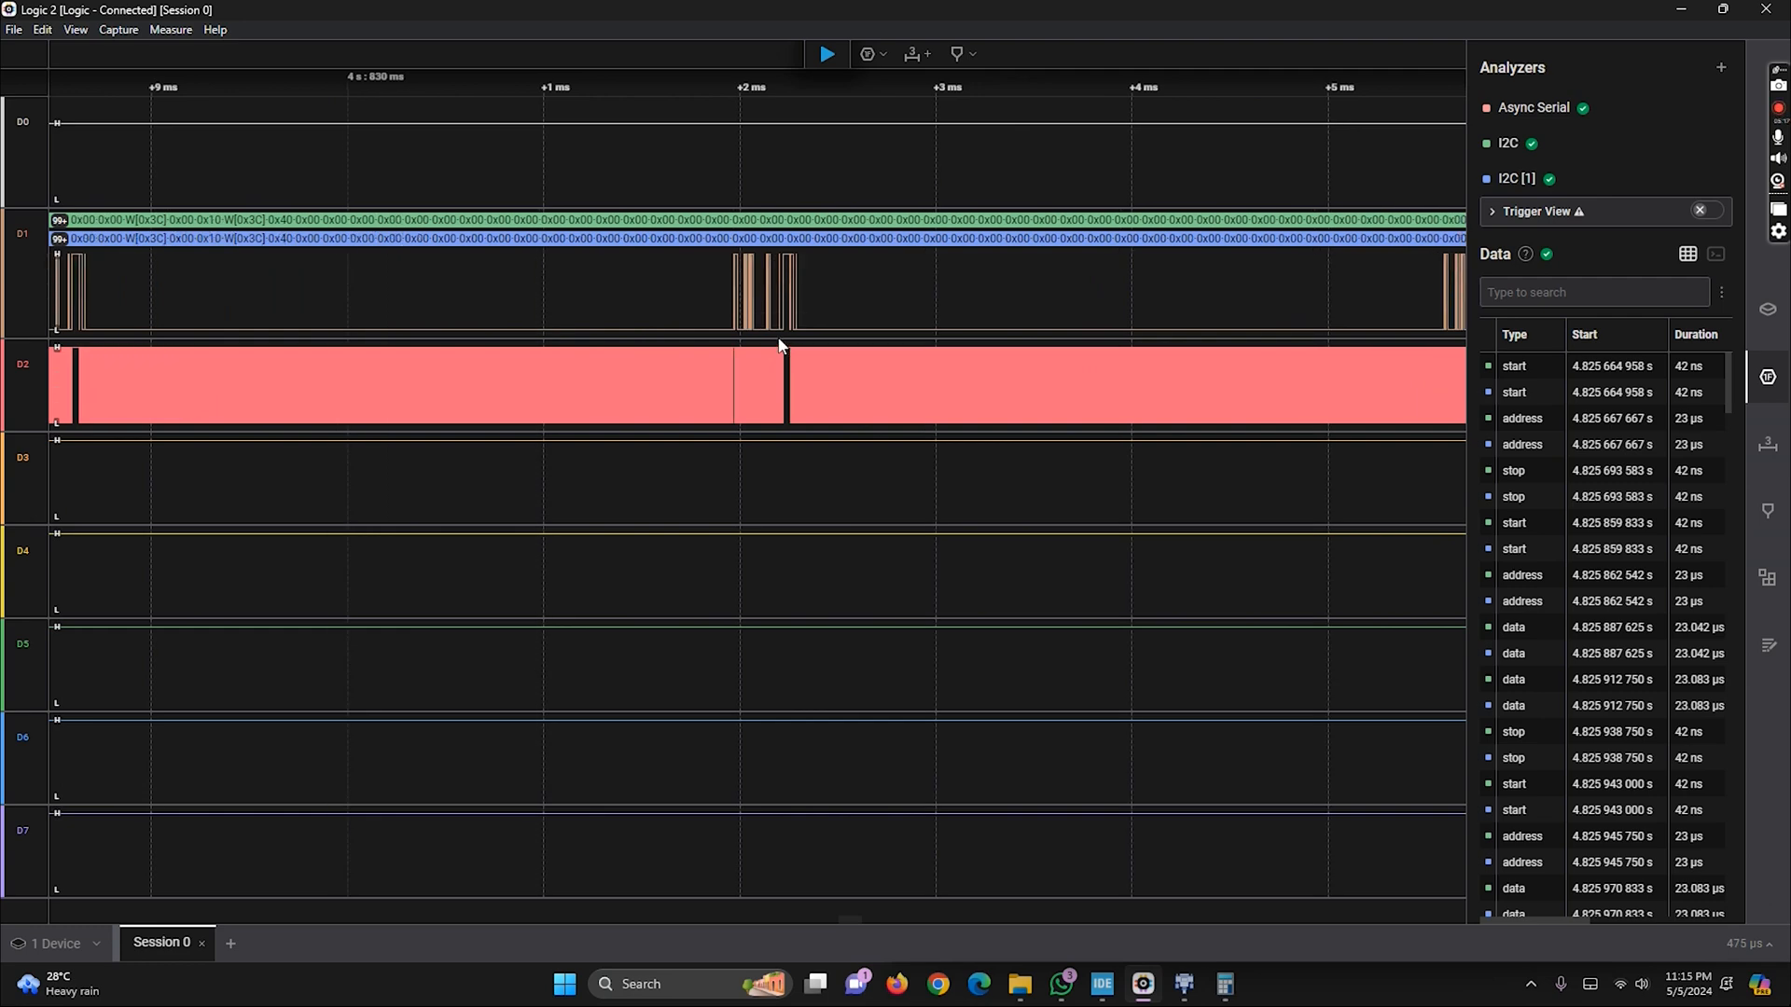
mouse_move(1724, 179)
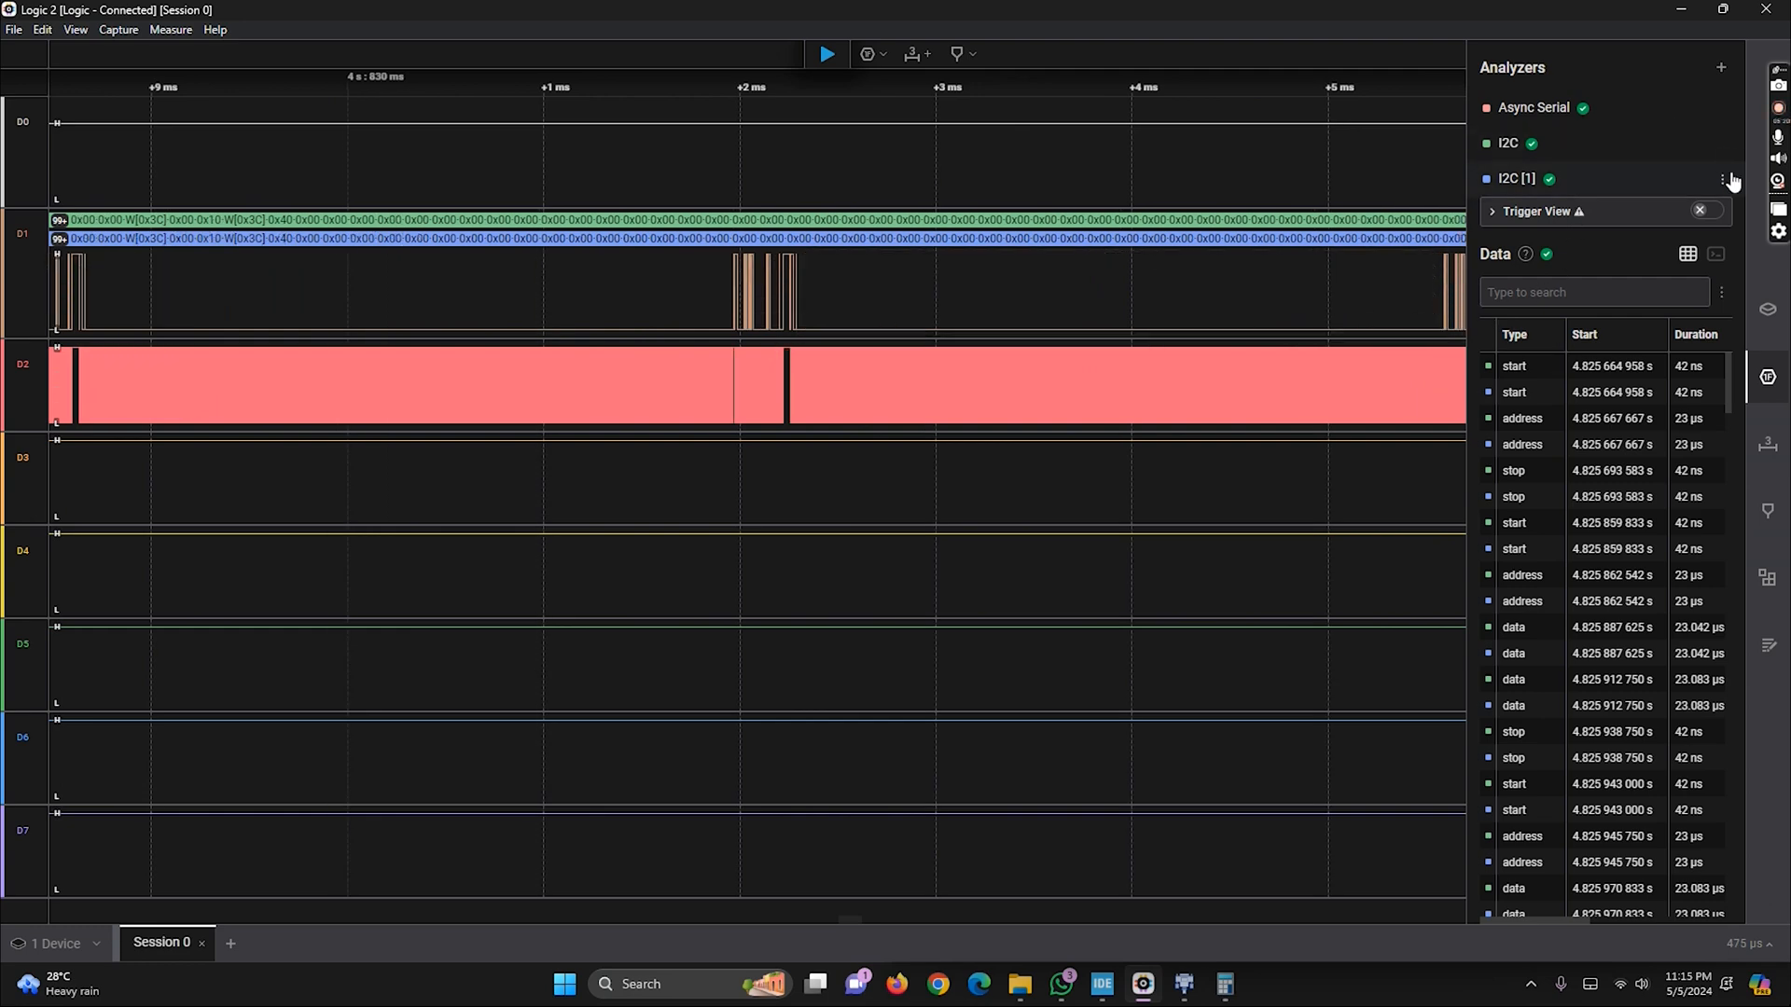